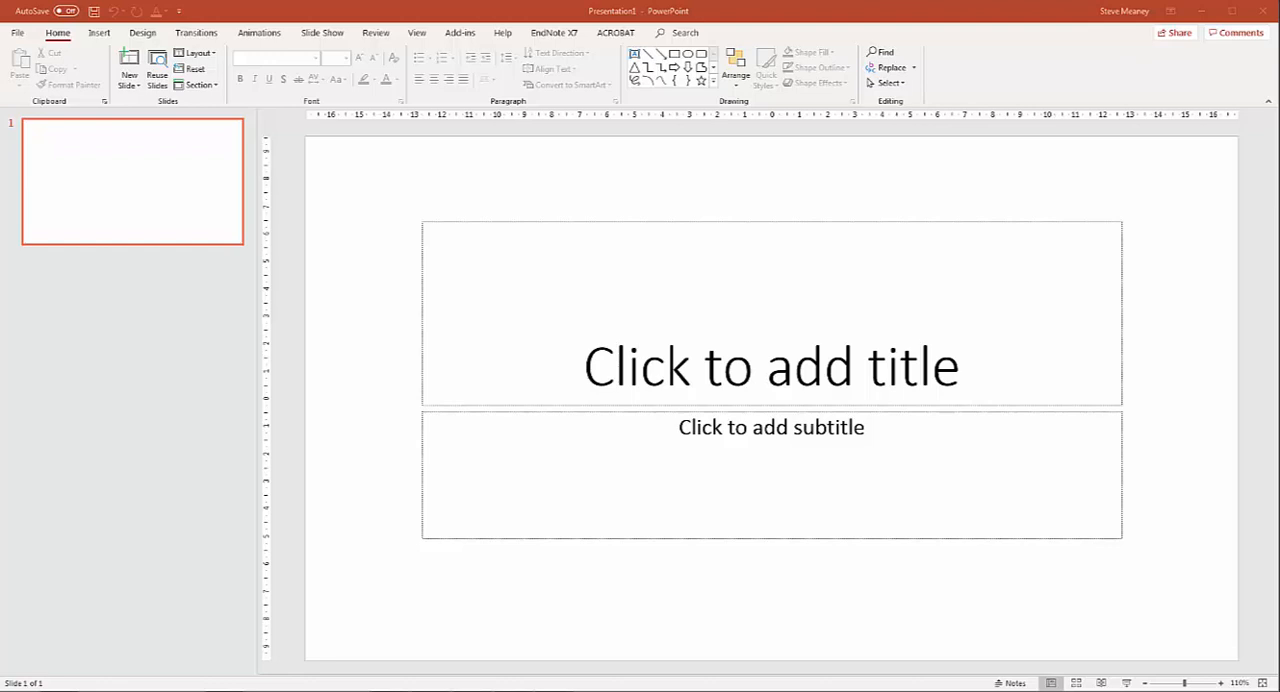
mouse_move(517, 261)
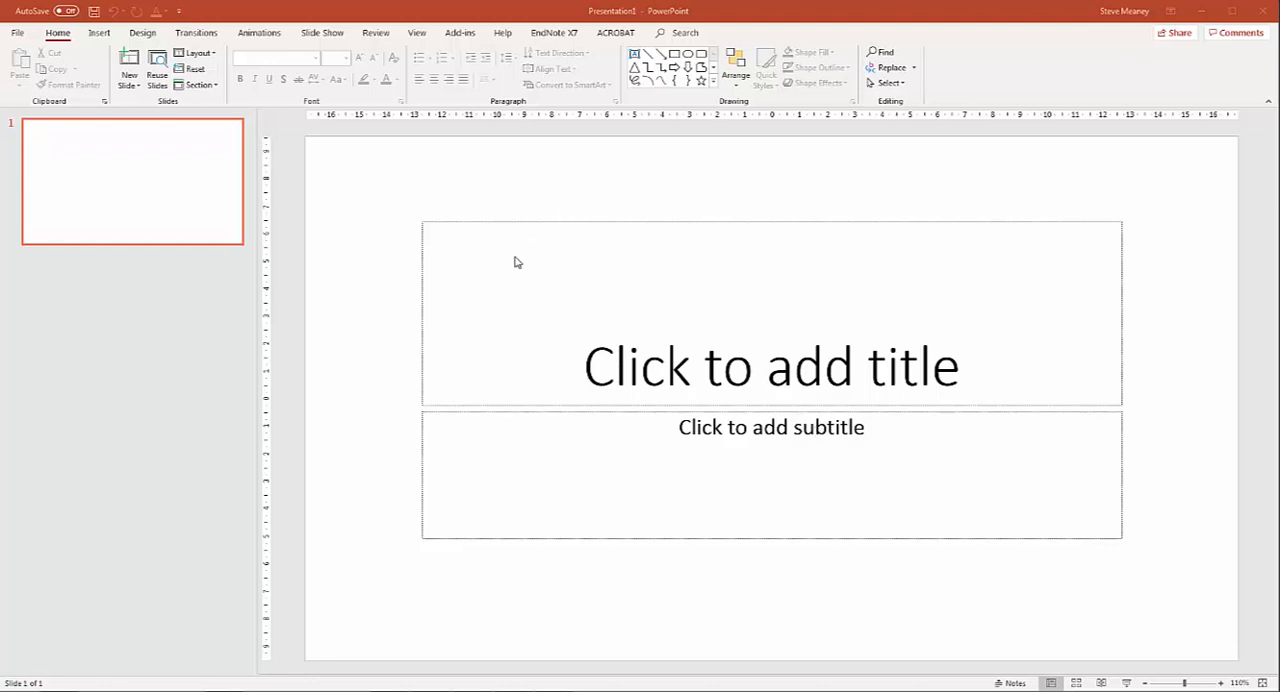
mouse_move(885, 297)
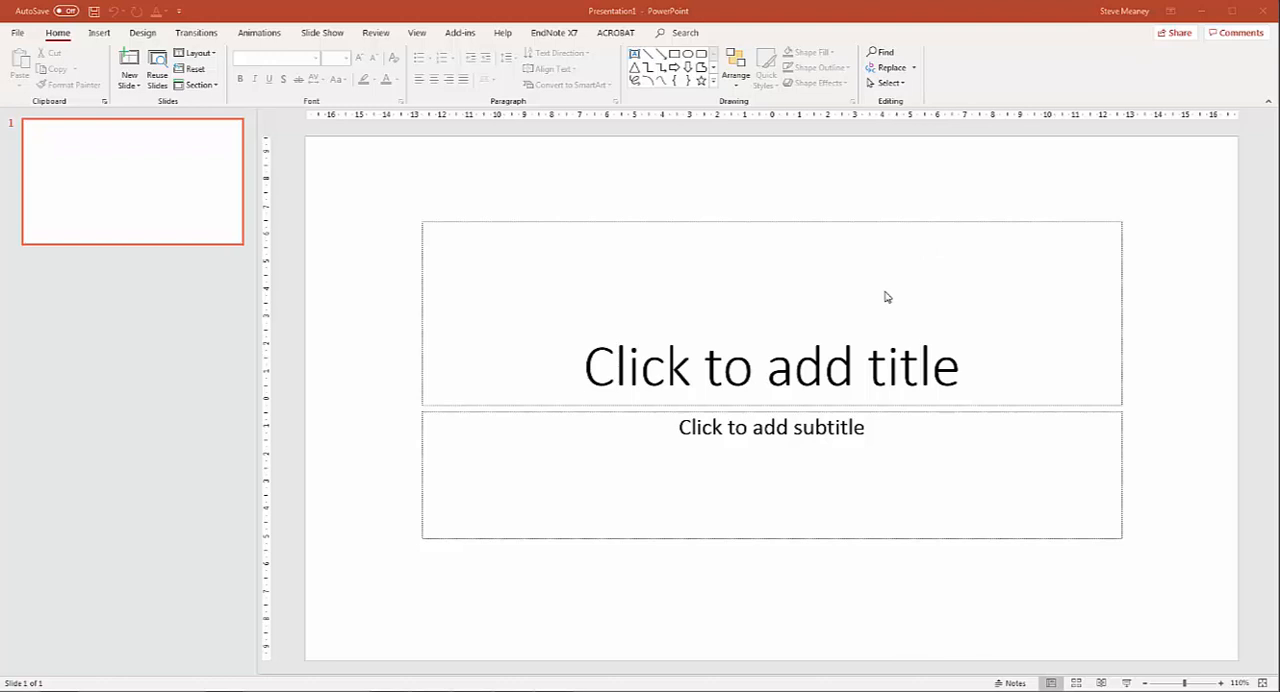
mouse_move(1008, 321)
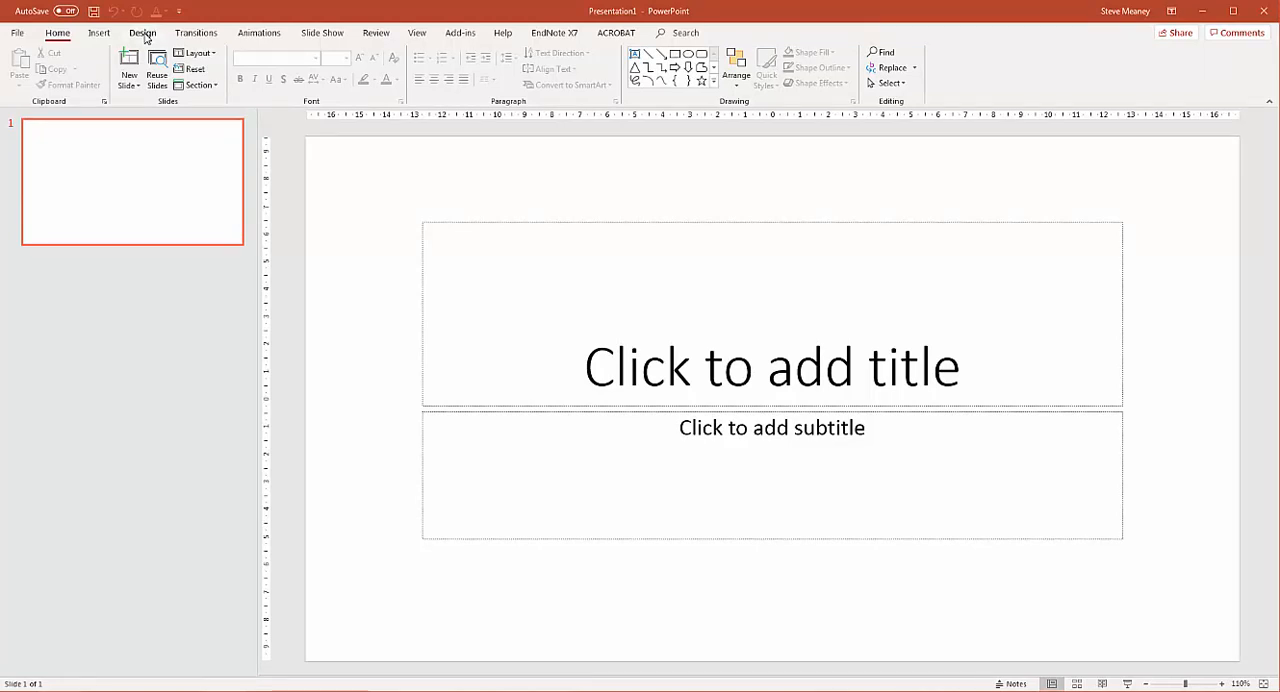
Set a custom portrait slide size of 59.4 cm wide by 84.1 cm high.
click(142, 32)
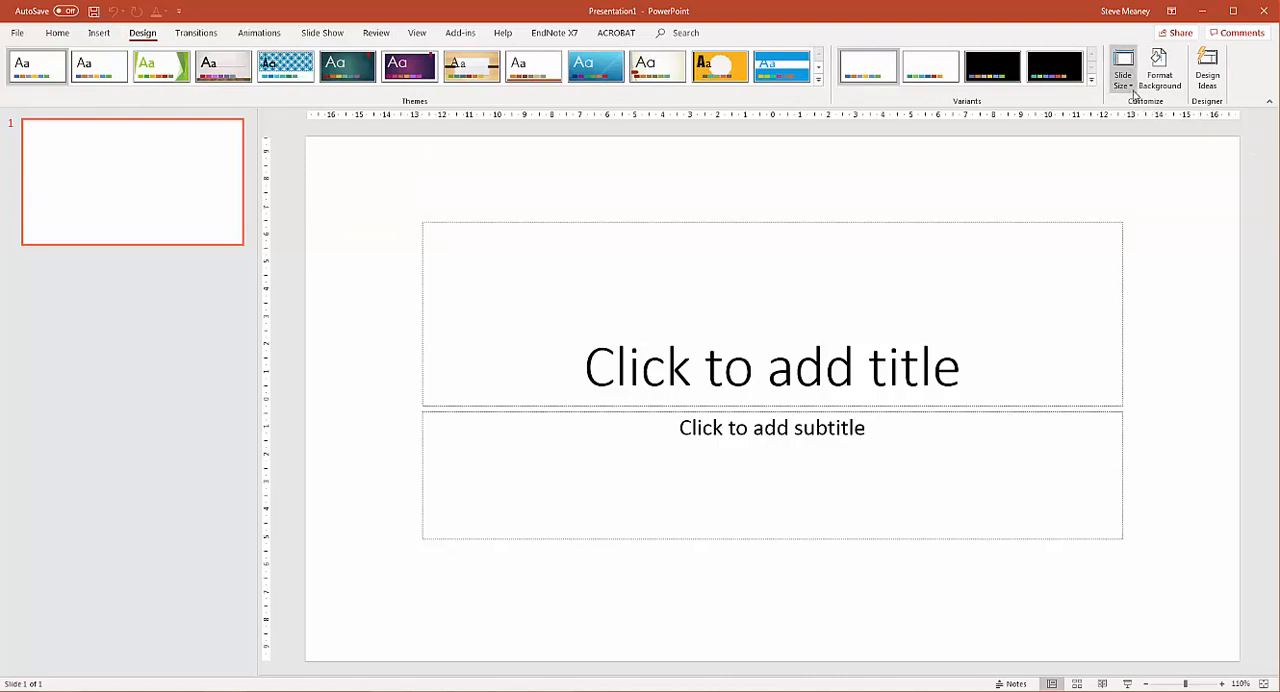
click(1122, 70)
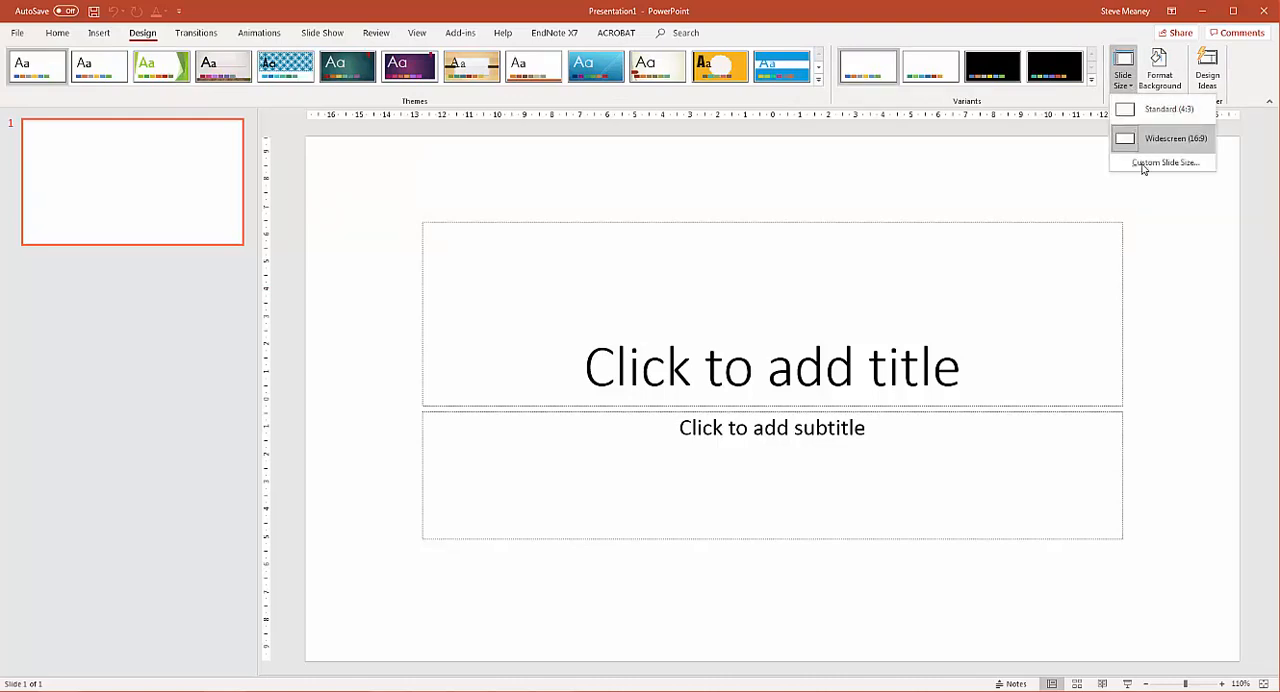
click(1166, 162)
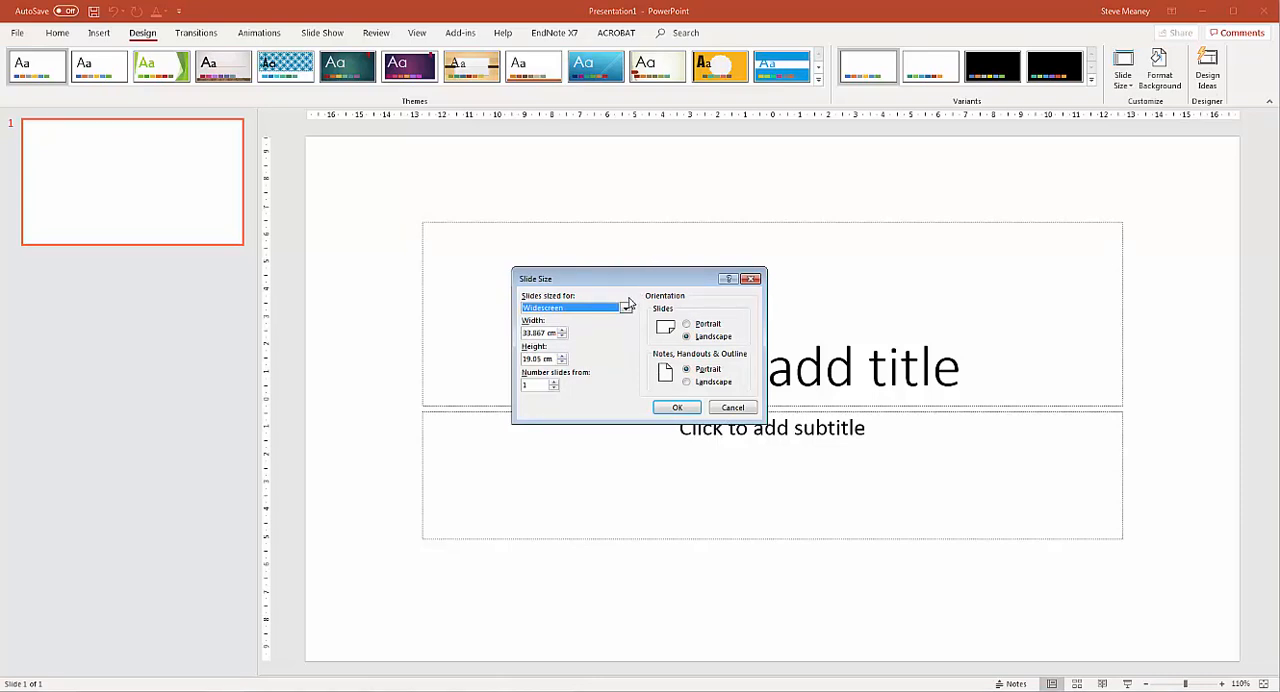
click(686, 323)
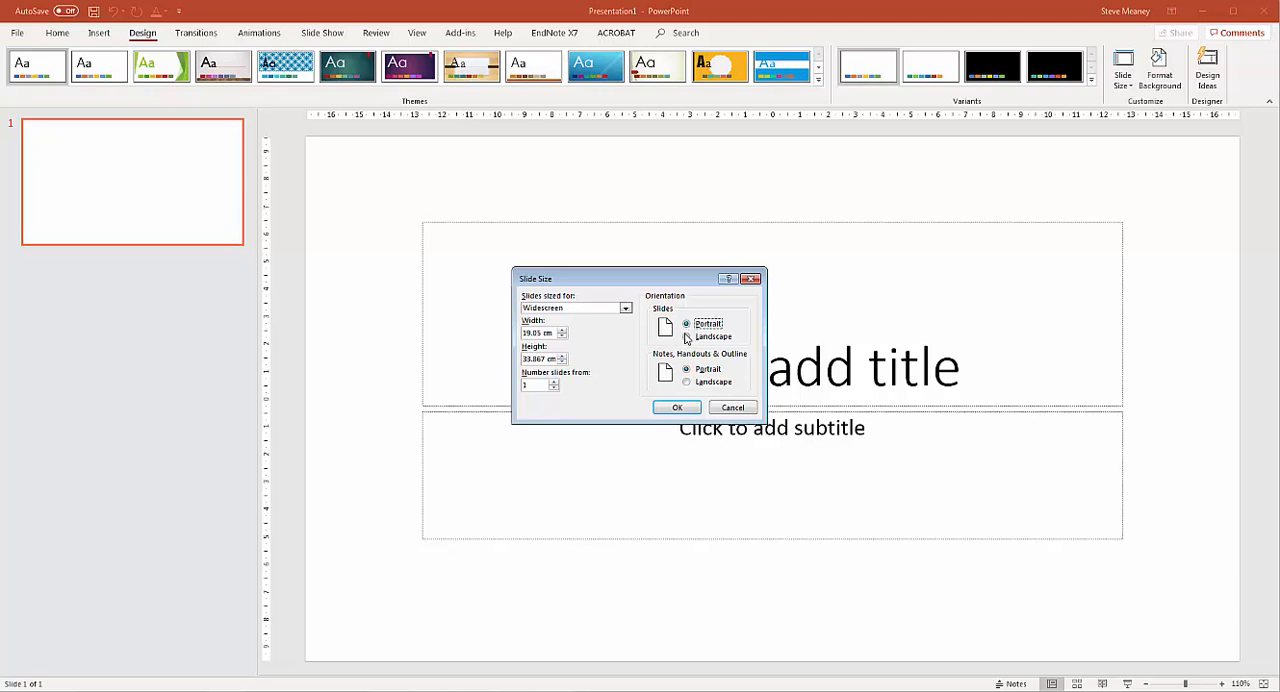
click(687, 324)
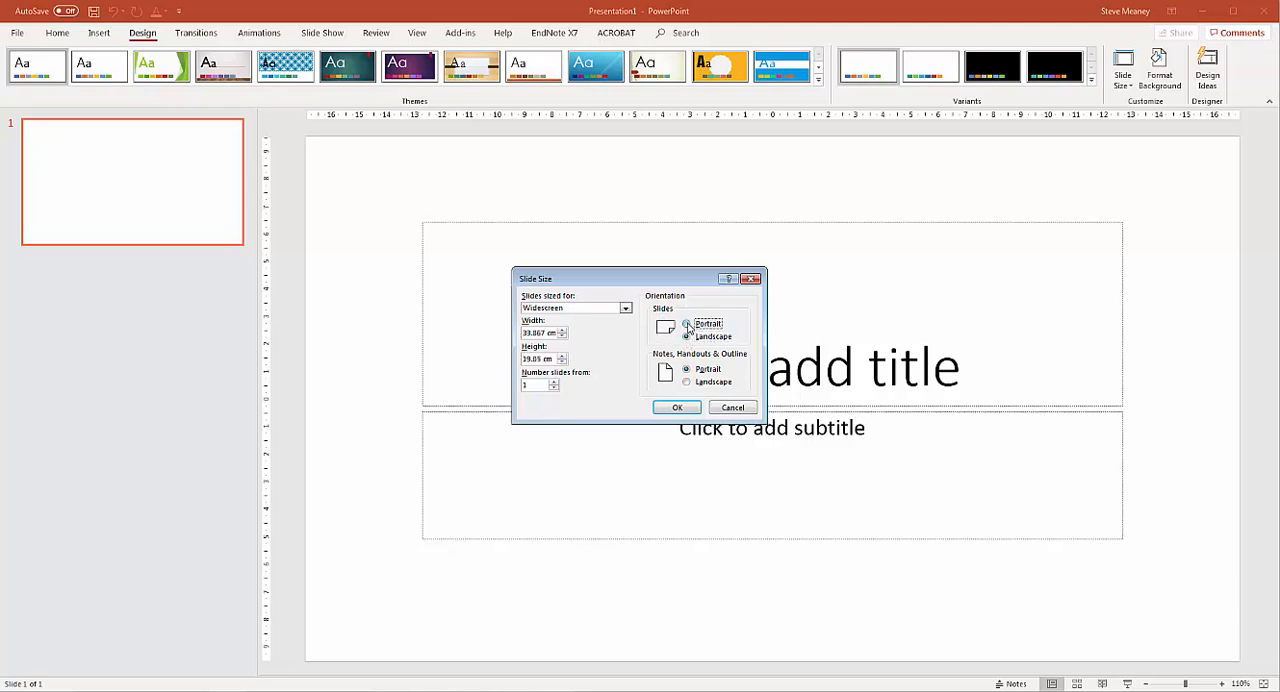
click(625, 307)
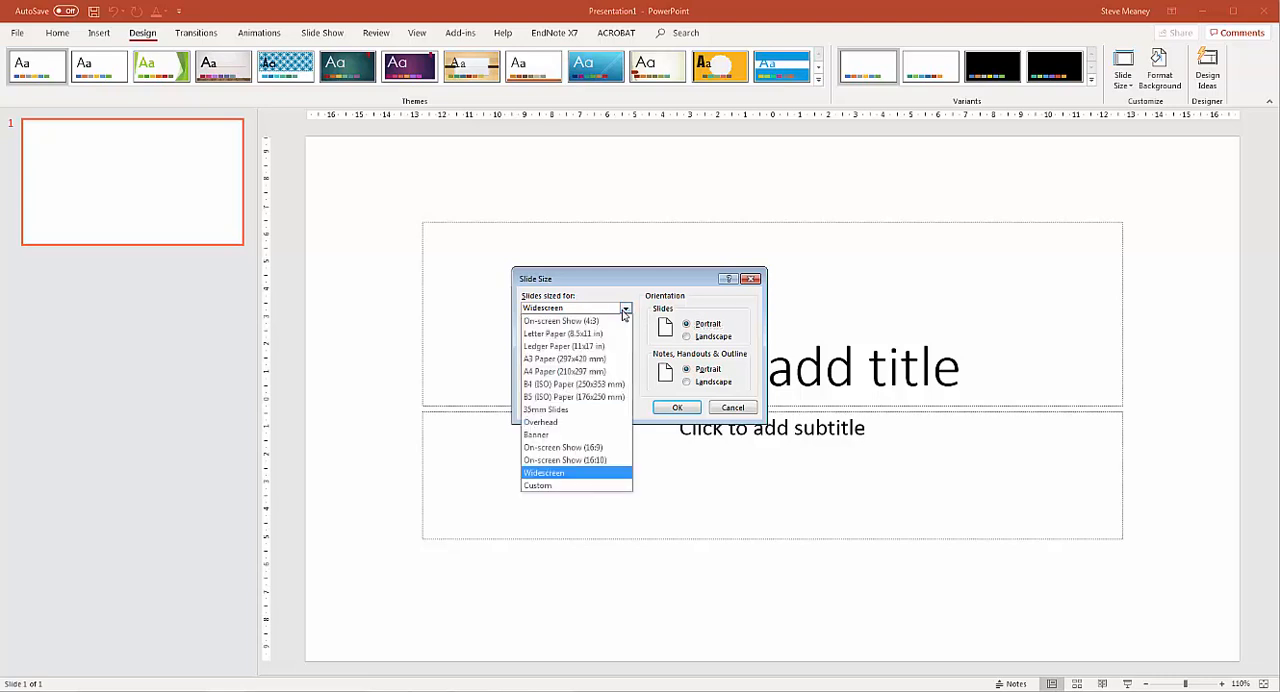
click(537, 485)
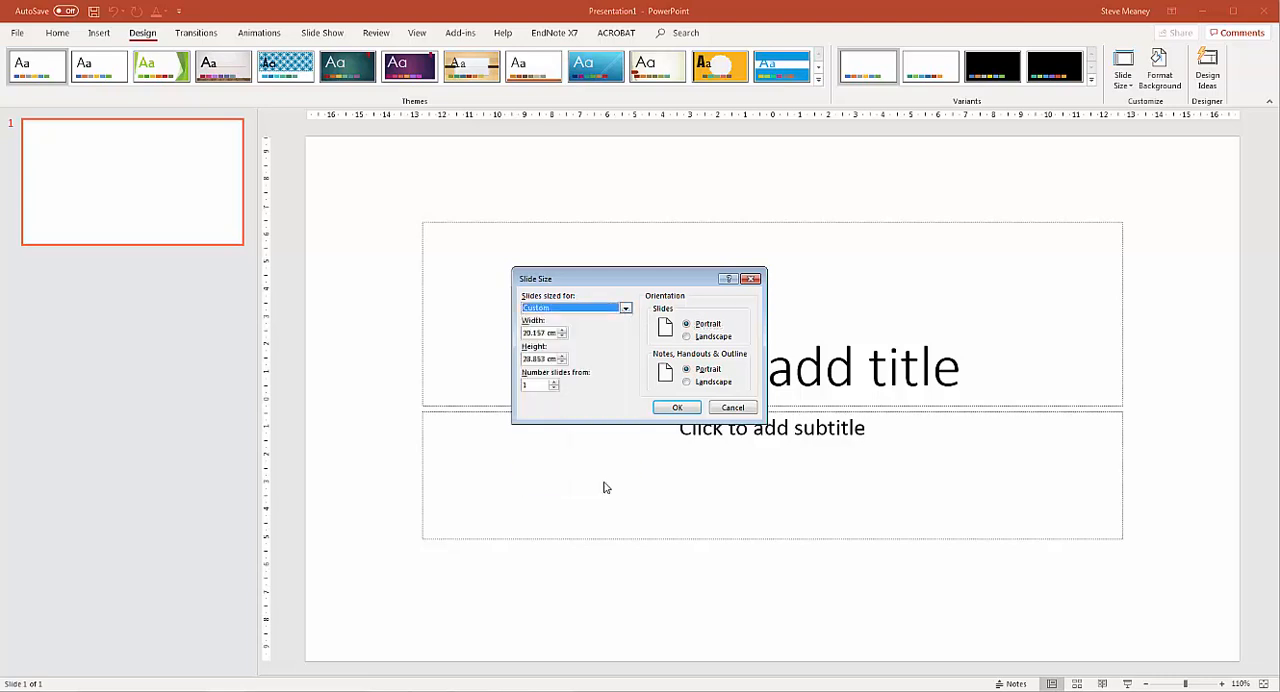
mouse_move(610, 453)
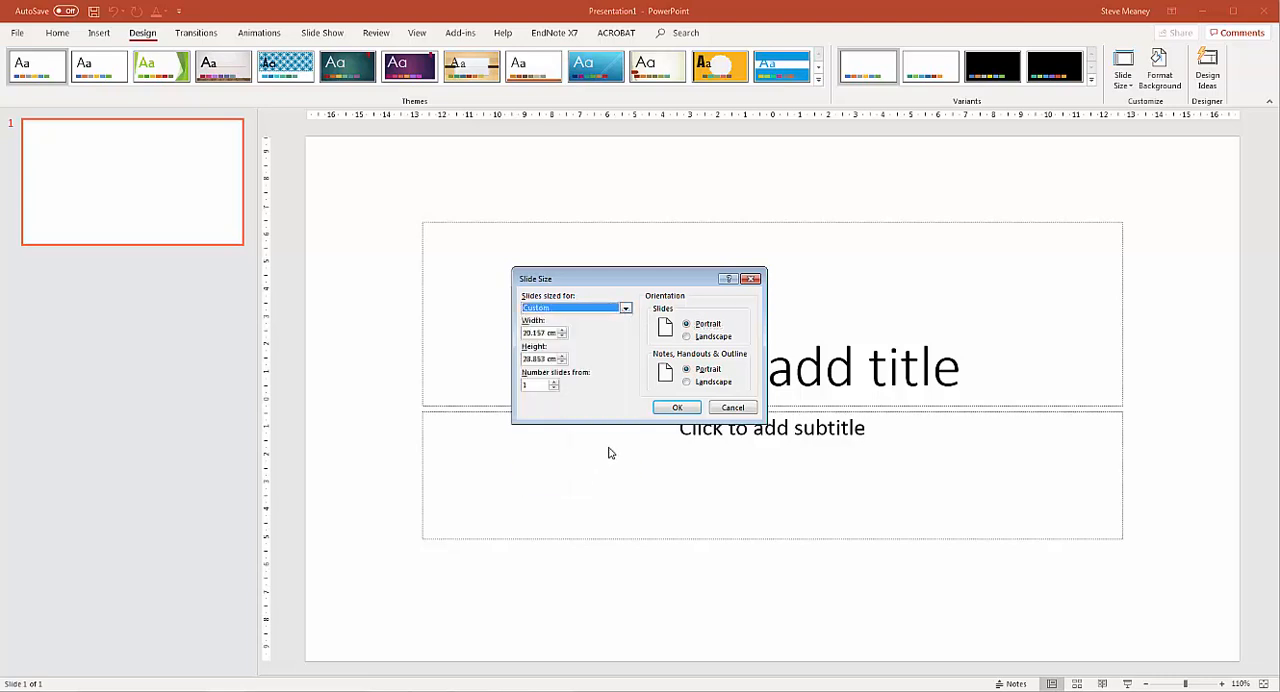
mouse_move(558, 347)
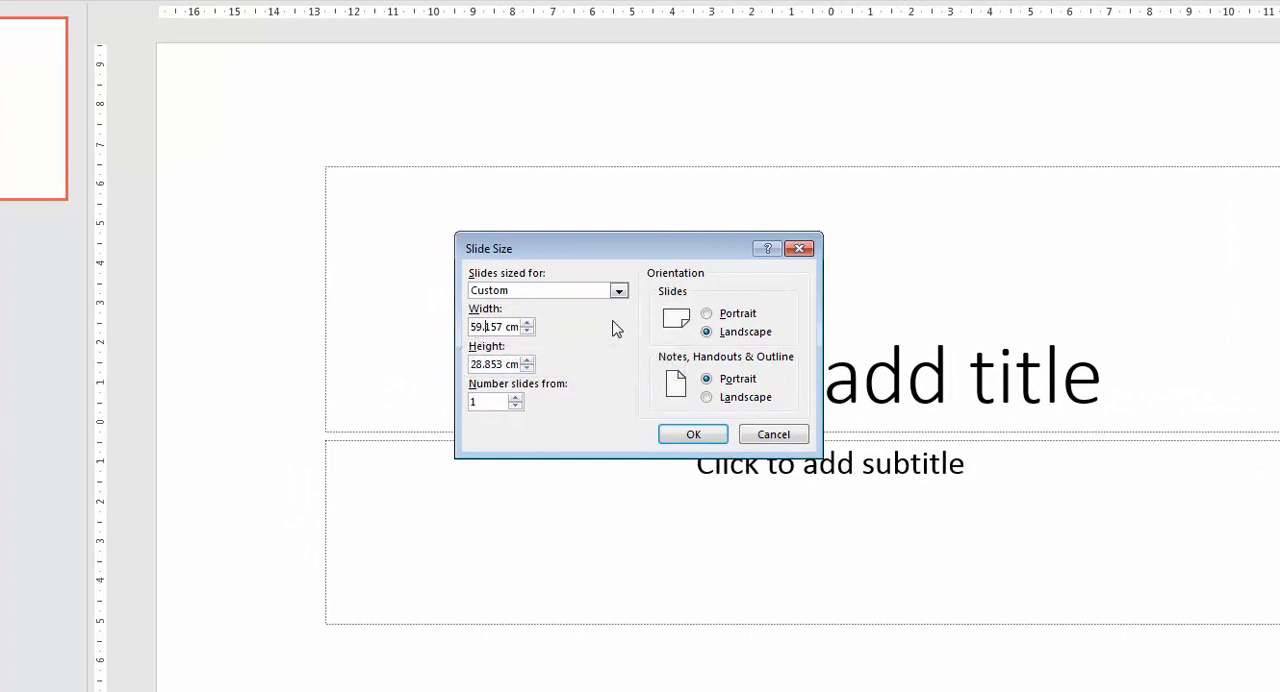
text(59.4 cm)
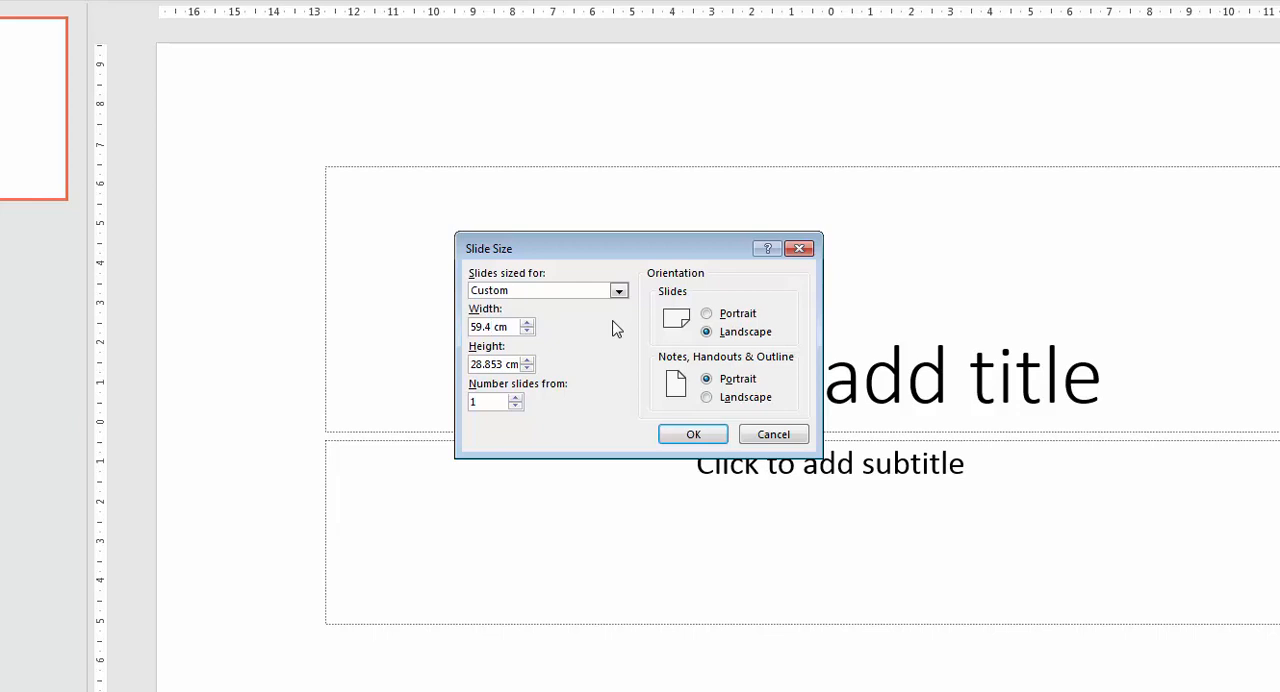
triple_click(494, 363)
text(84.1)
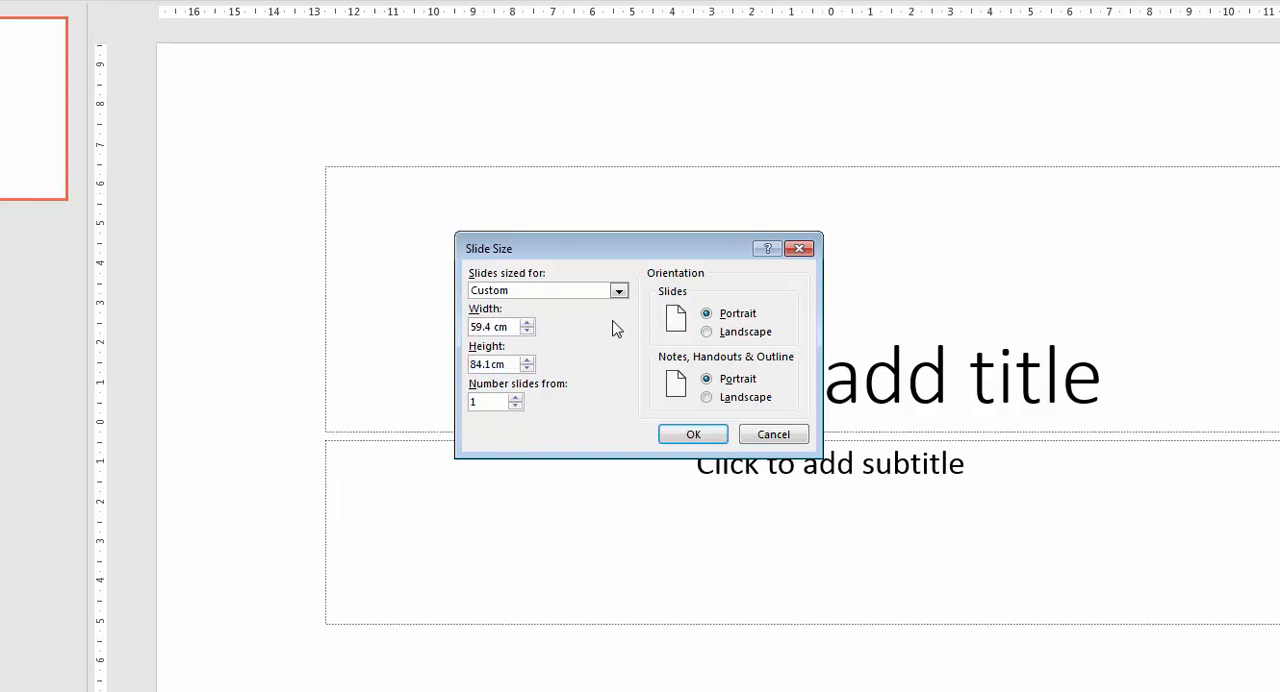
mouse_move(680, 406)
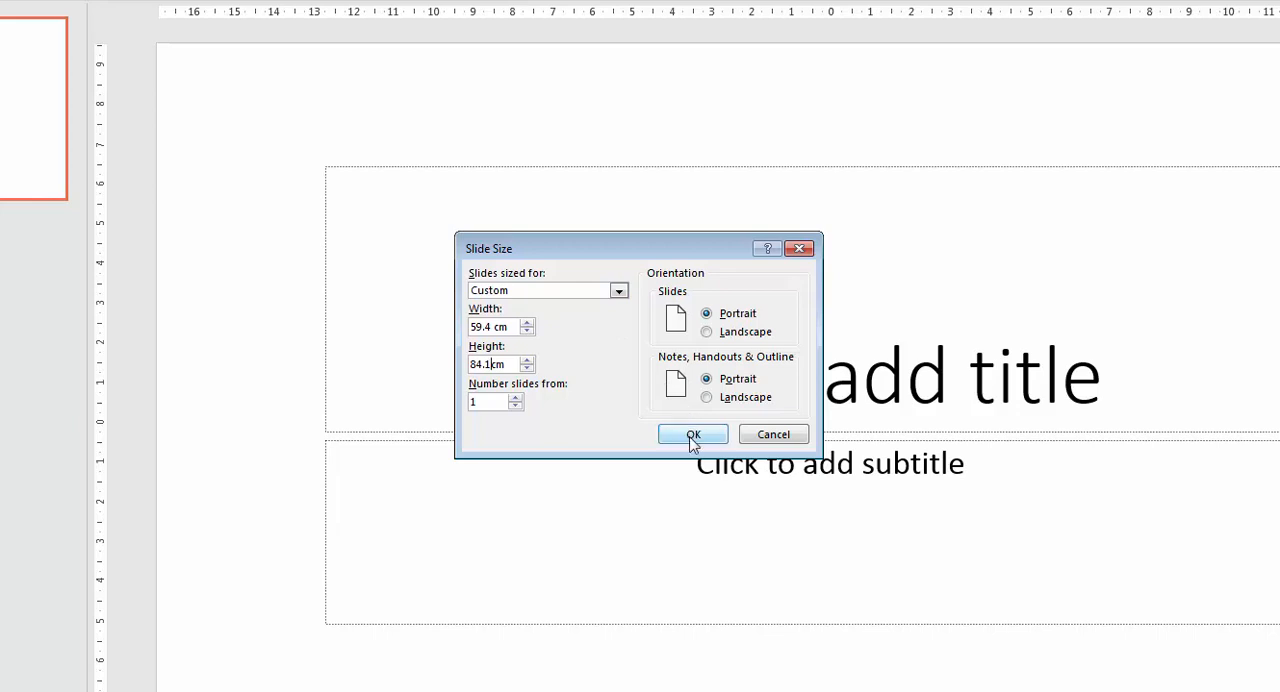
click(692, 434)
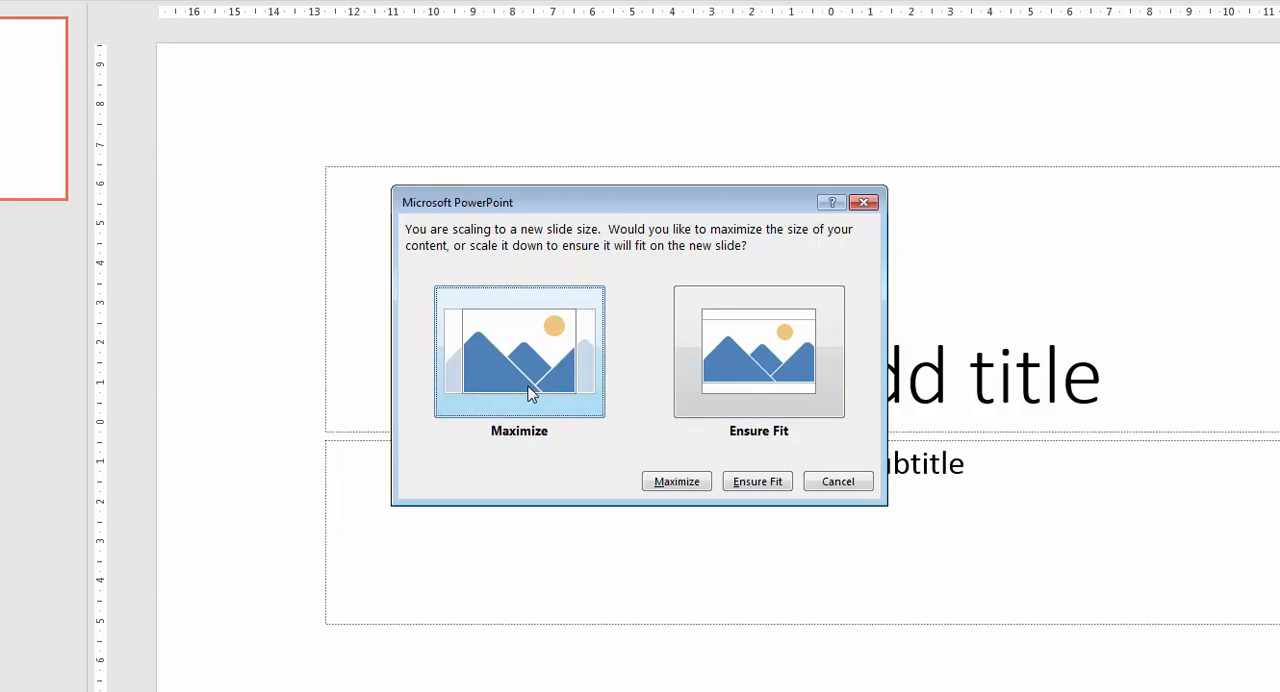
mouse_move(655, 401)
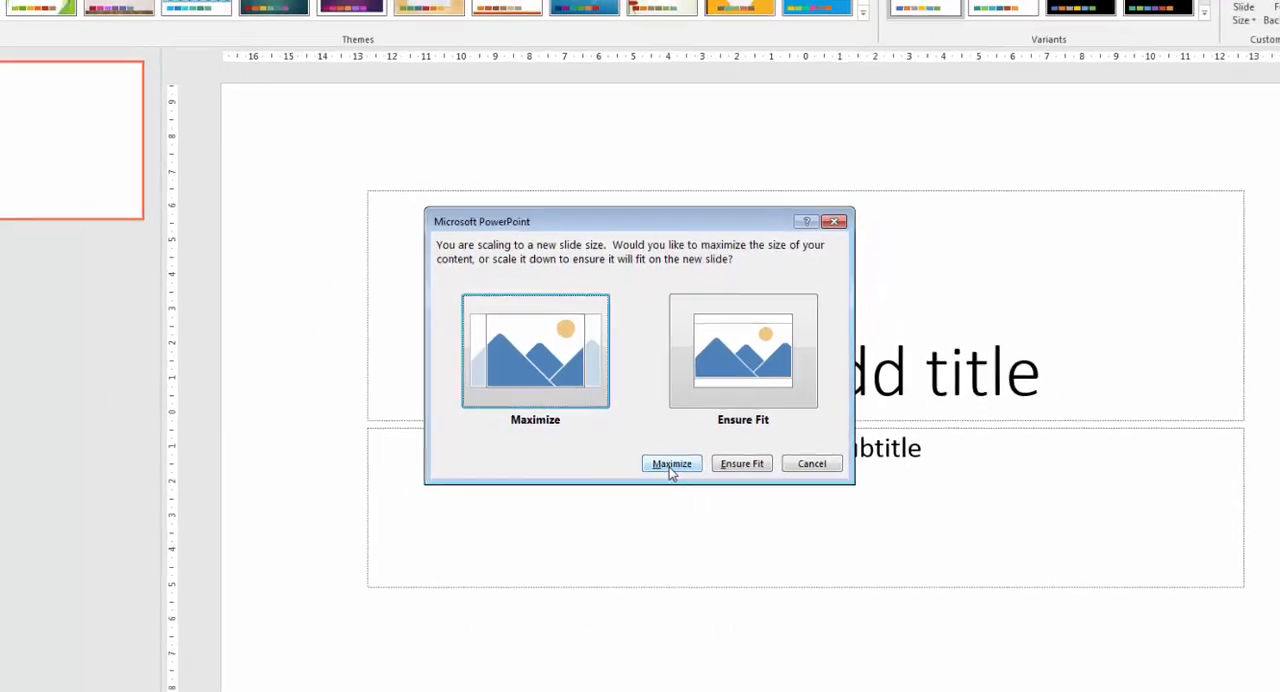
Choose Maximize to scale content to the new size, then zoom out to the whole slide.
click(671, 463)
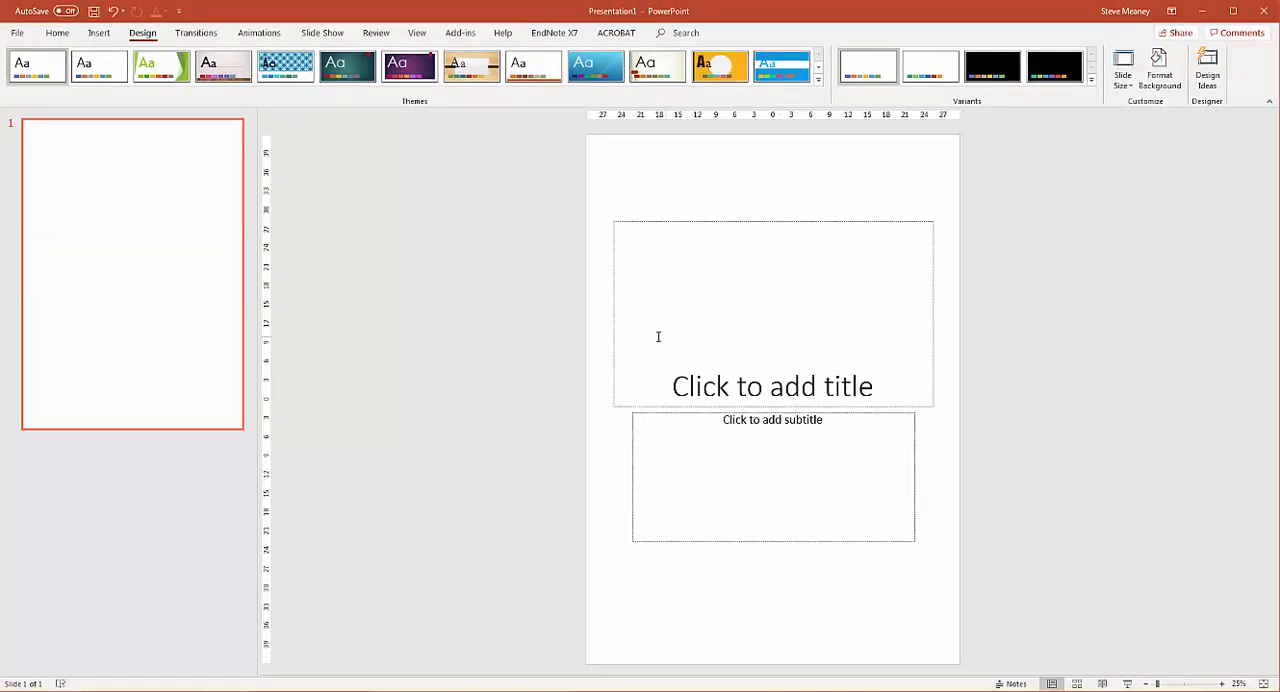
mouse_move(1107, 543)
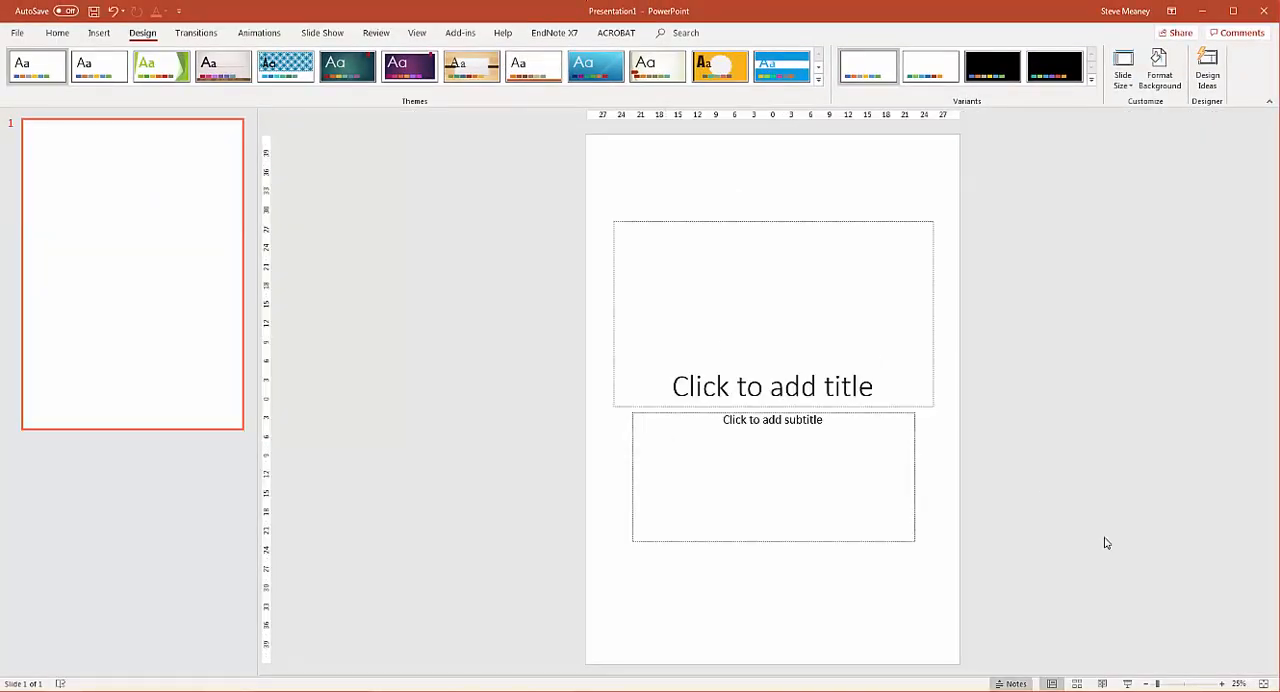
mouse_move(822, 393)
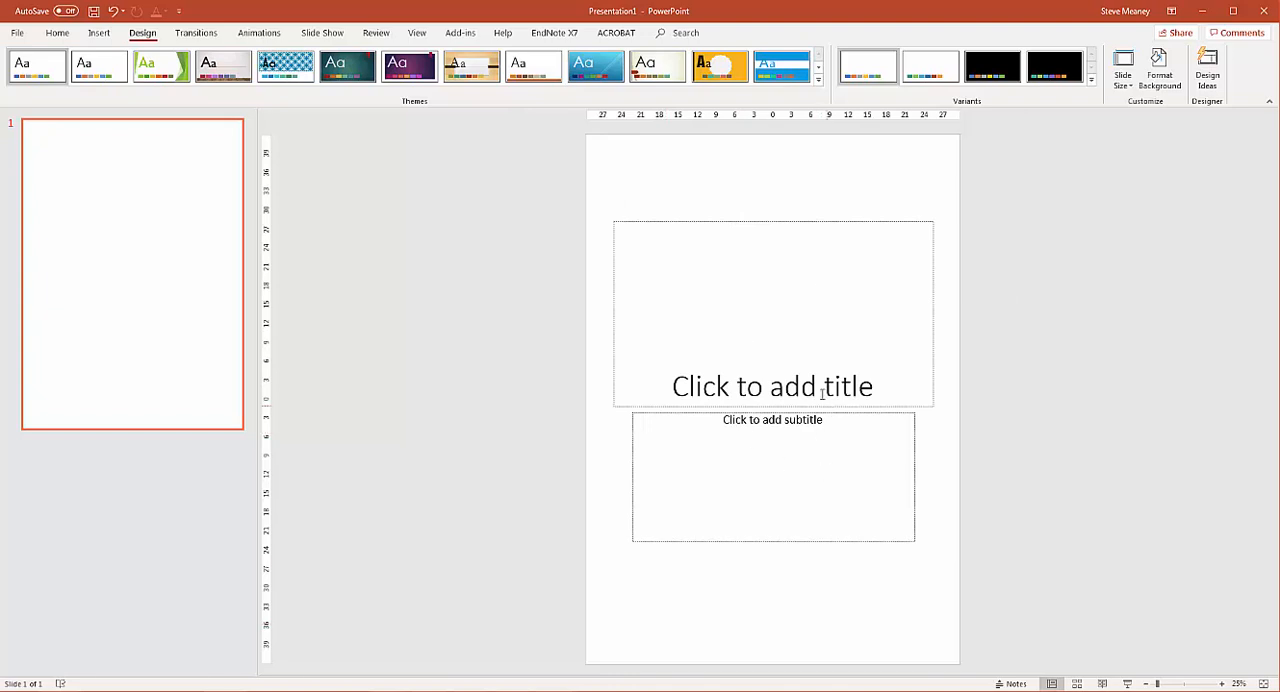
mouse_move(379, 203)
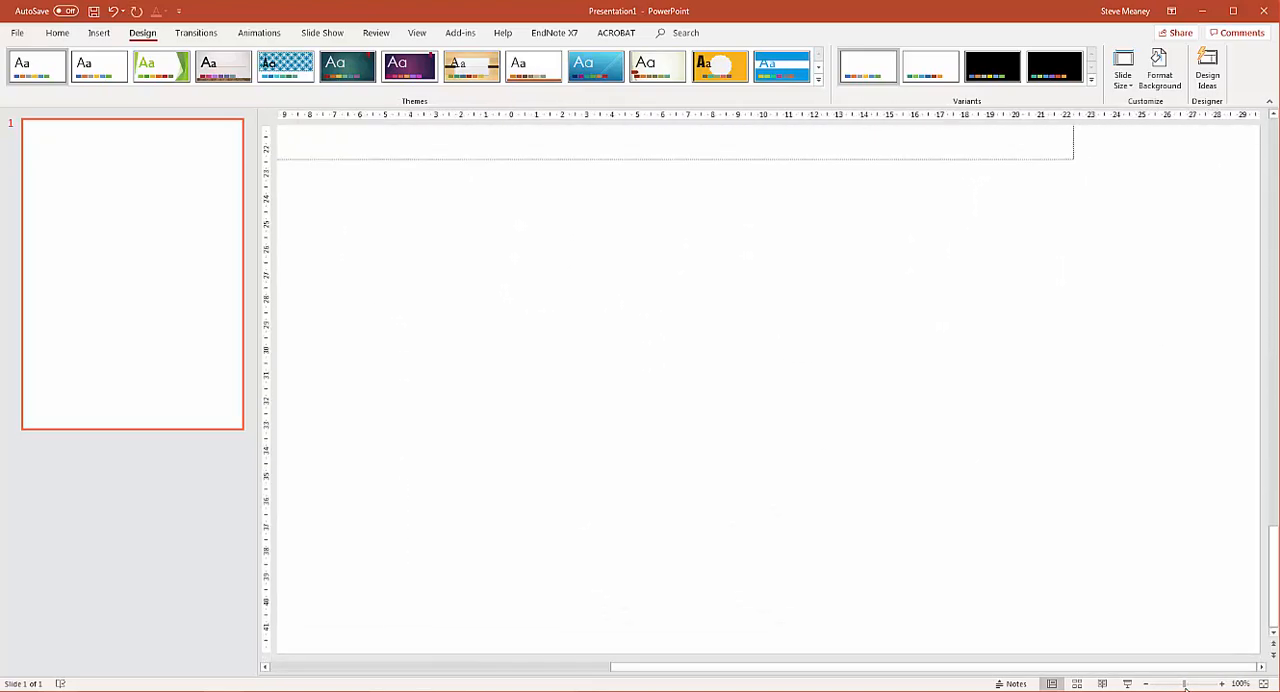
click(1167, 684)
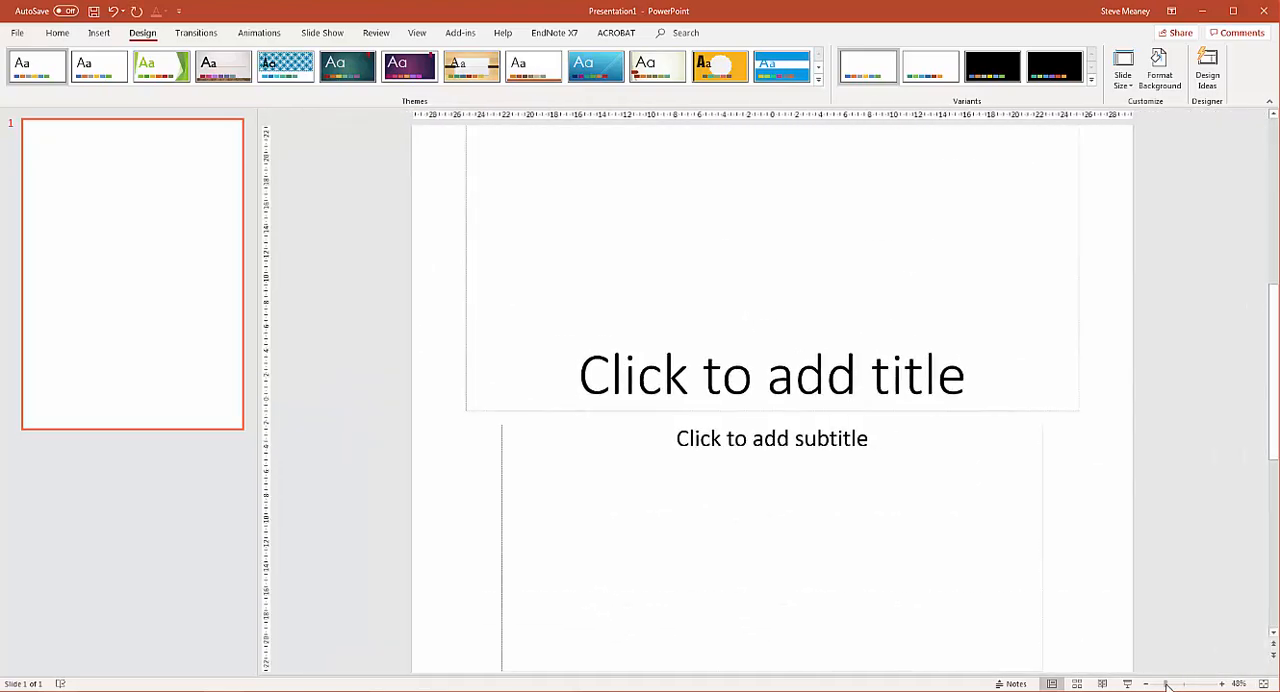
click(1163, 683)
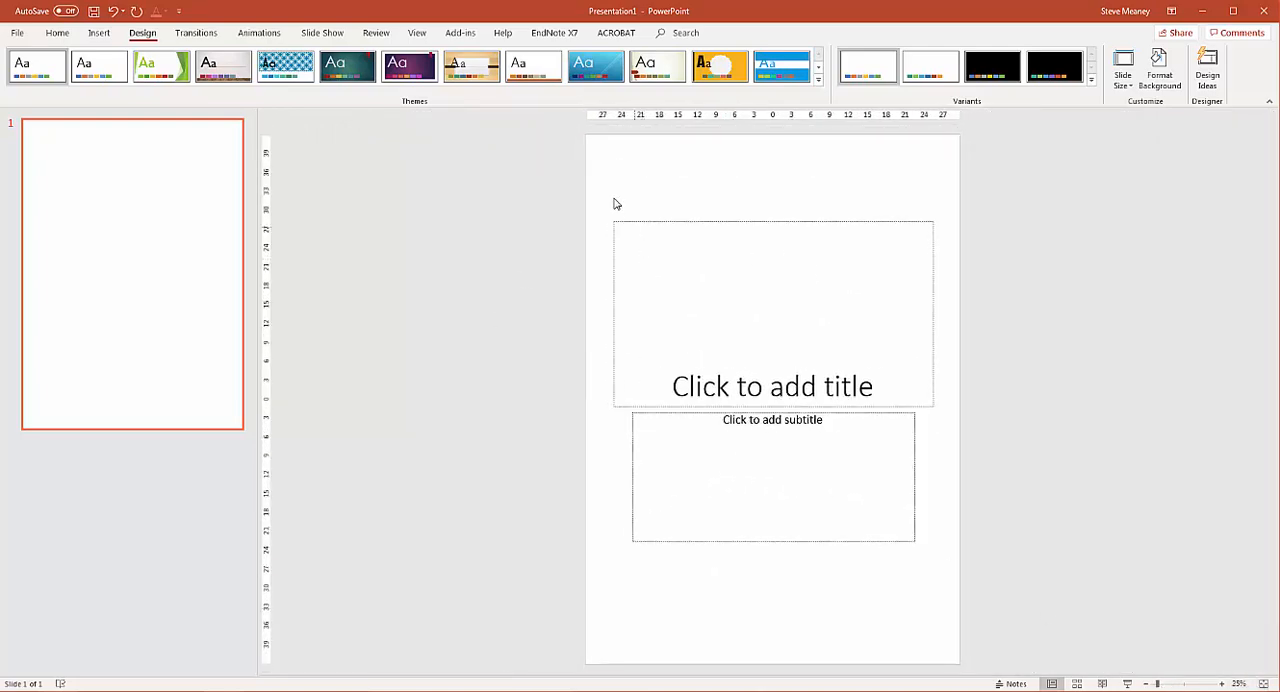
click(57, 33)
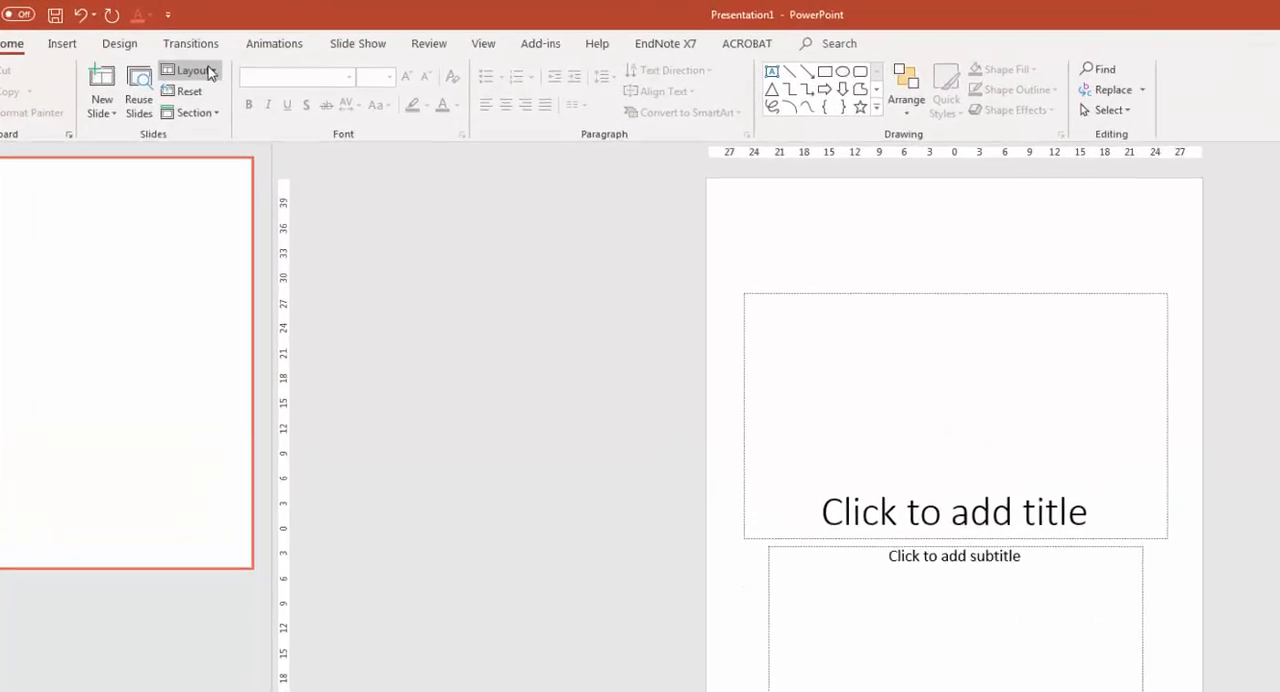
Apply the Blank layout to remove the title and subtitle placeholders.
click(191, 70)
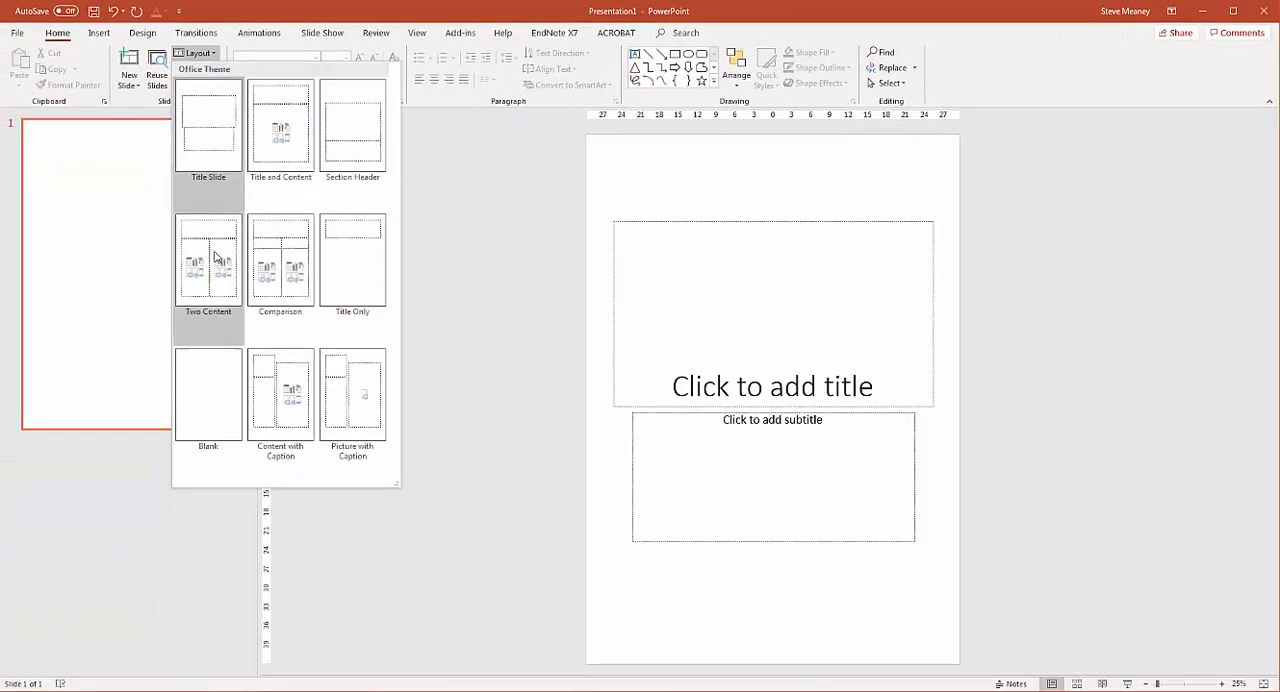
click(208, 395)
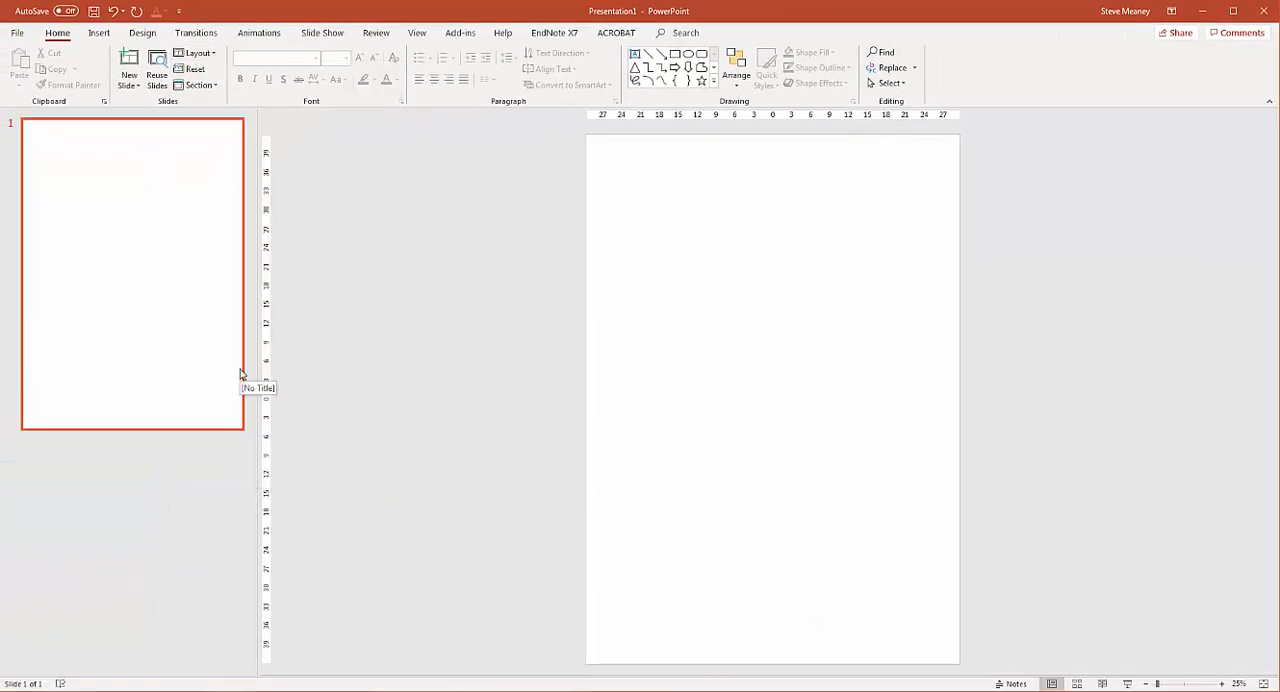
mouse_move(252, 316)
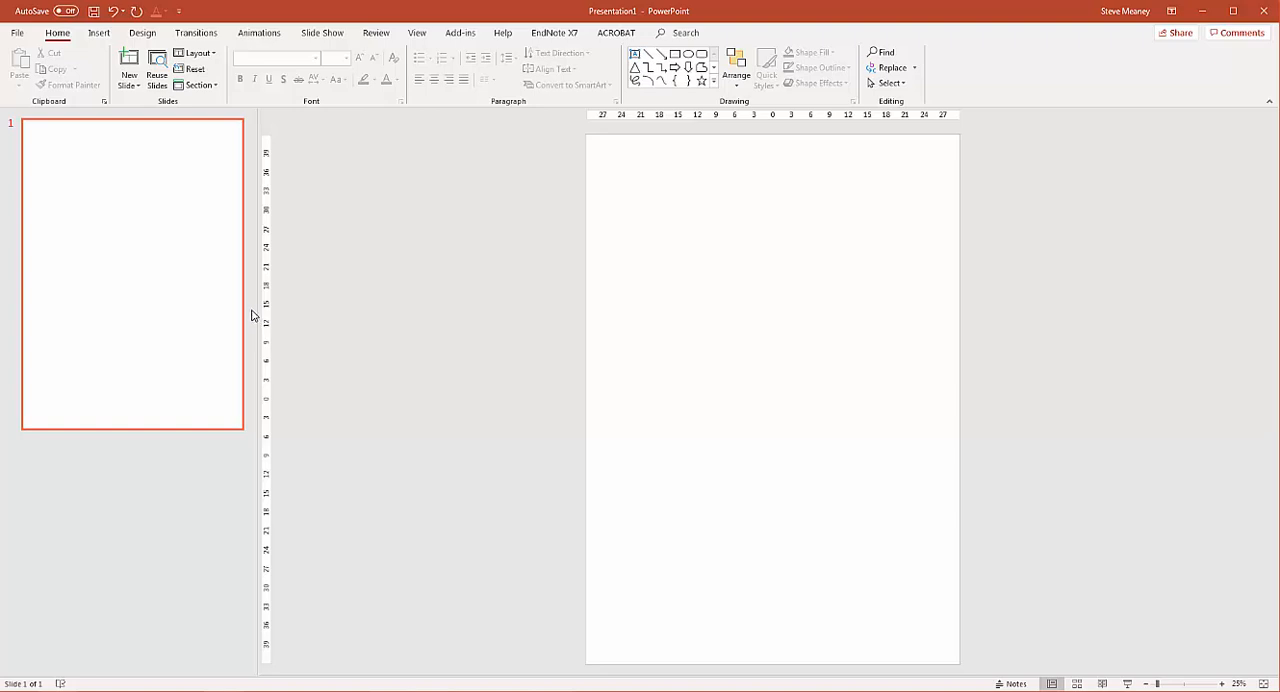
mouse_move(600, 134)
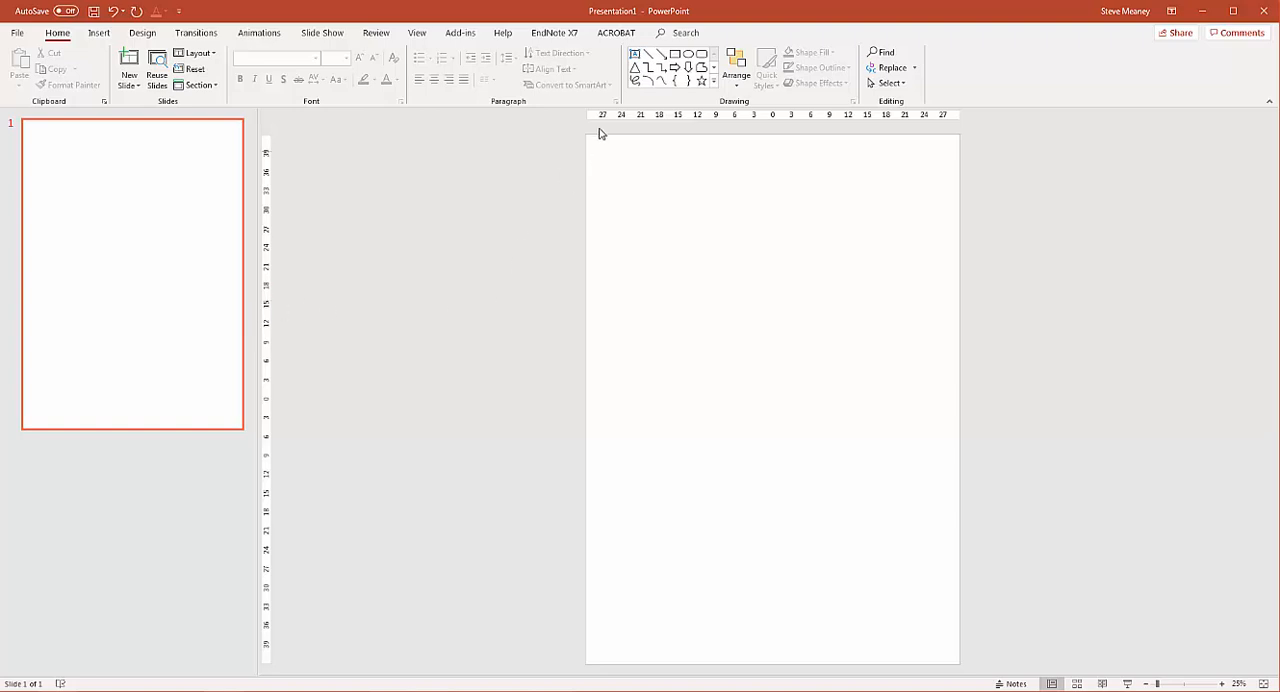
mouse_move(712, 62)
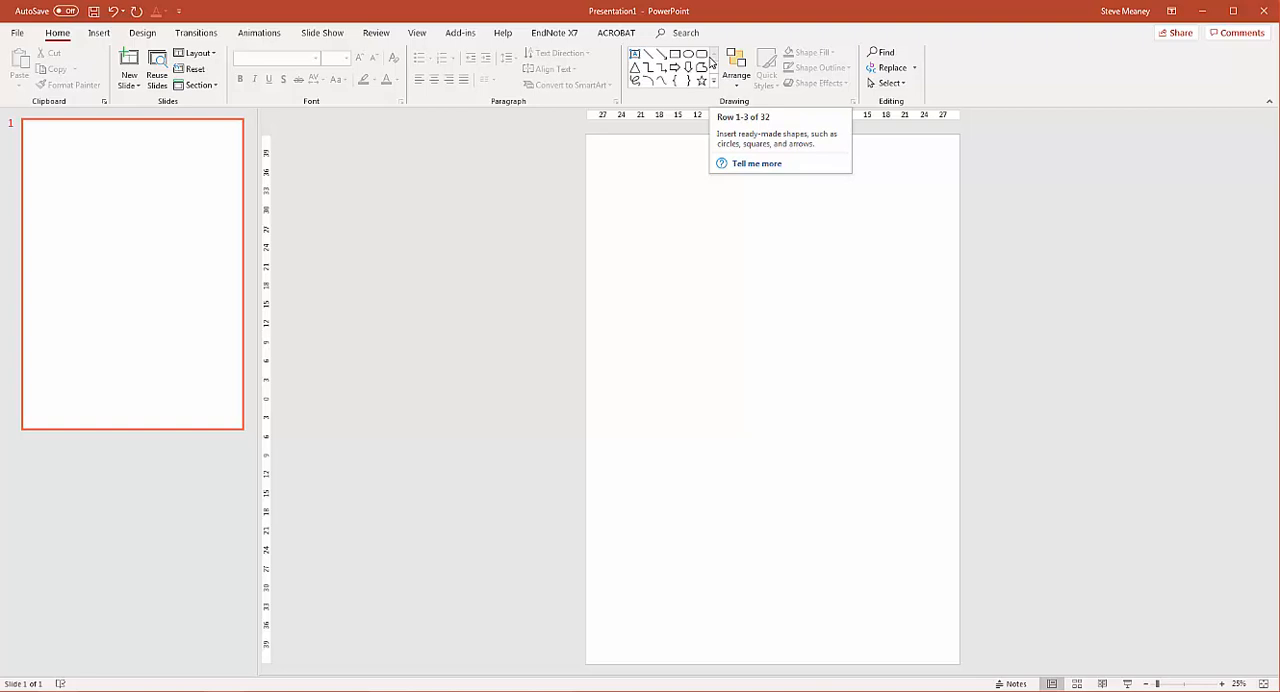
mouse_move(701, 54)
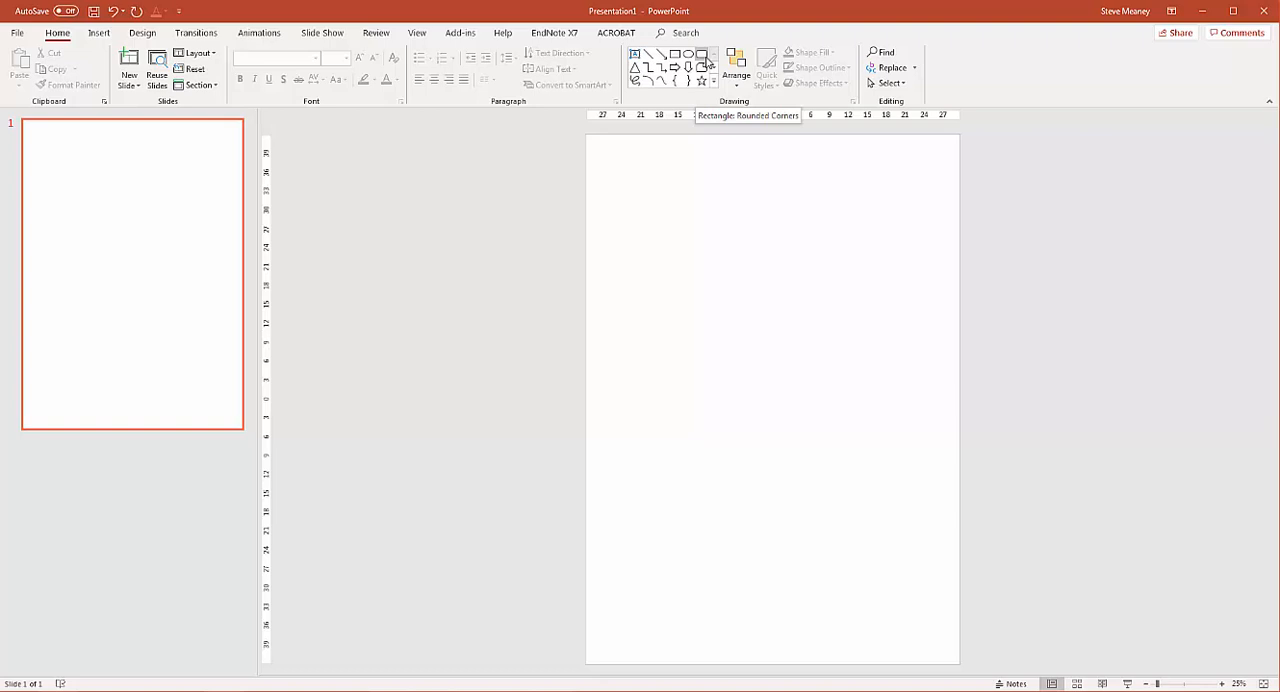
mouse_move(360, 62)
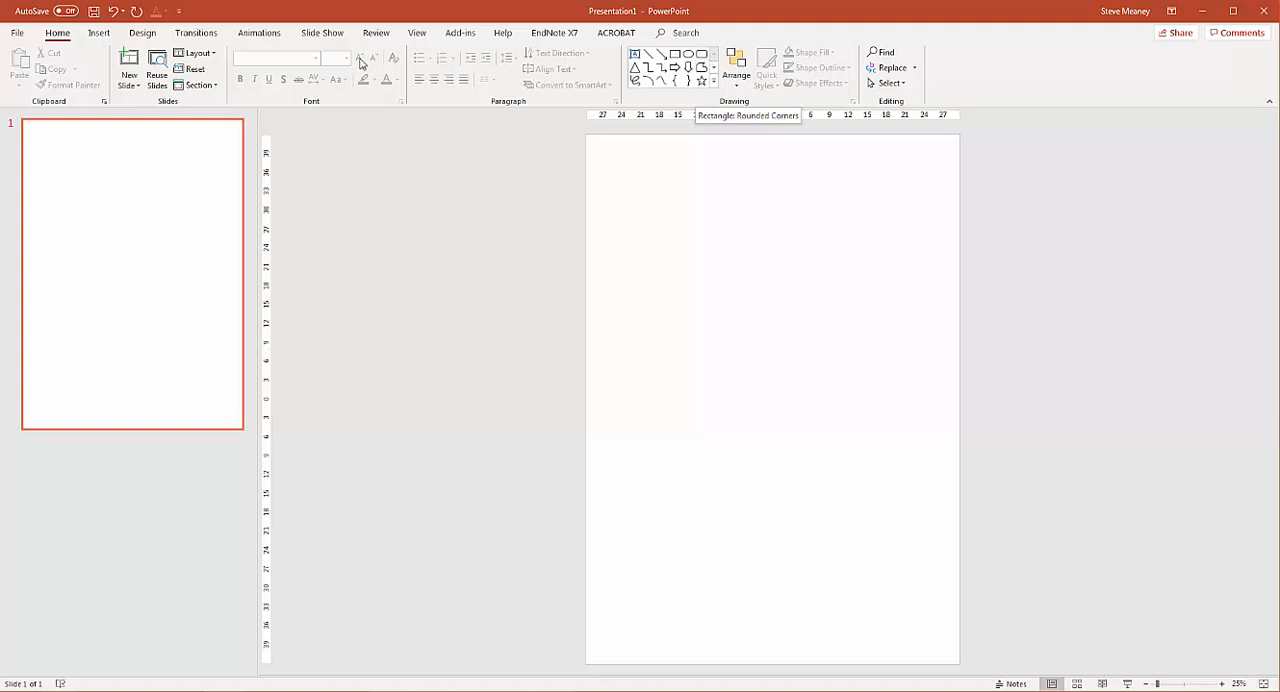
Try a light grey background fill, then reset the slide background to plain white.
click(142, 32)
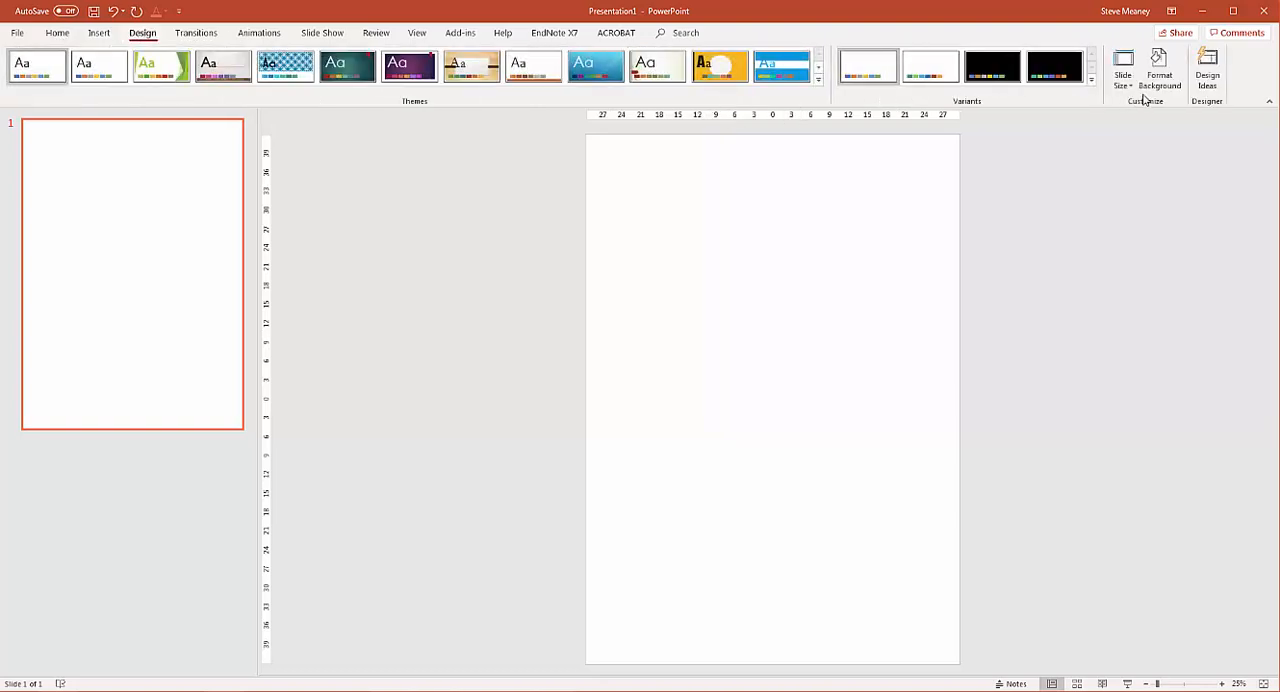
click(1158, 70)
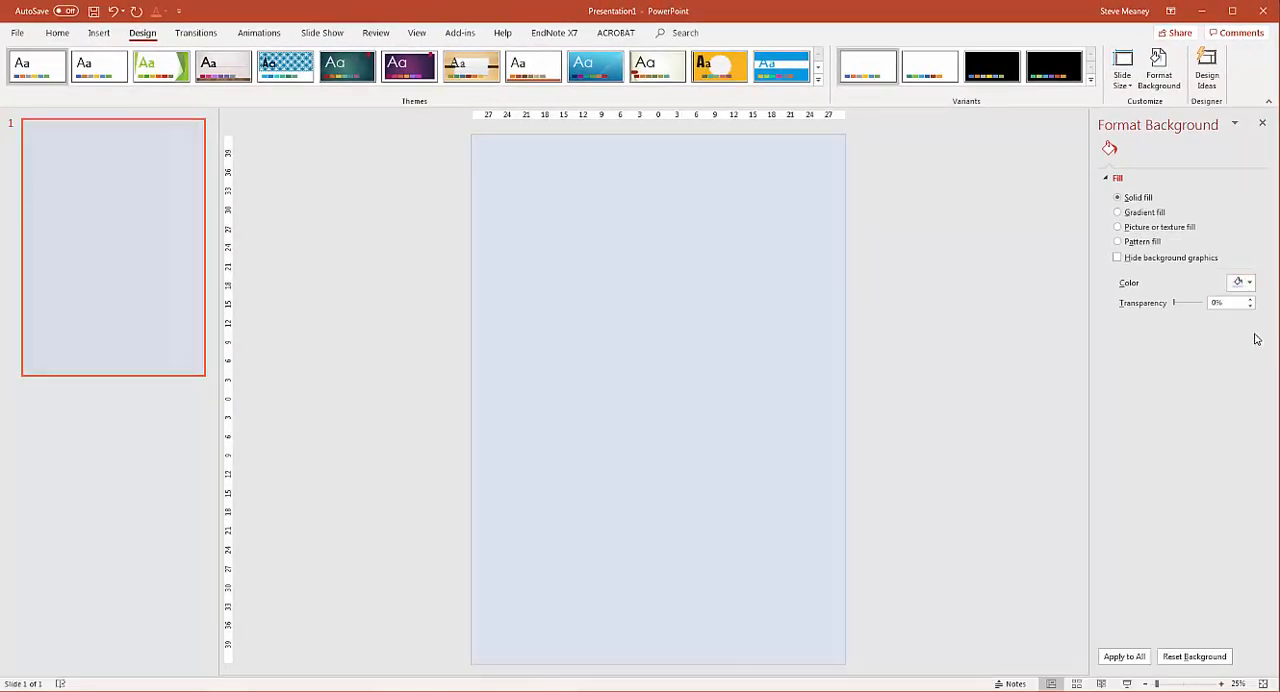
click(1248, 282)
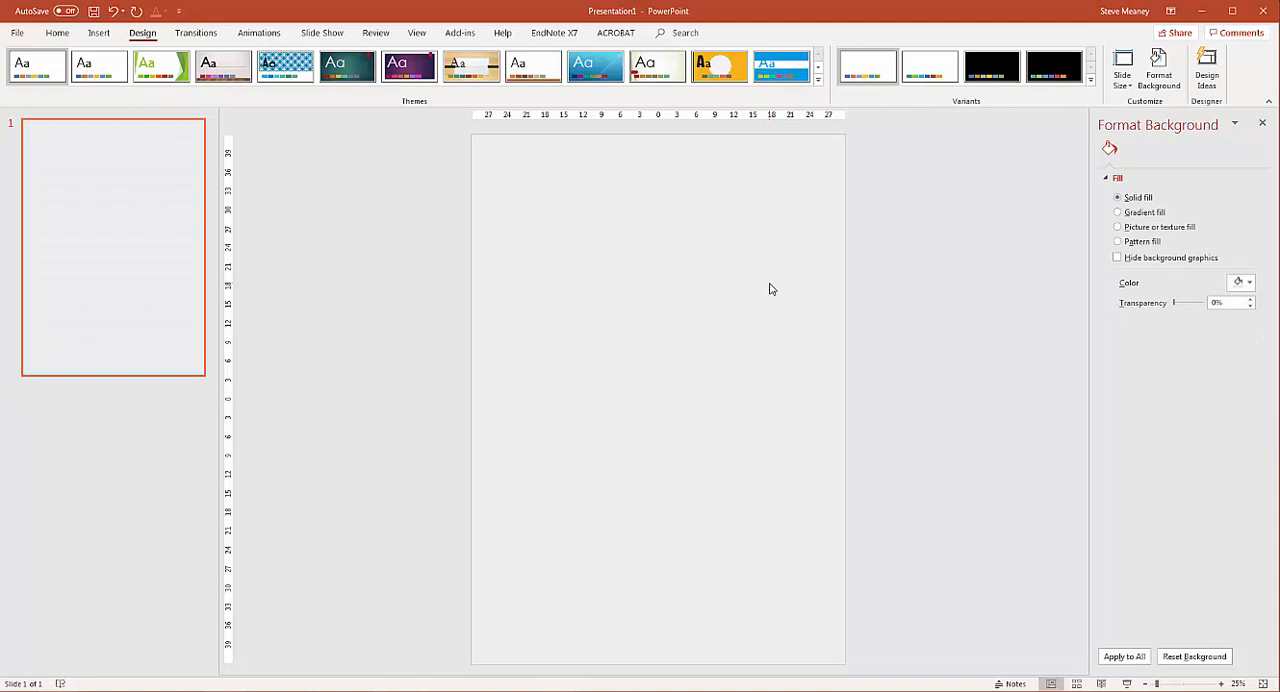
mouse_move(967, 189)
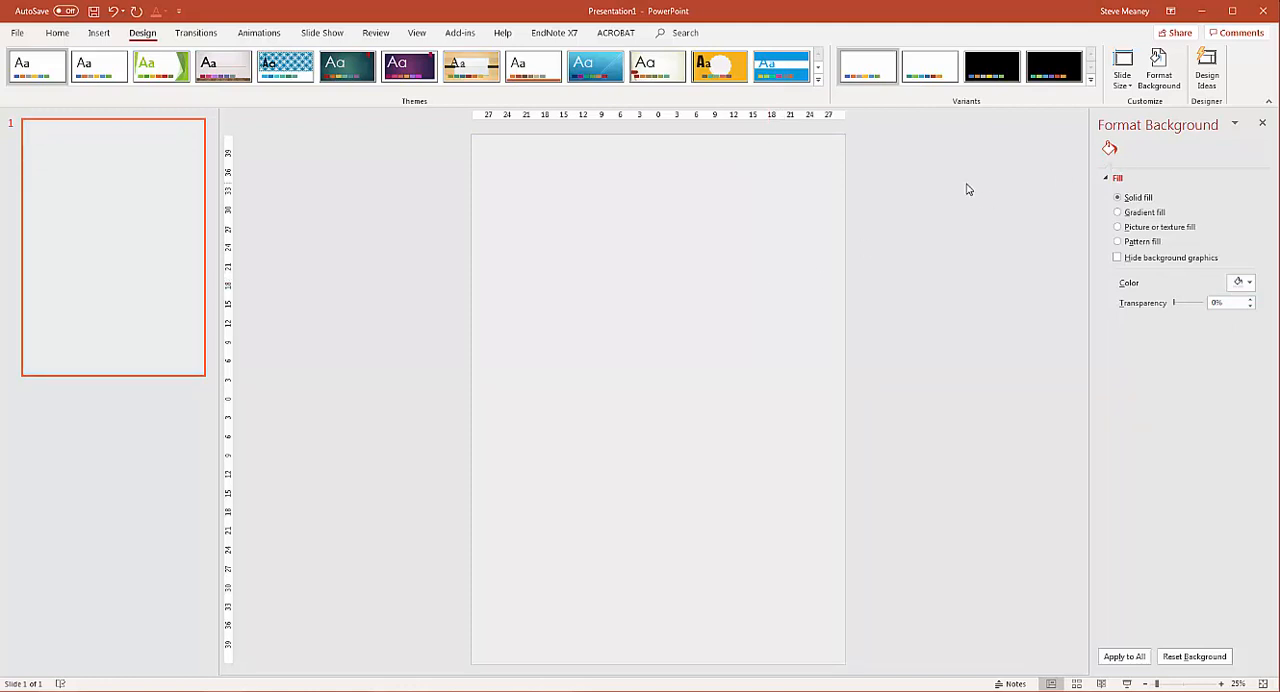
click(1249, 282)
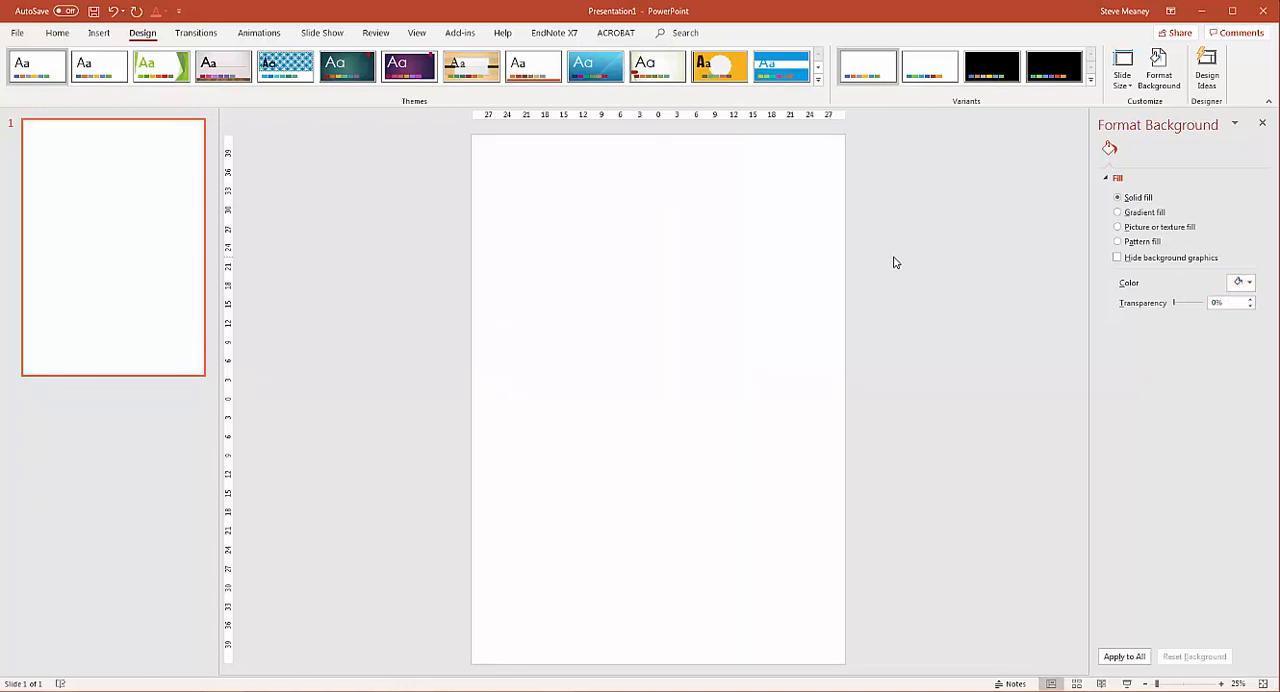
mouse_move(854, 190)
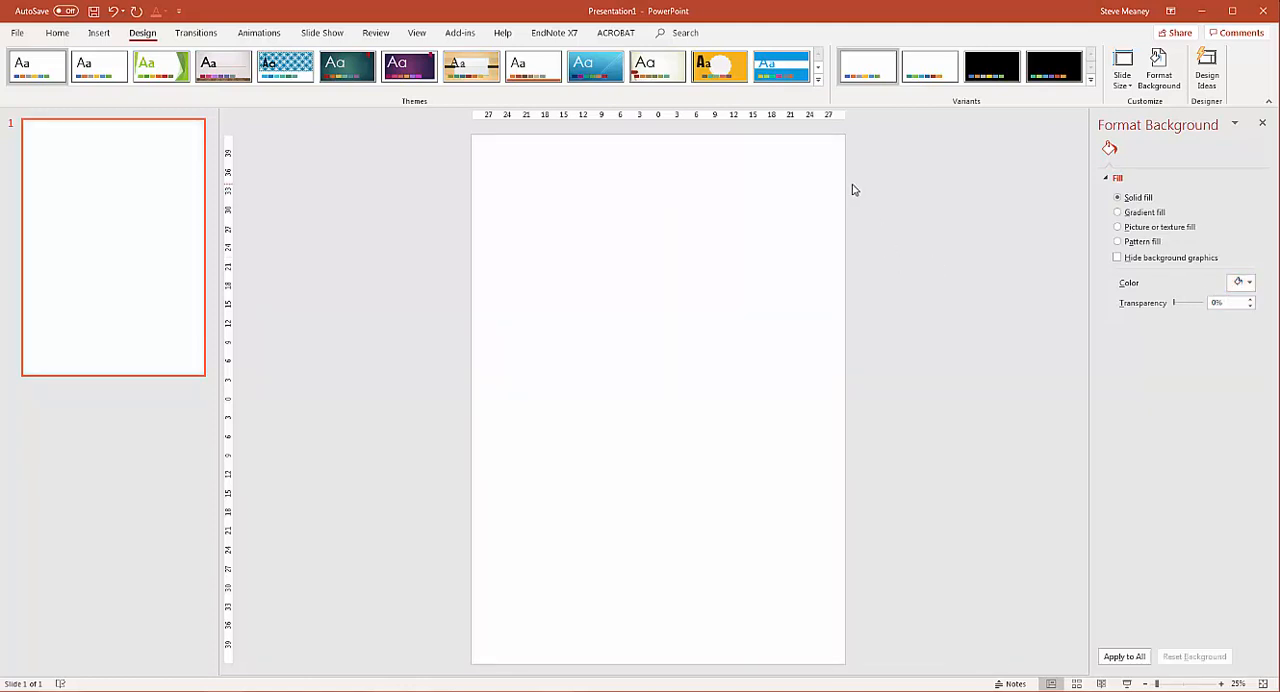
mouse_move(718, 170)
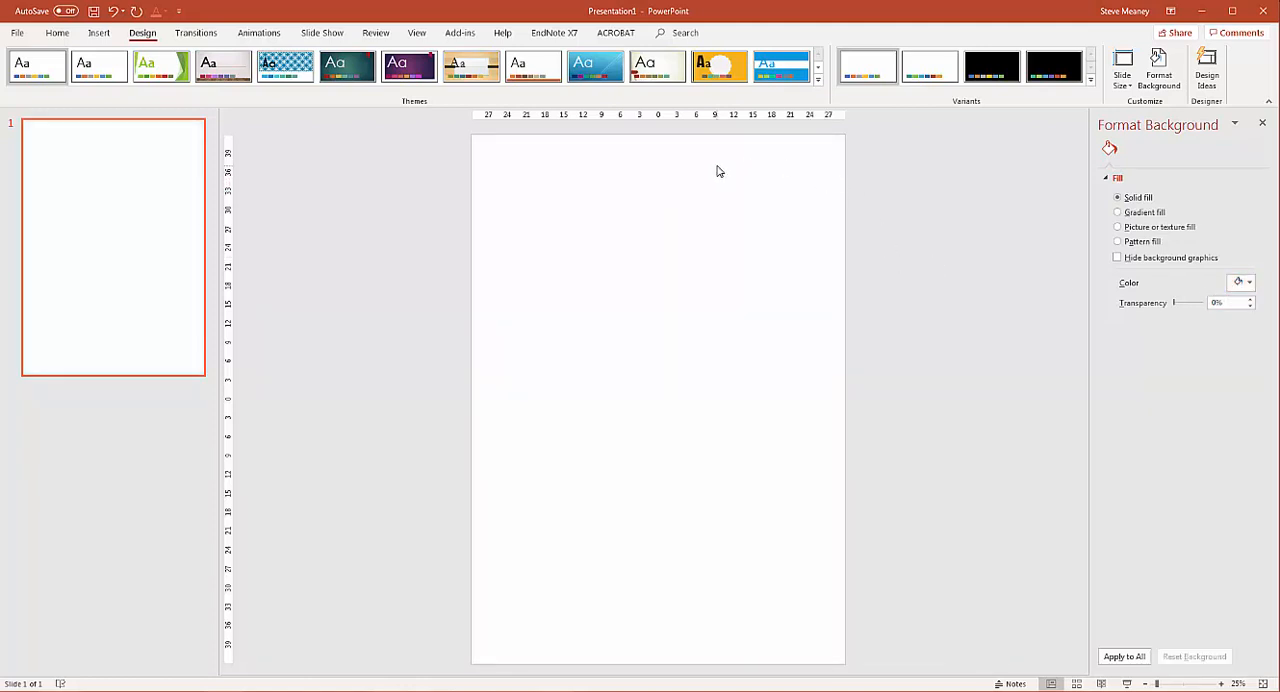
click(57, 33)
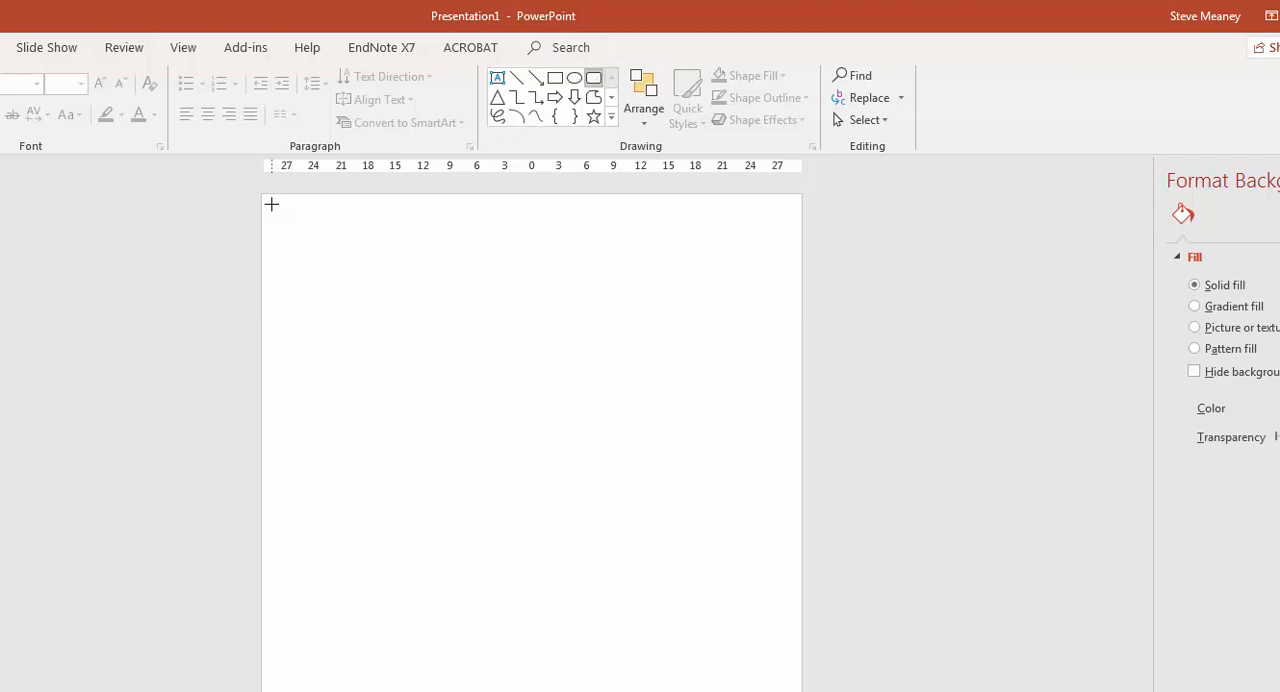
Draw a wide rounded rectangle across the top of the slide.
drag(272, 202, 797, 261)
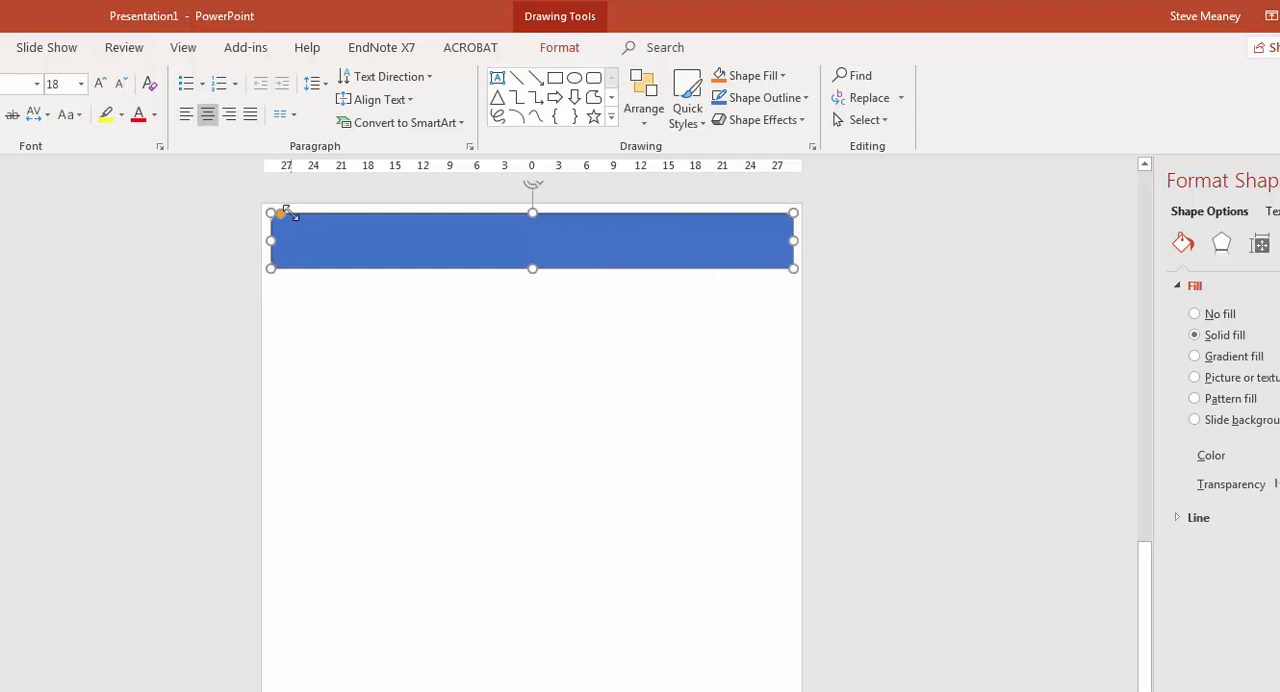
mouse_move(377, 284)
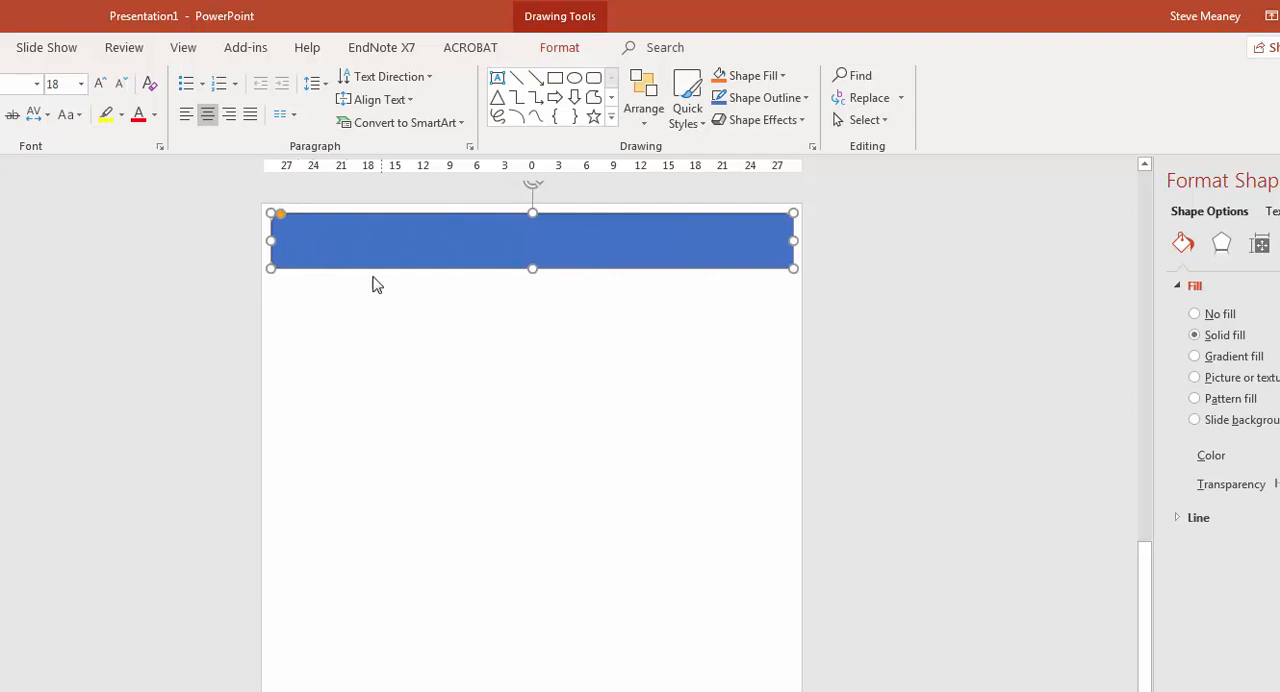
mouse_move(498, 273)
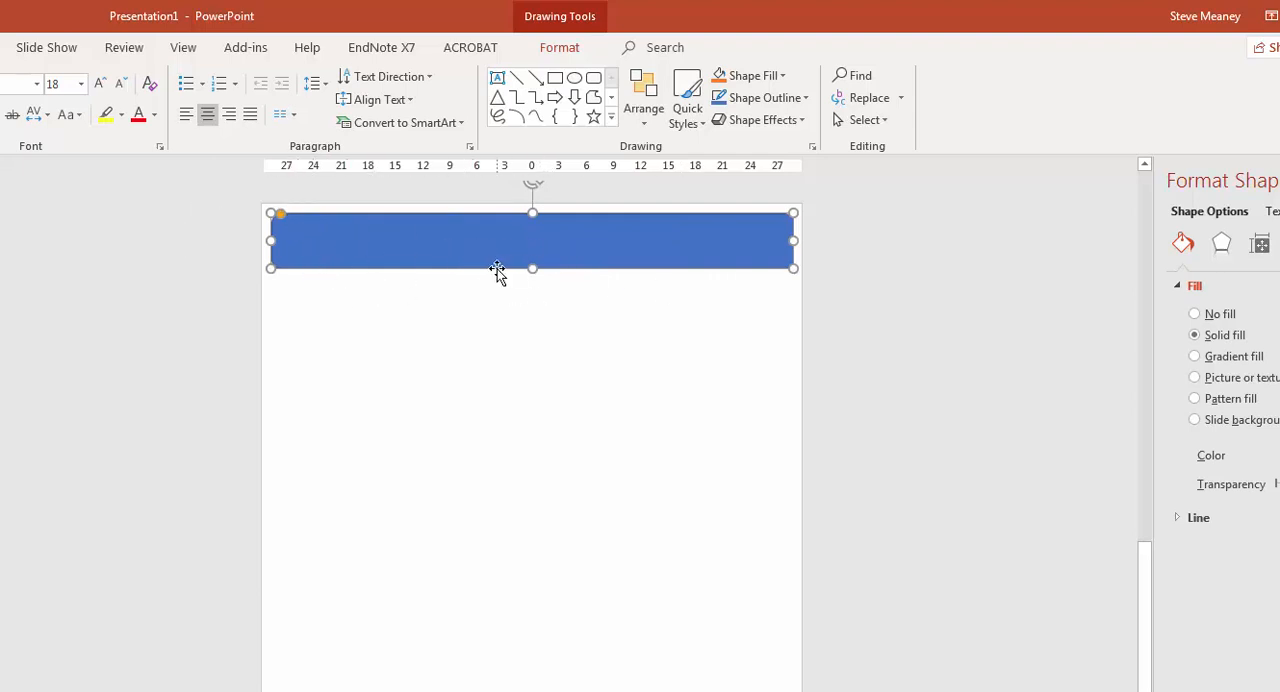
mouse_move(509, 264)
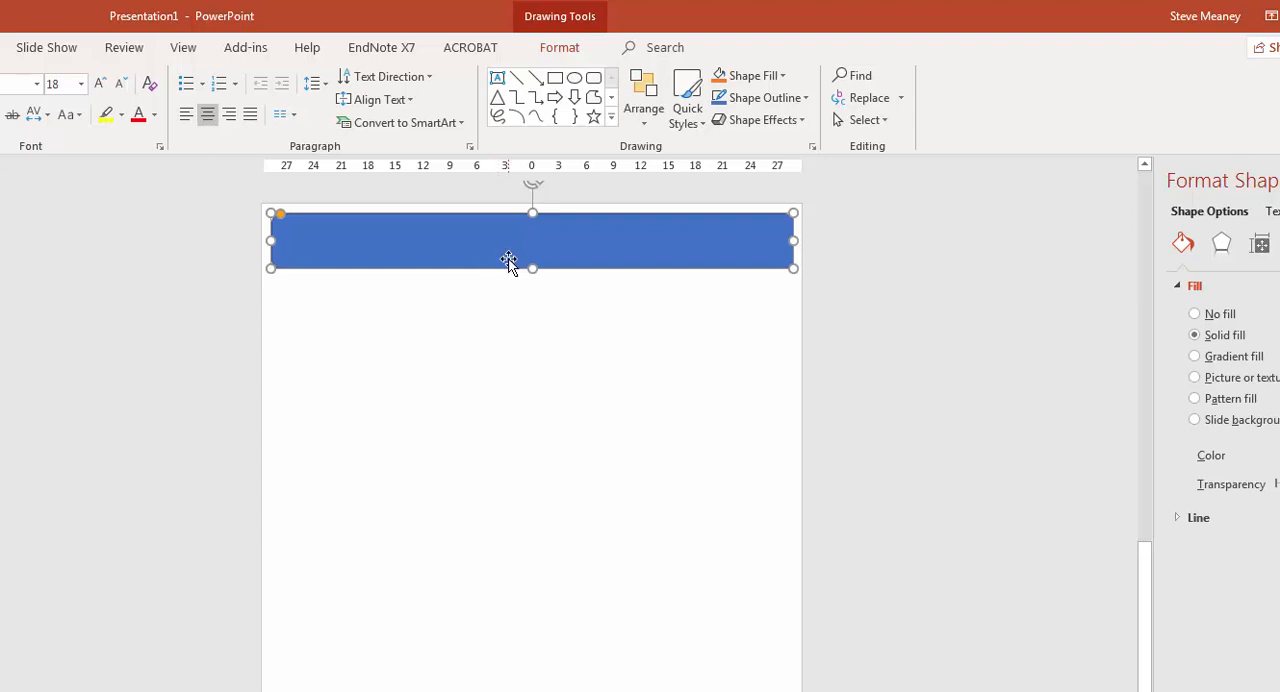
mouse_move(510, 263)
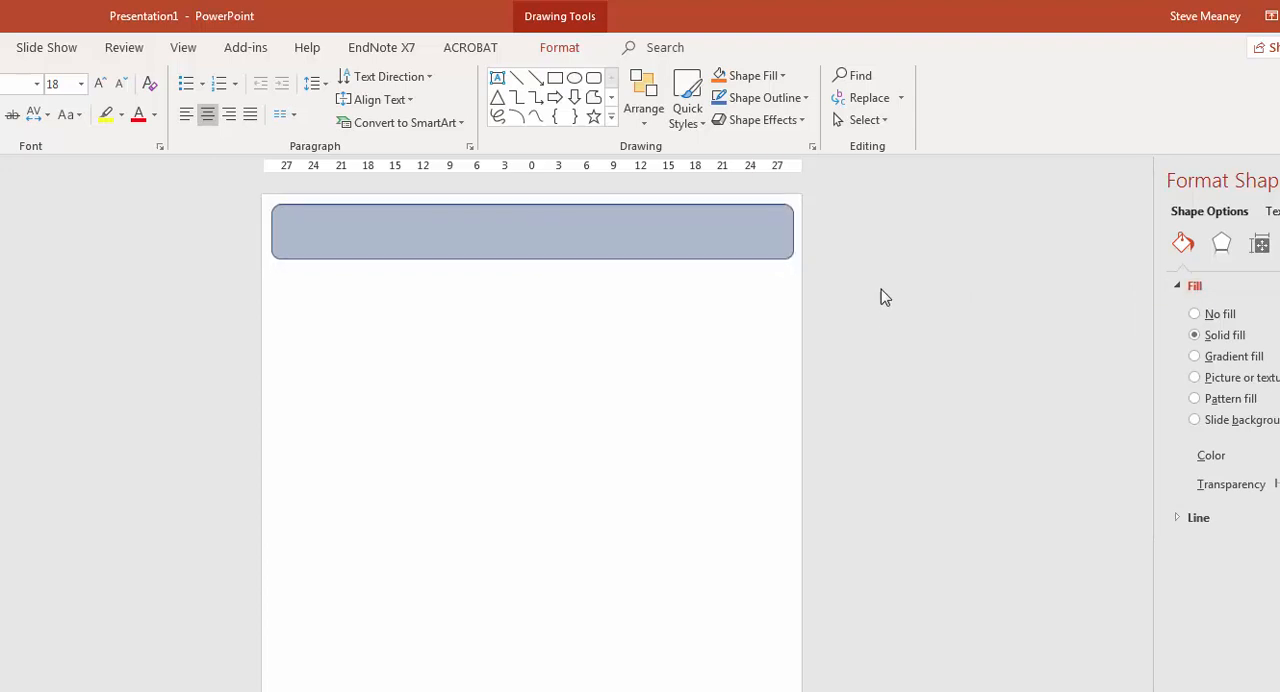
Set the title box's line to No line and check the result.
click(532, 240)
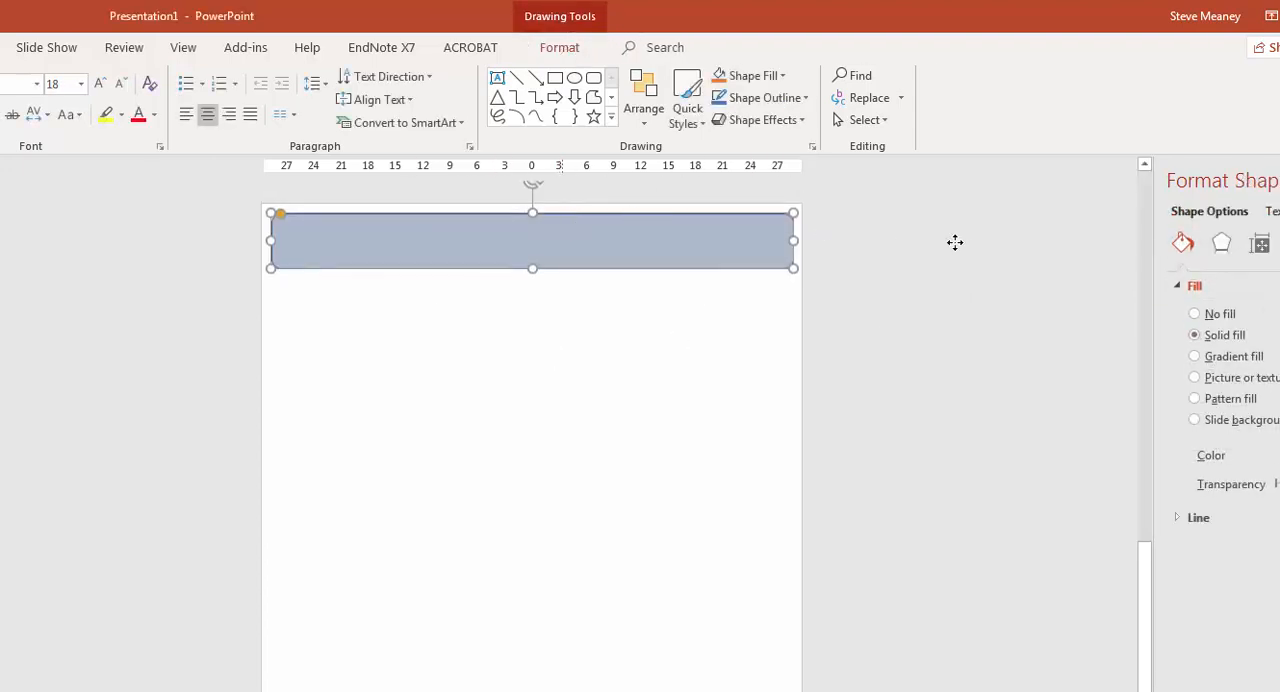
click(1198, 517)
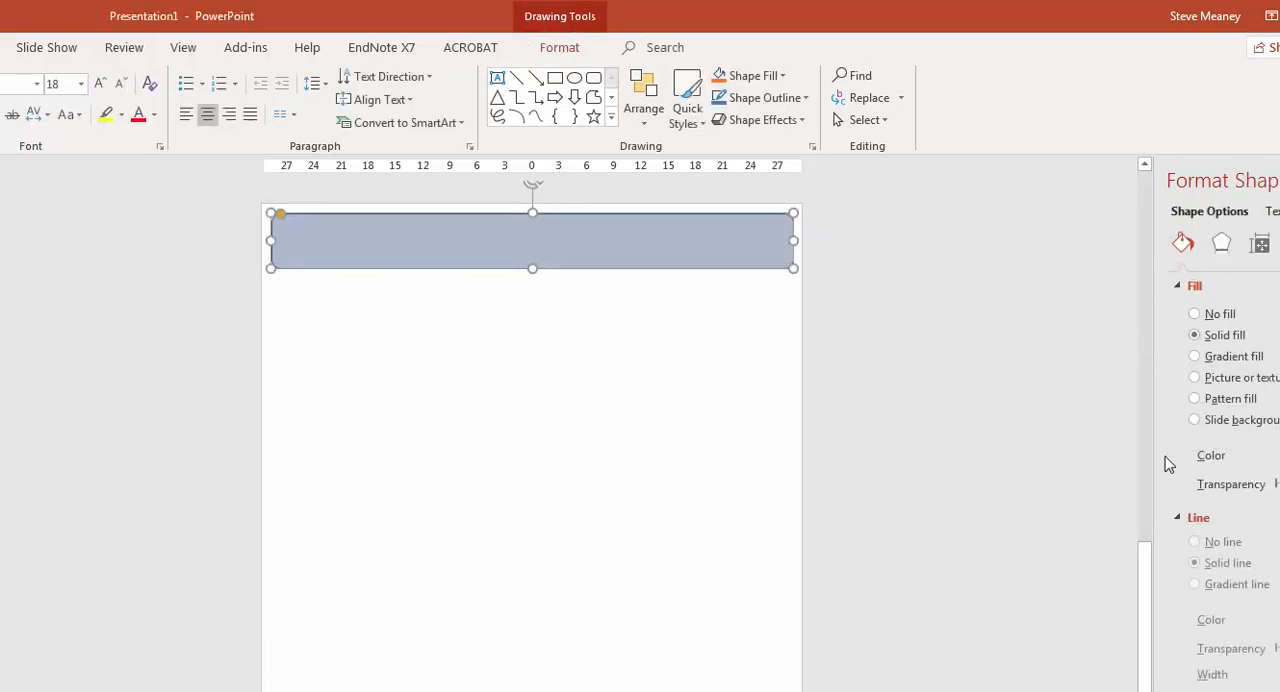
click(1194, 545)
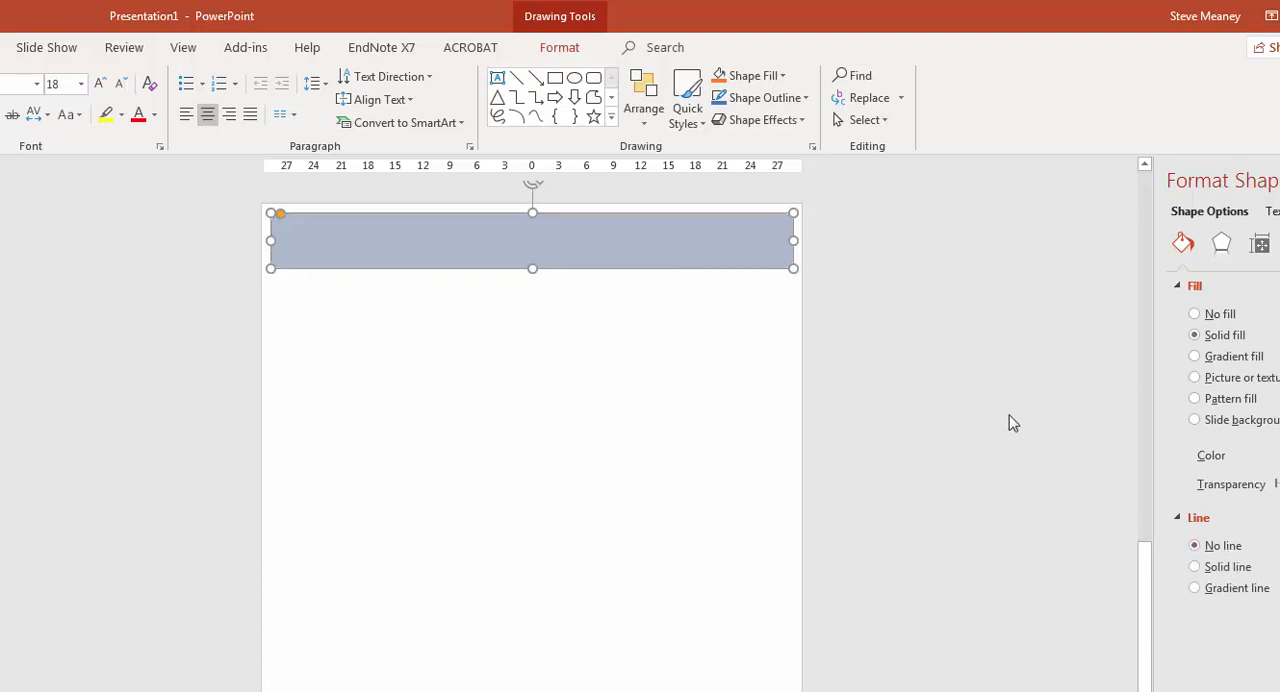
click(708, 265)
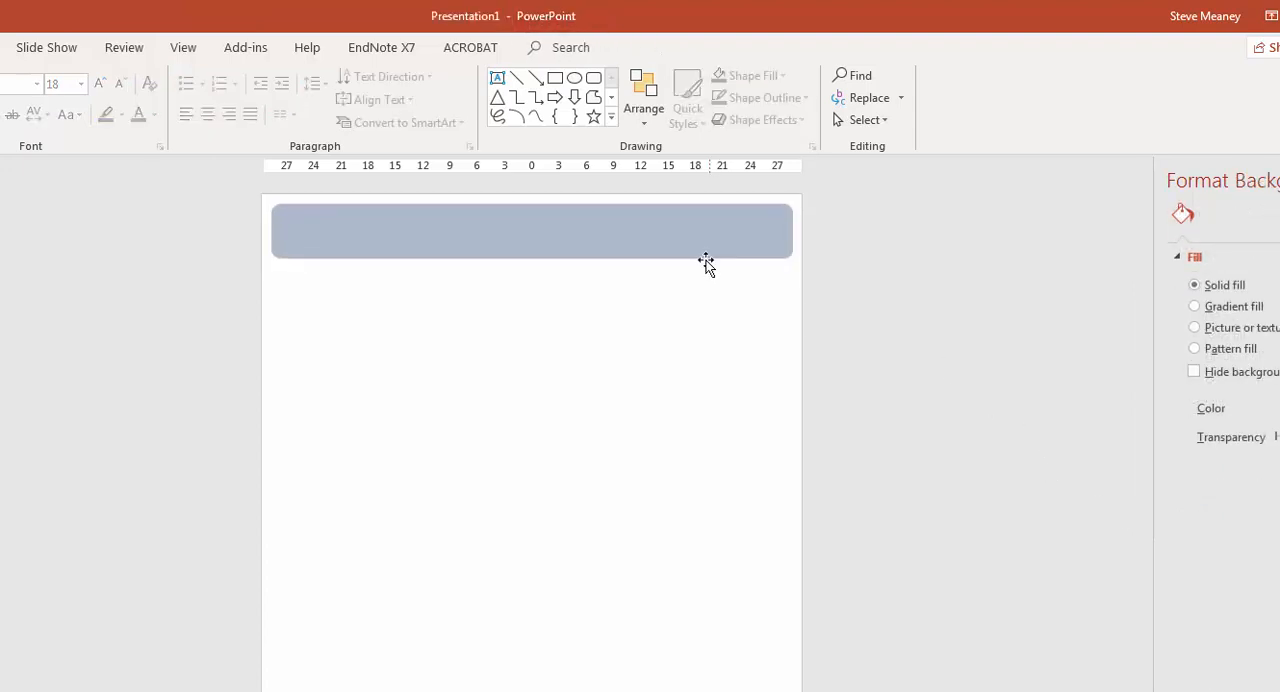
mouse_move(640, 228)
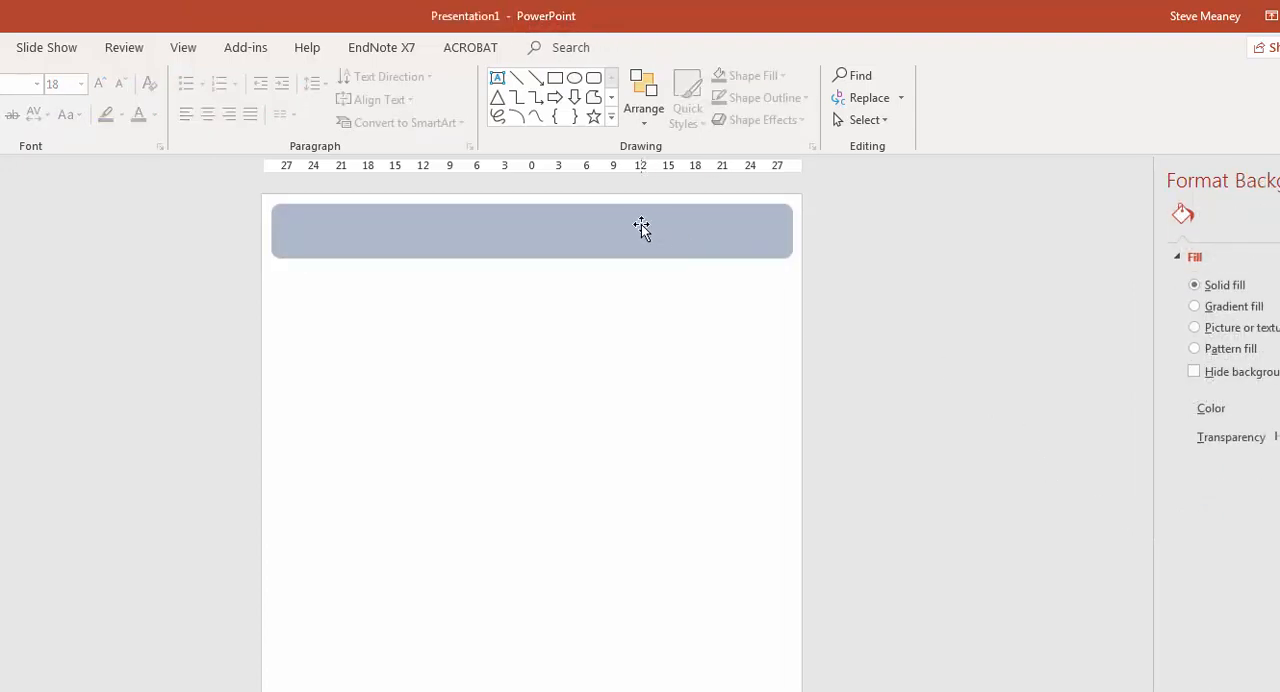
click(532, 232)
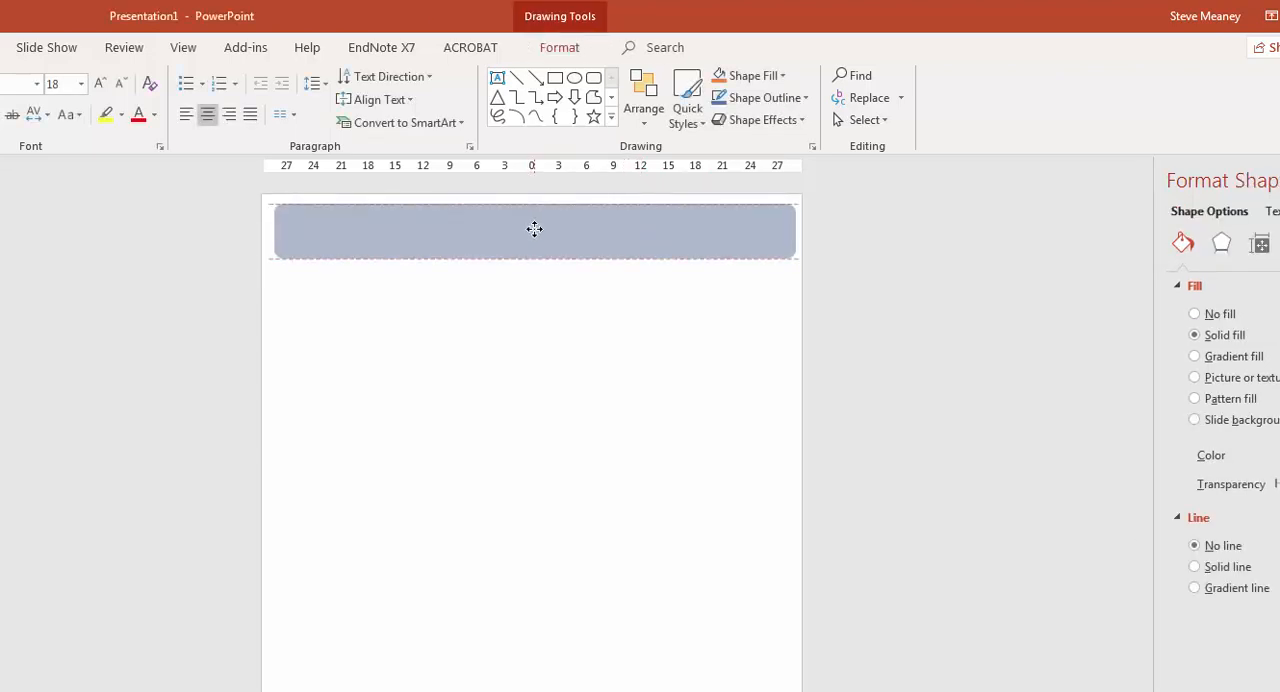
click(533, 231)
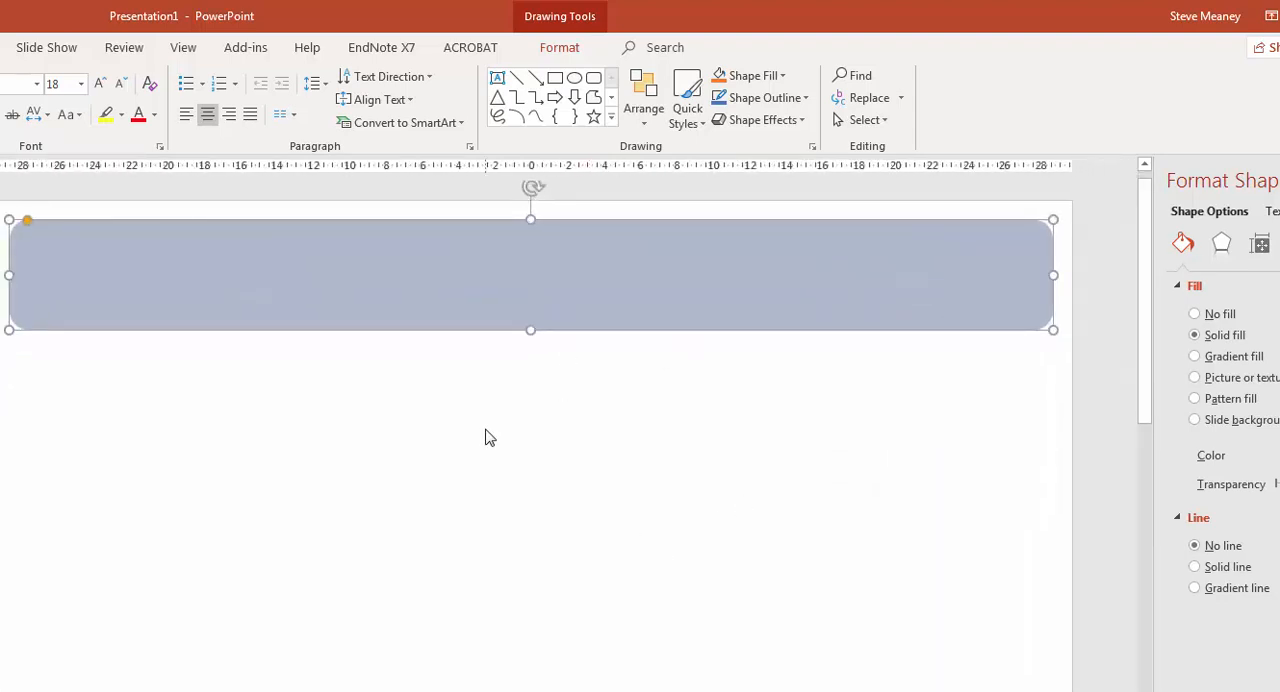
mouse_move(504, 416)
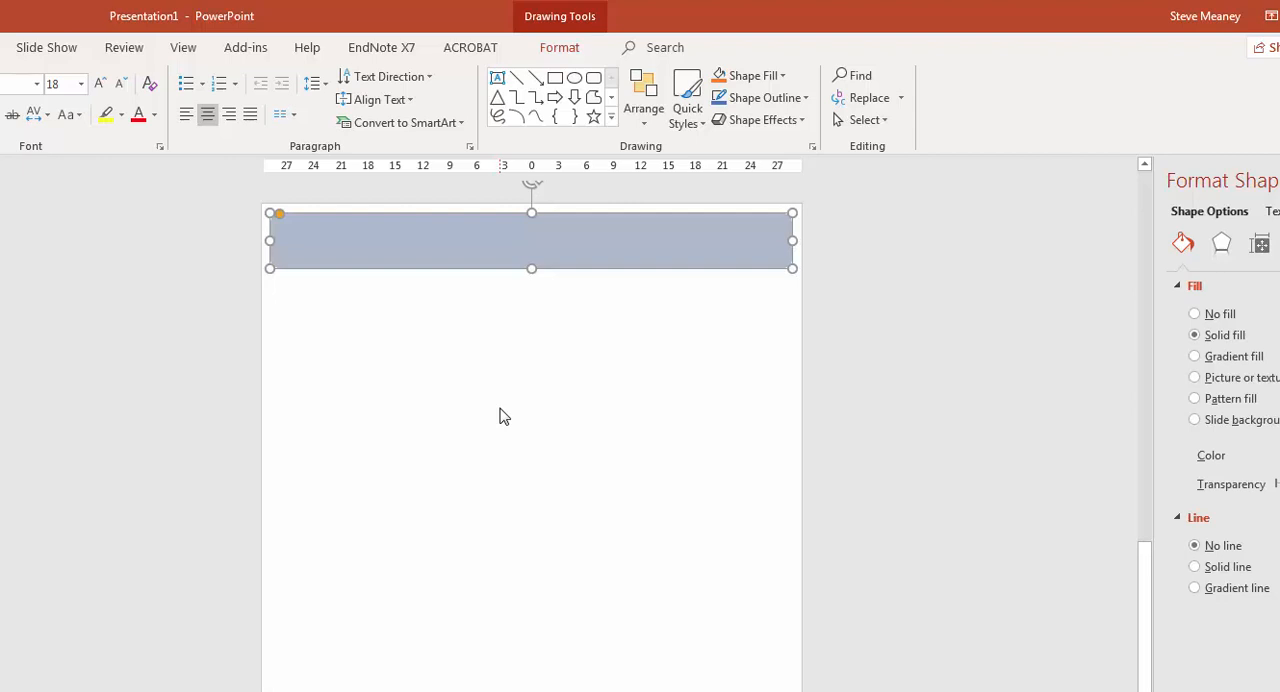
mouse_move(509, 246)
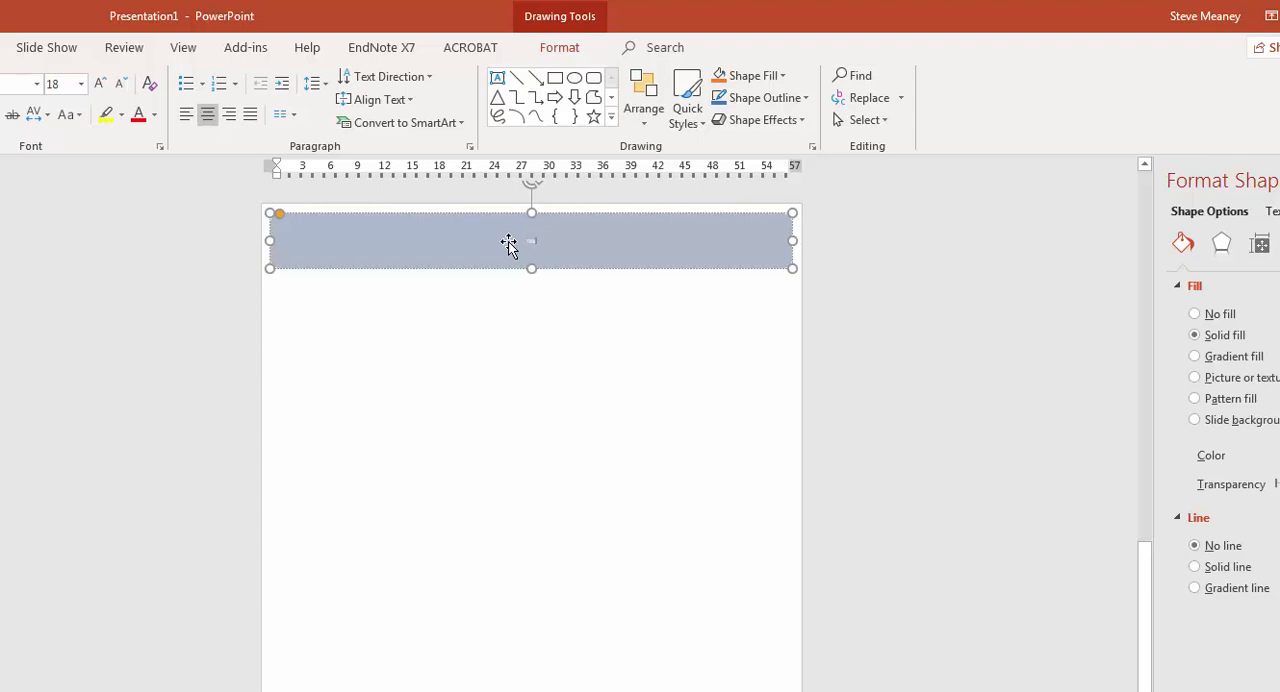
mouse_move(574, 244)
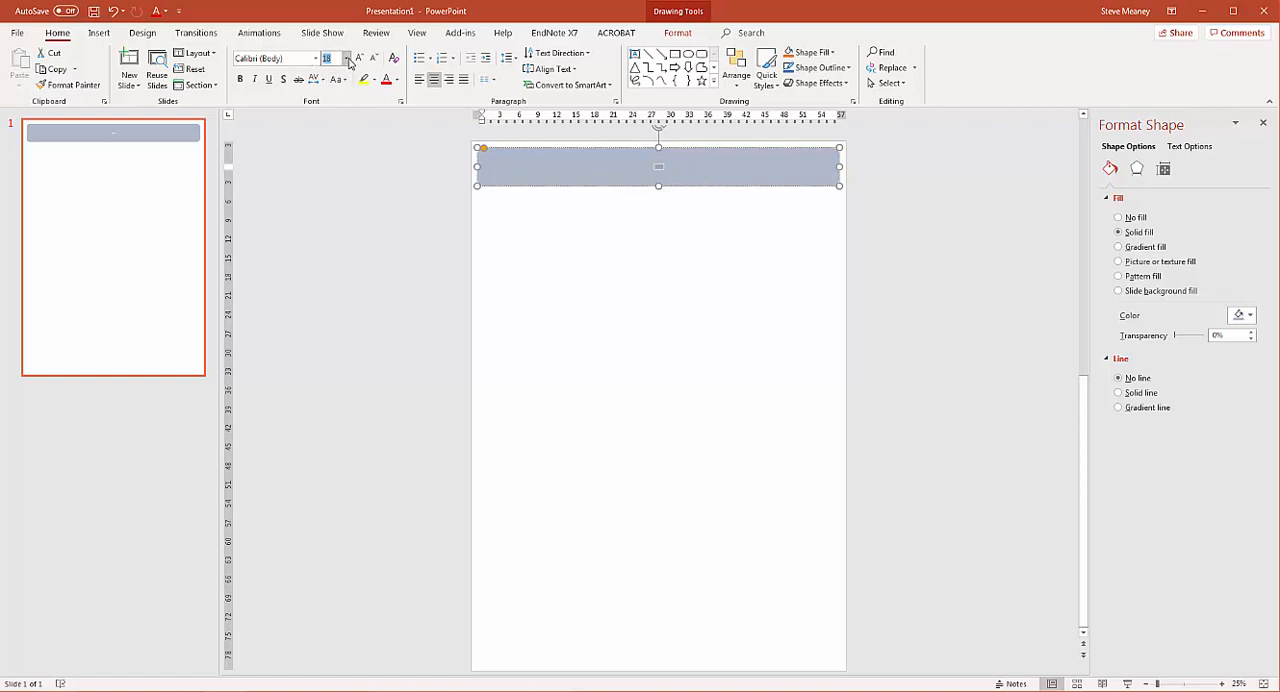
mouse_move(328, 58)
text(70)
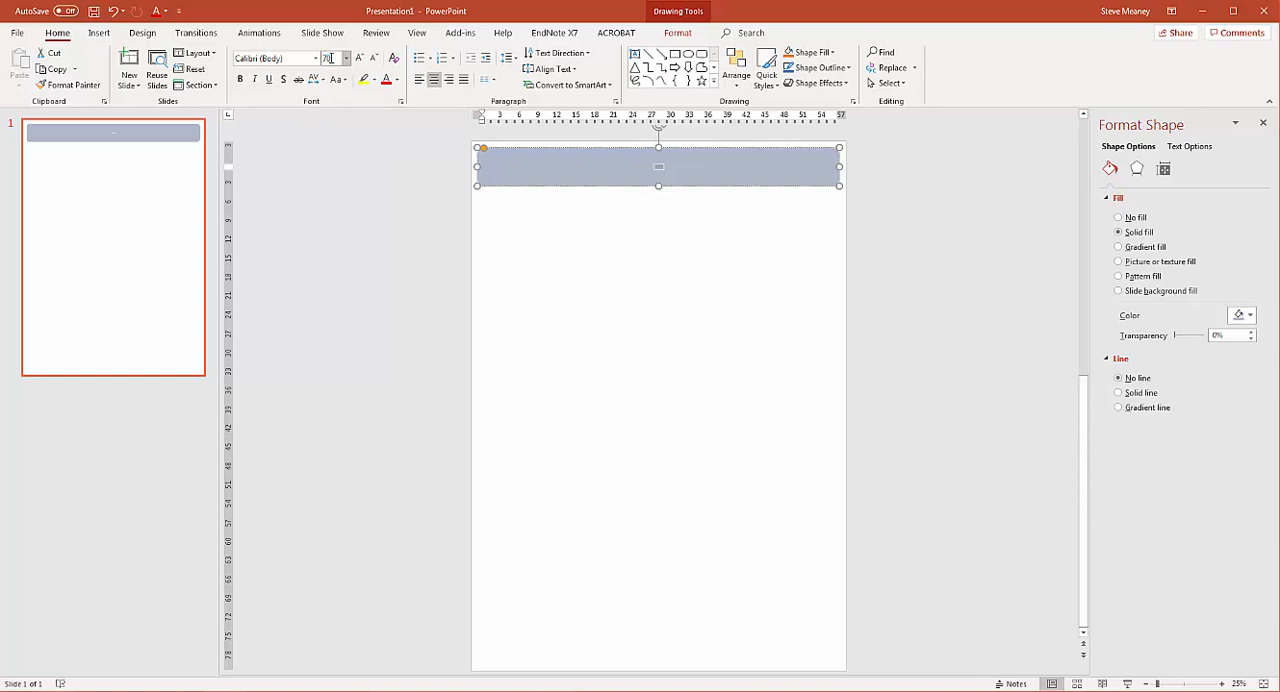
Type the title 'Title about this size' with 'Authors and more authors' beneath it.
text(Title)
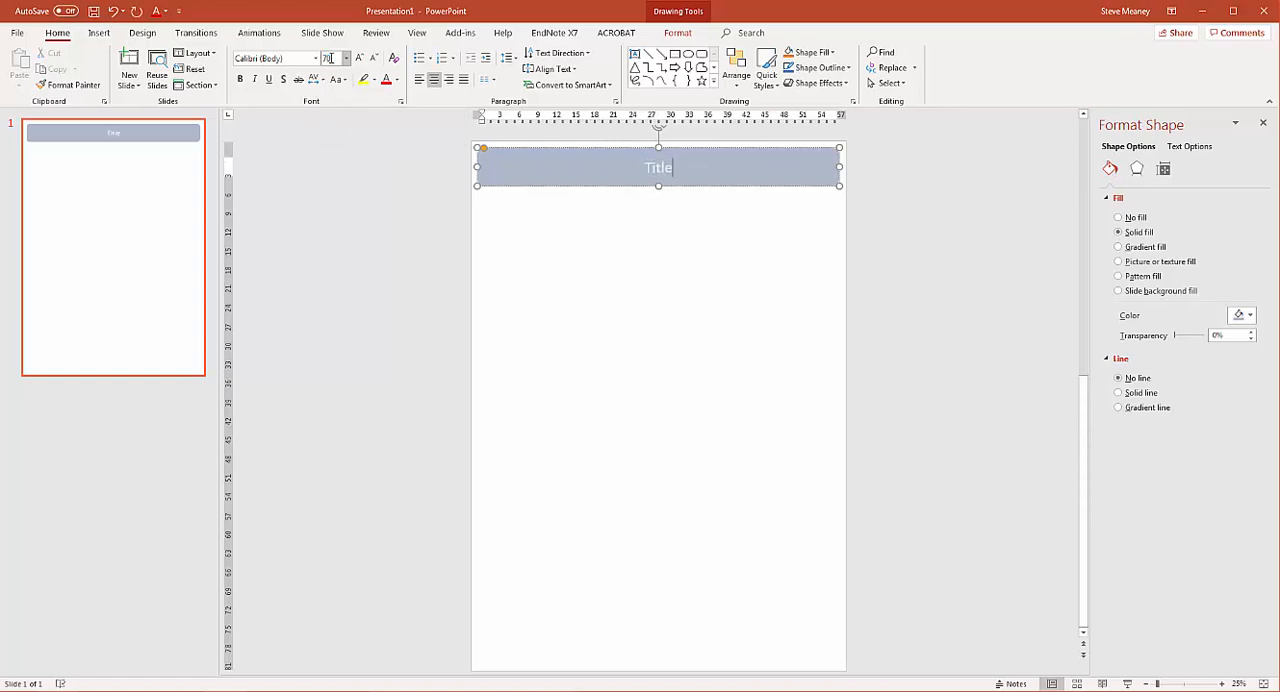
text(abc)
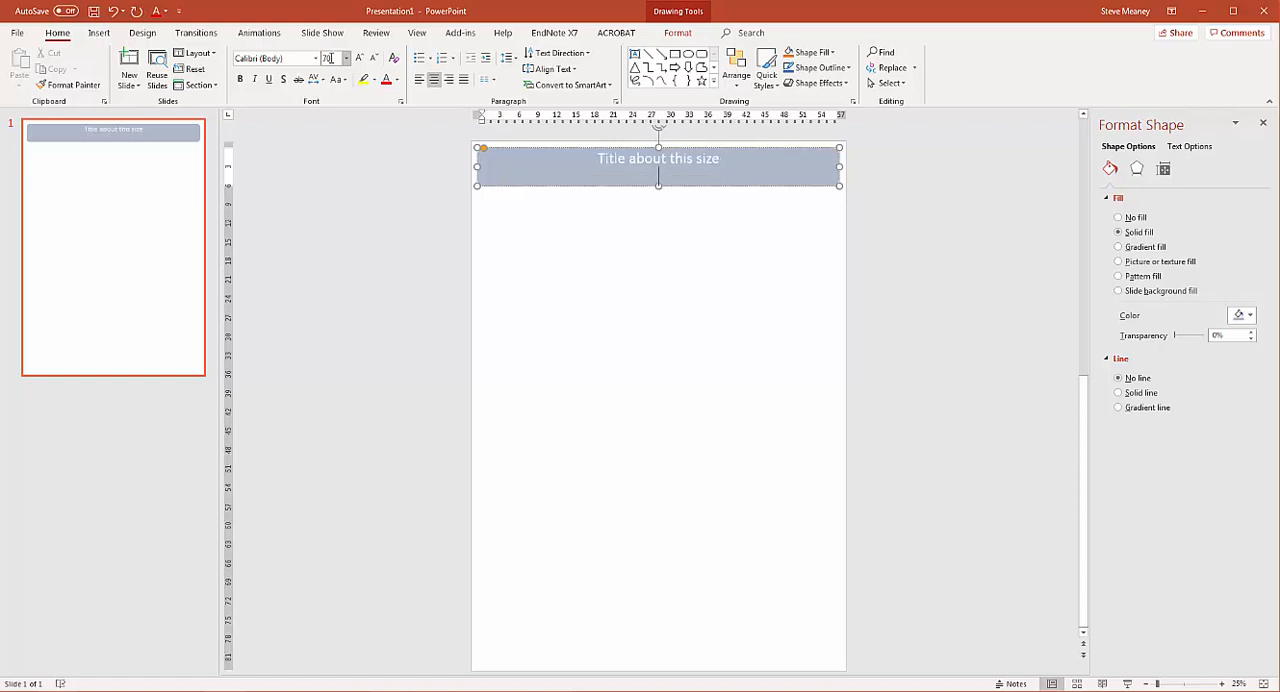
text(sdfkjsdfkj)
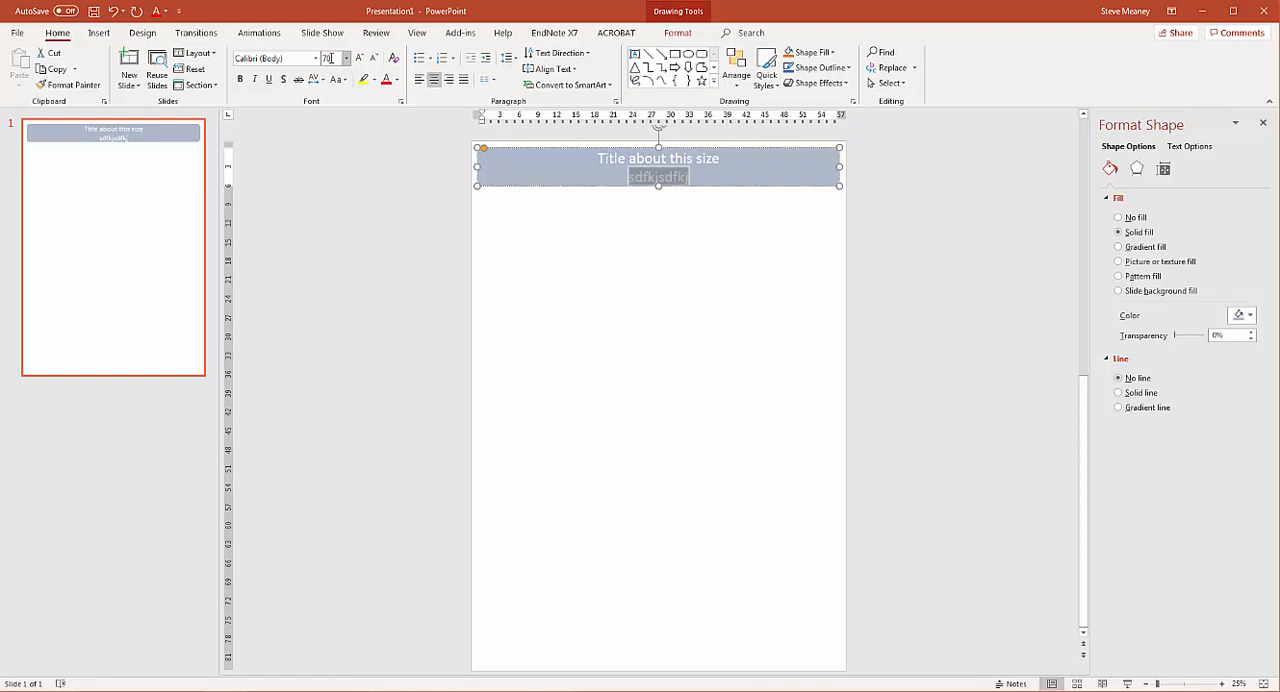
text(Auth)
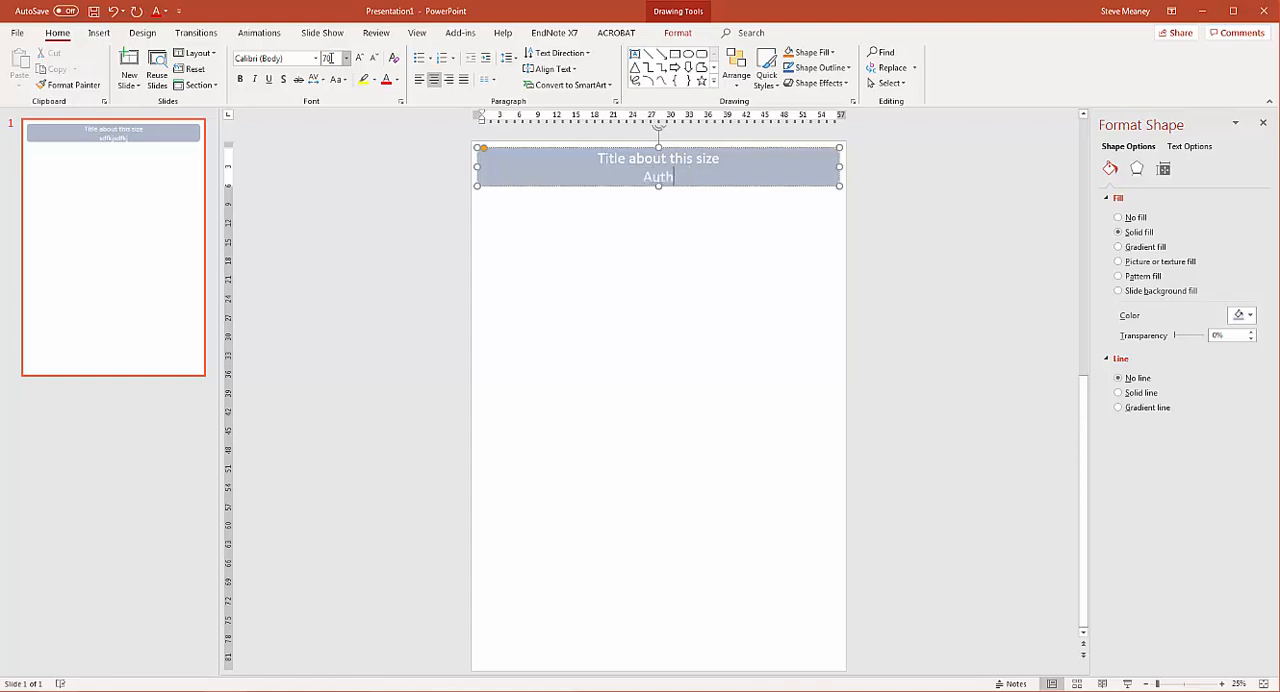
text(ors and)
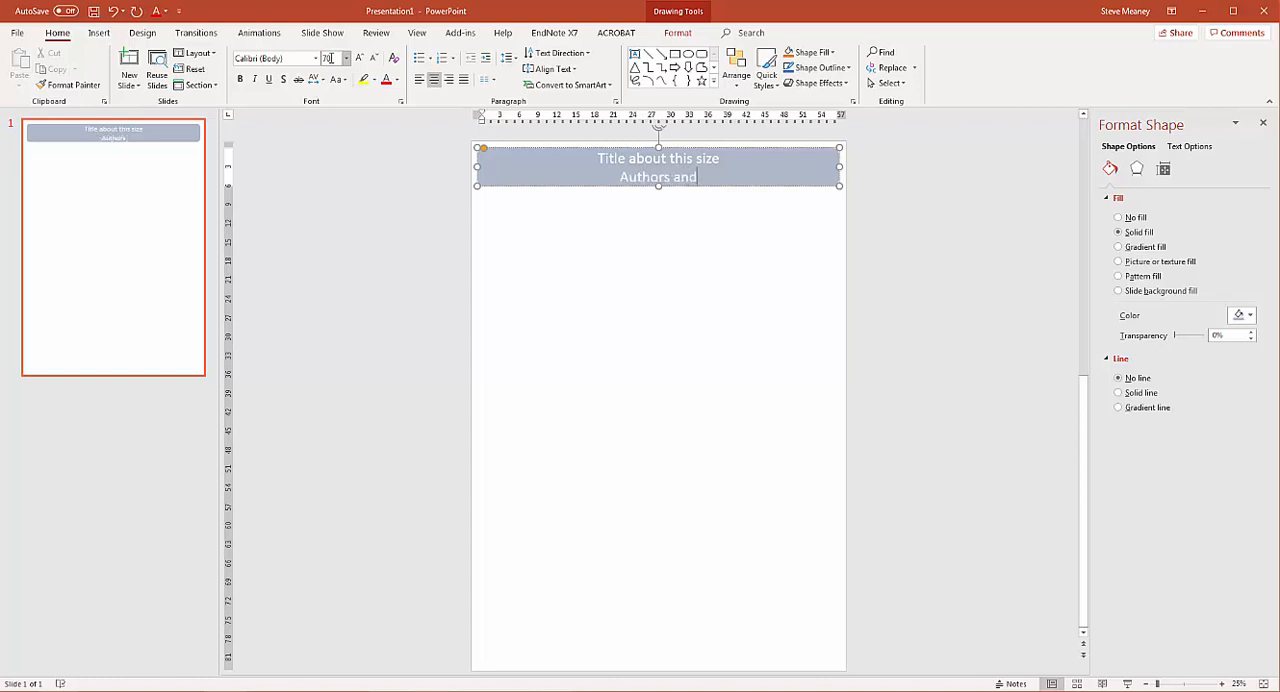
text(more authors)
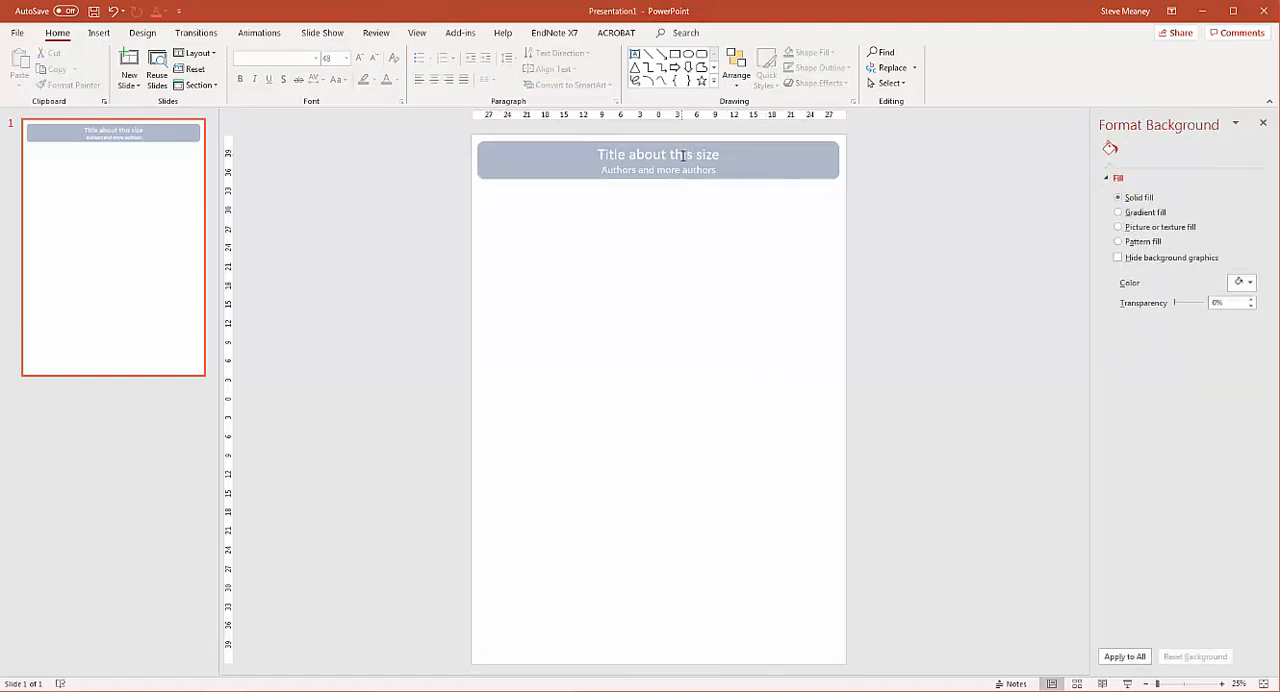
Select the finished title box containing the title and authors text.
click(658, 160)
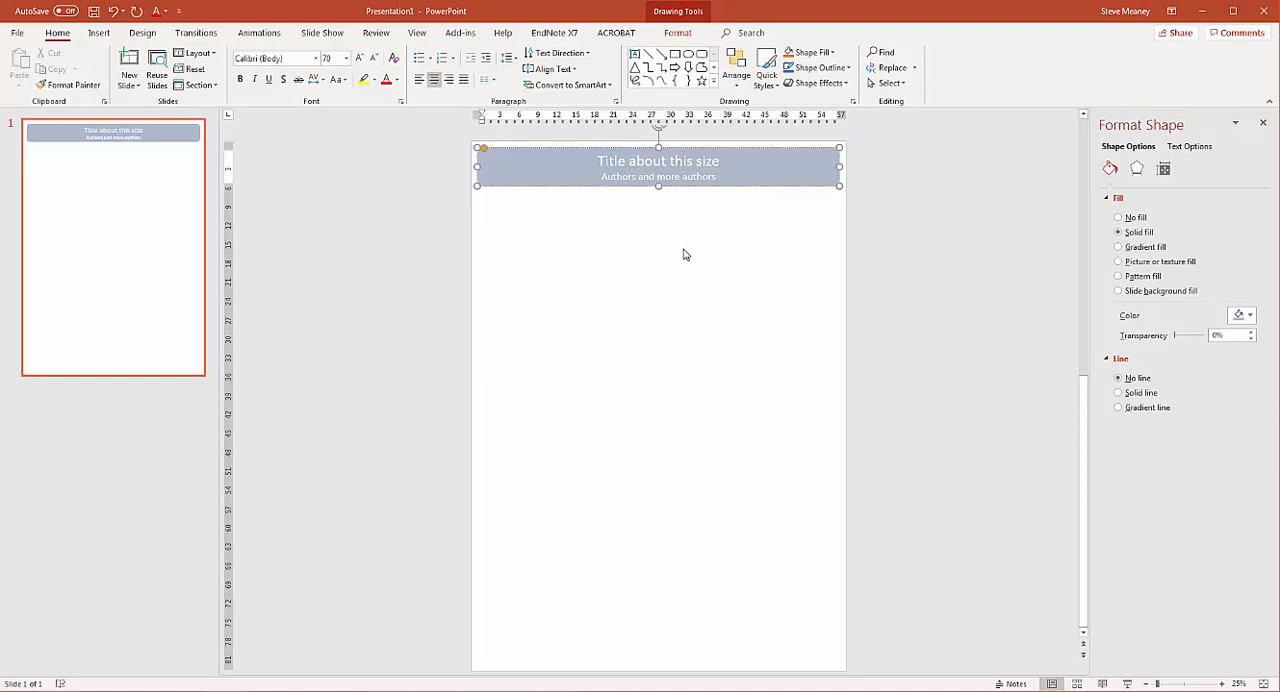
mouse_move(749, 229)
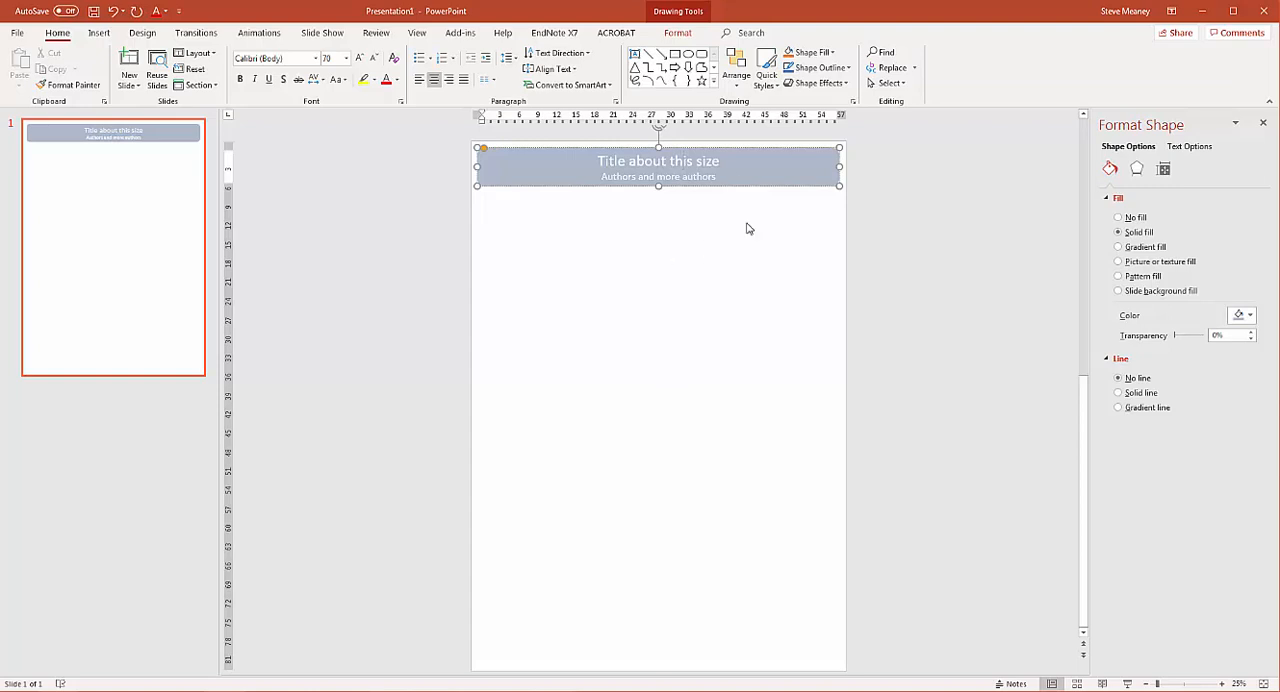
mouse_move(793, 290)
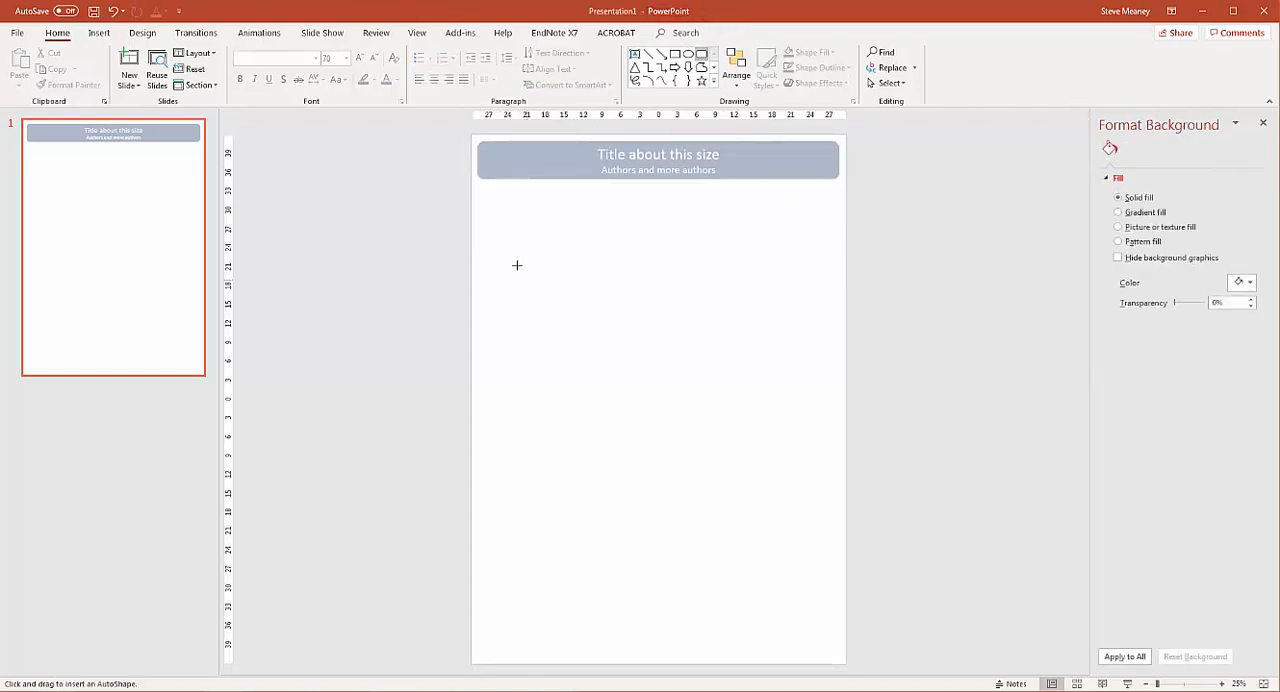
Draw a rounded box below the title bar and align it with the bar's left edge.
drag(477, 188, 617, 277)
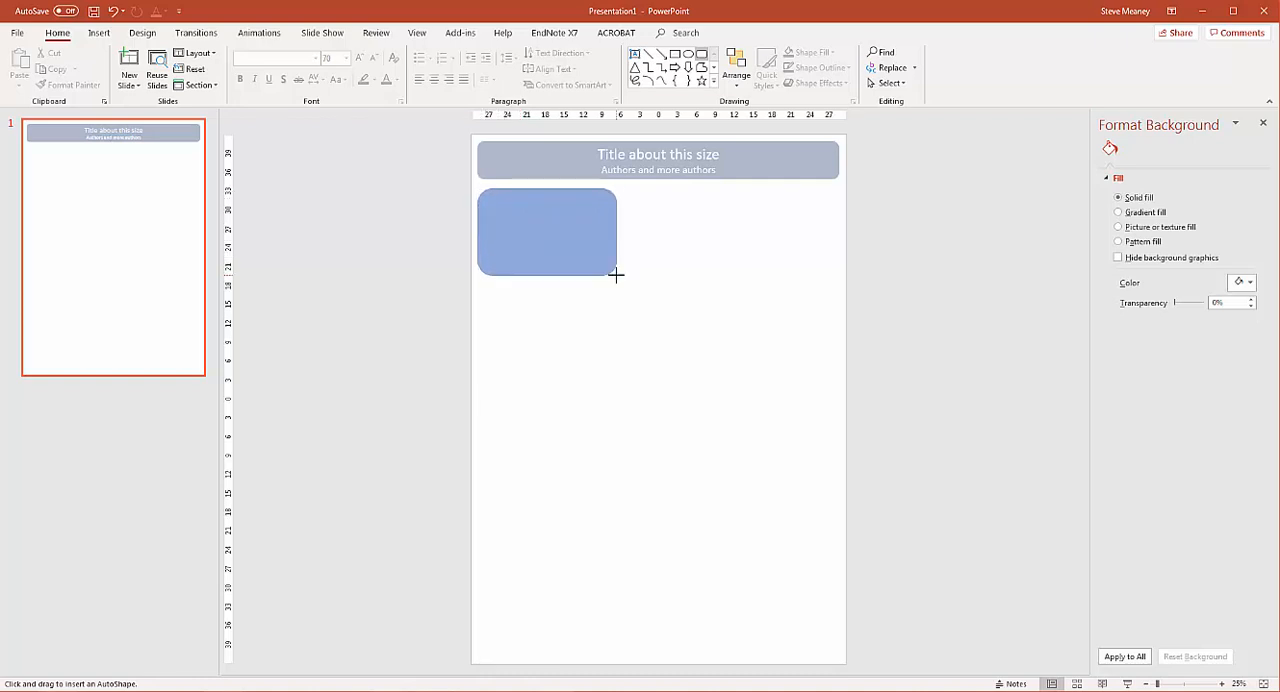
click(547, 230)
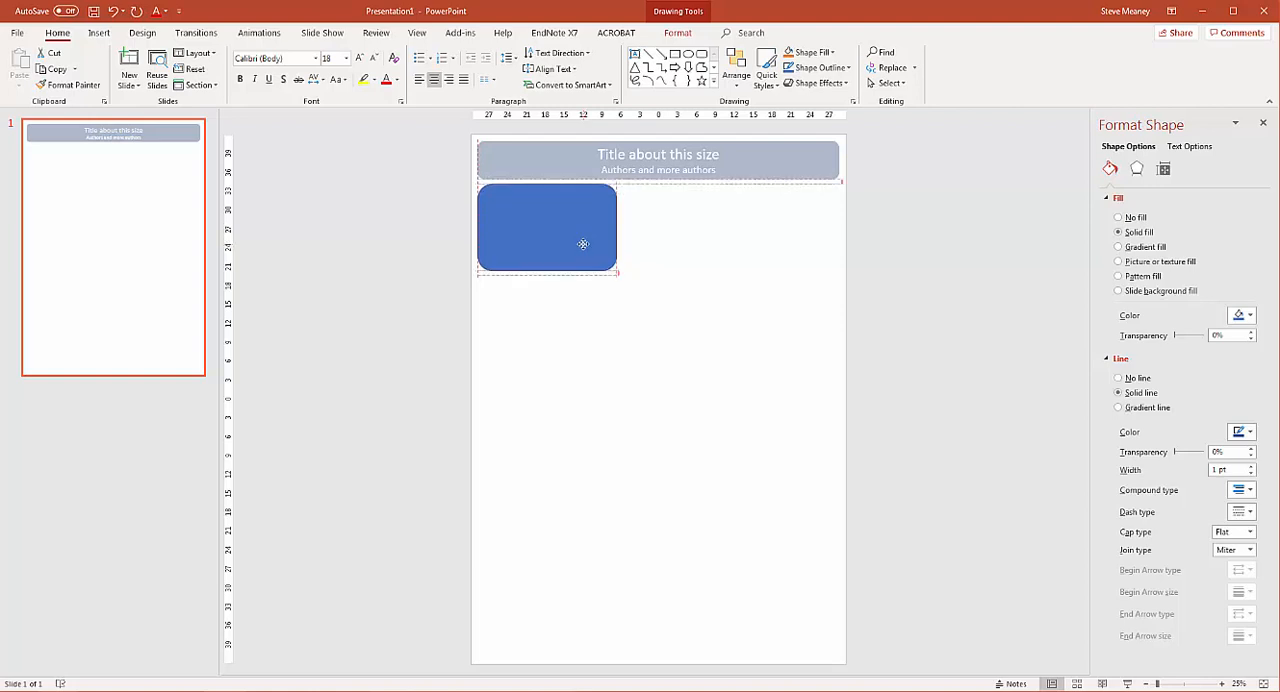
click(547, 228)
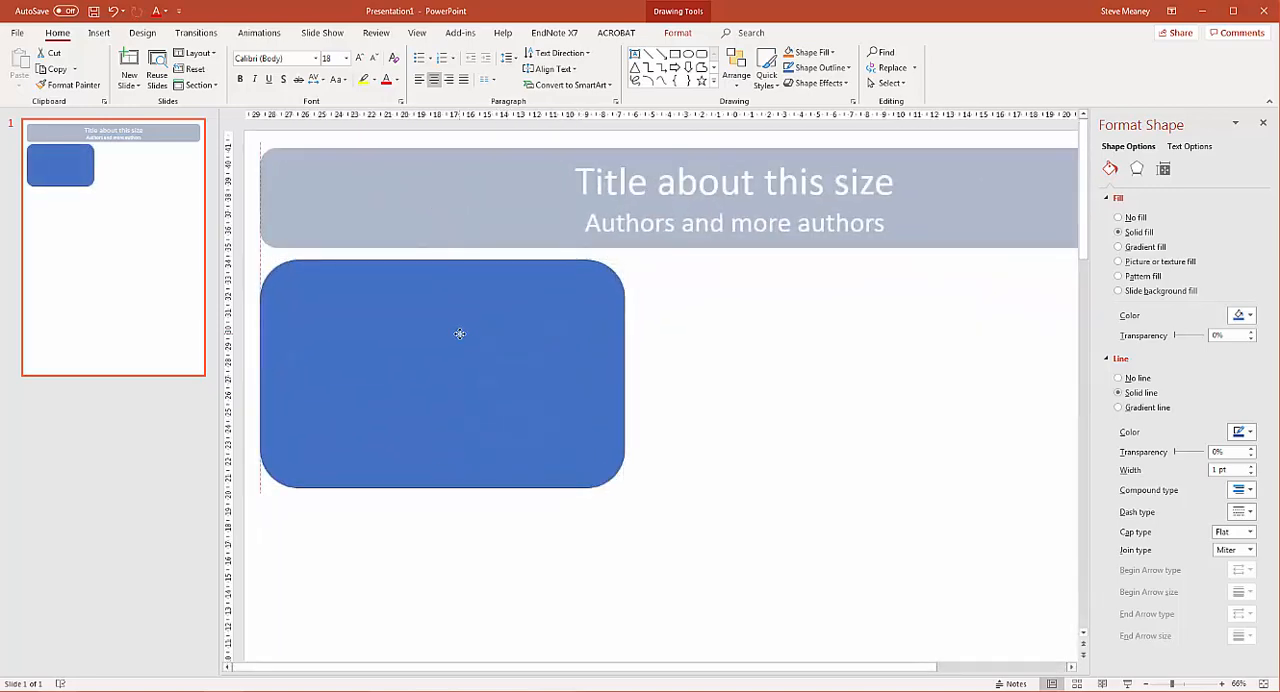
drag(459, 333, 474, 352)
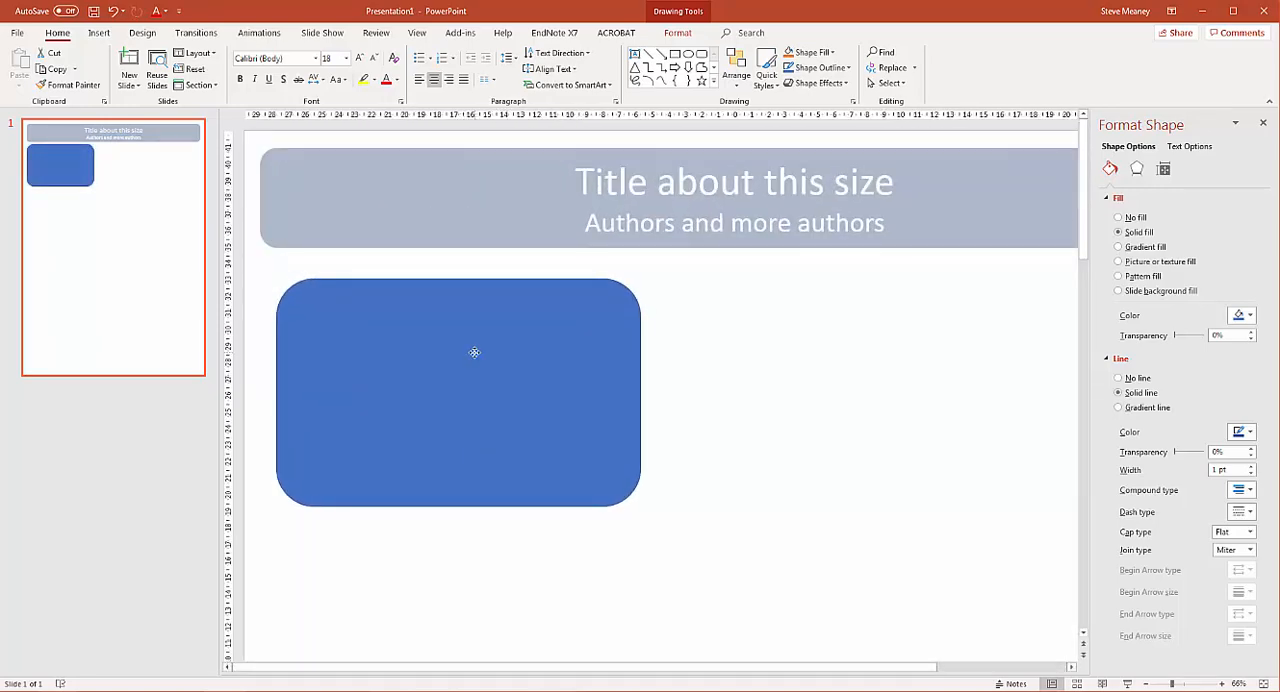
drag(475, 352, 463, 352)
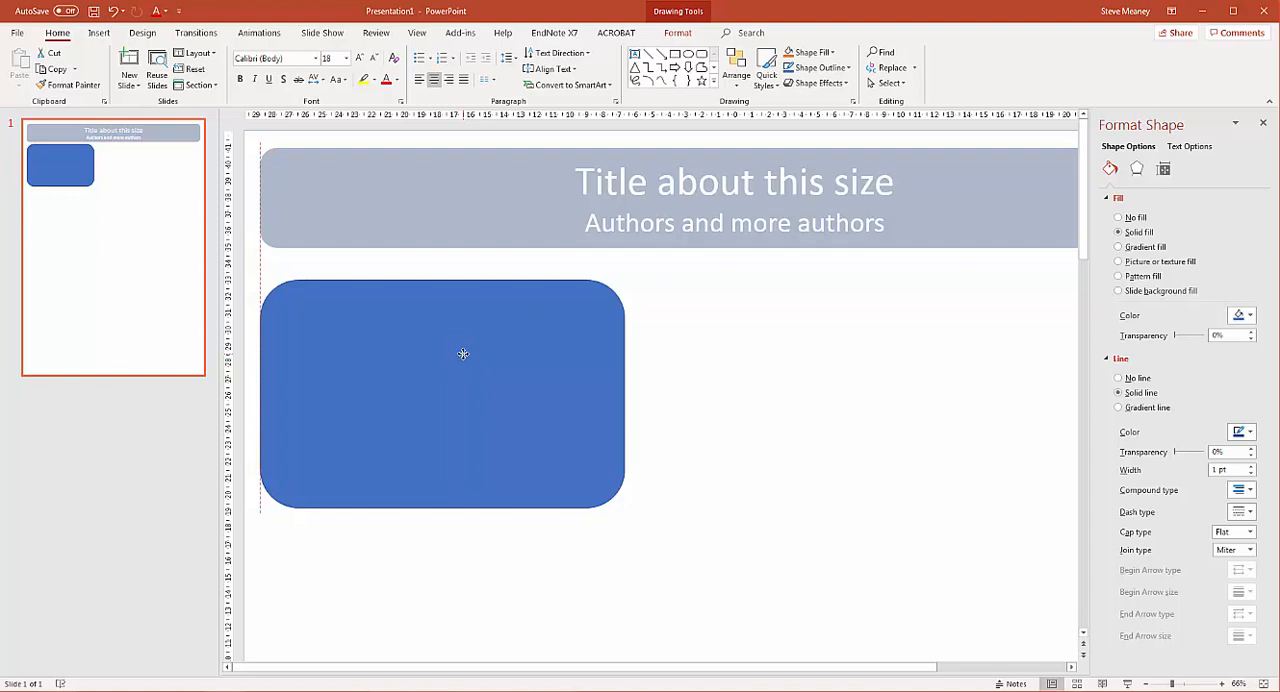
click(441, 393)
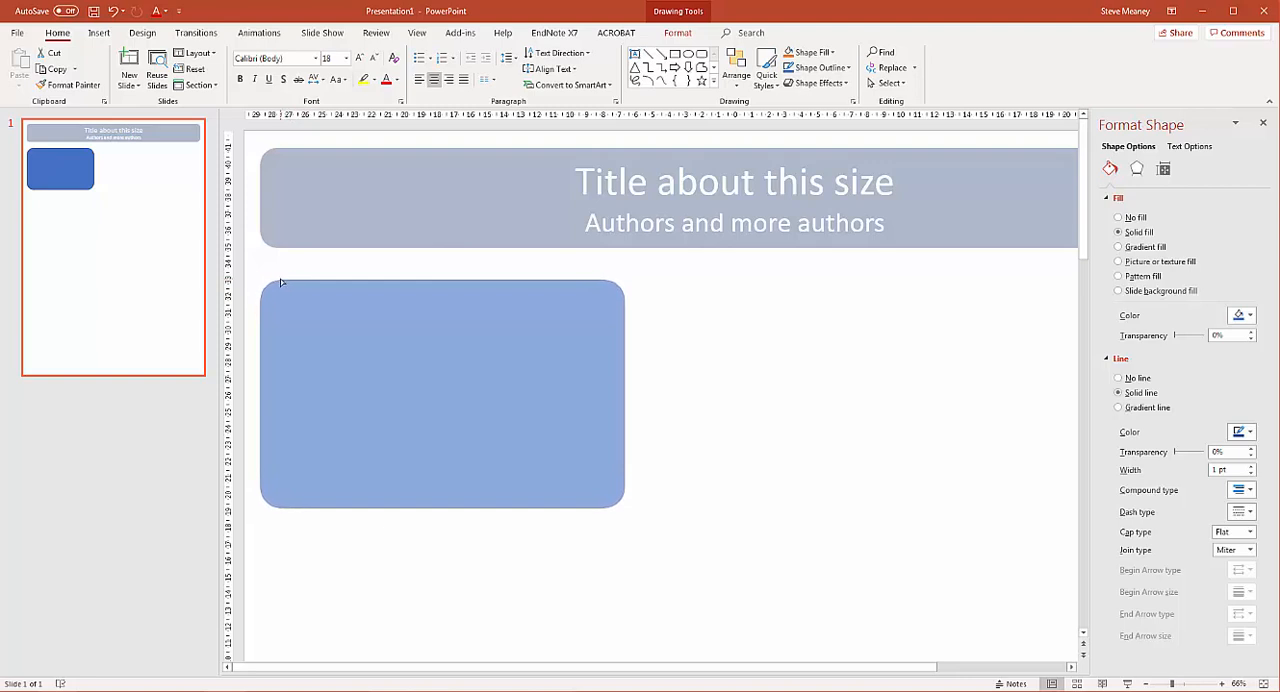
click(442, 393)
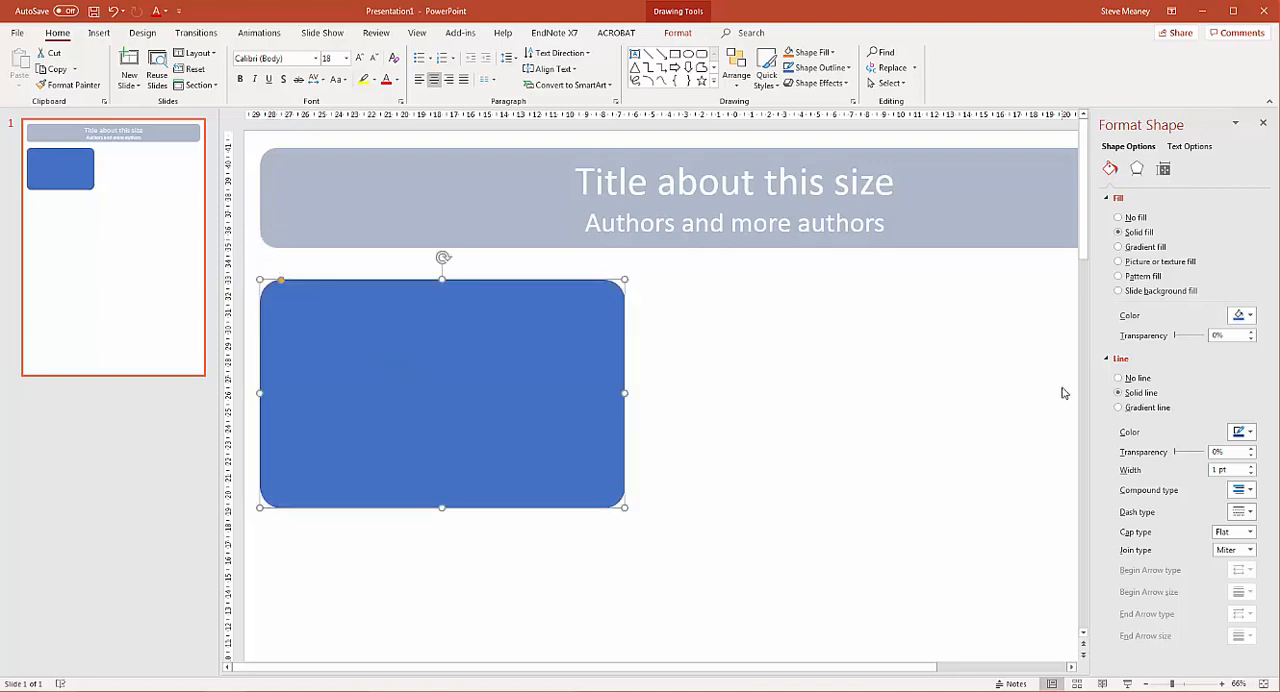
mouse_move(788, 368)
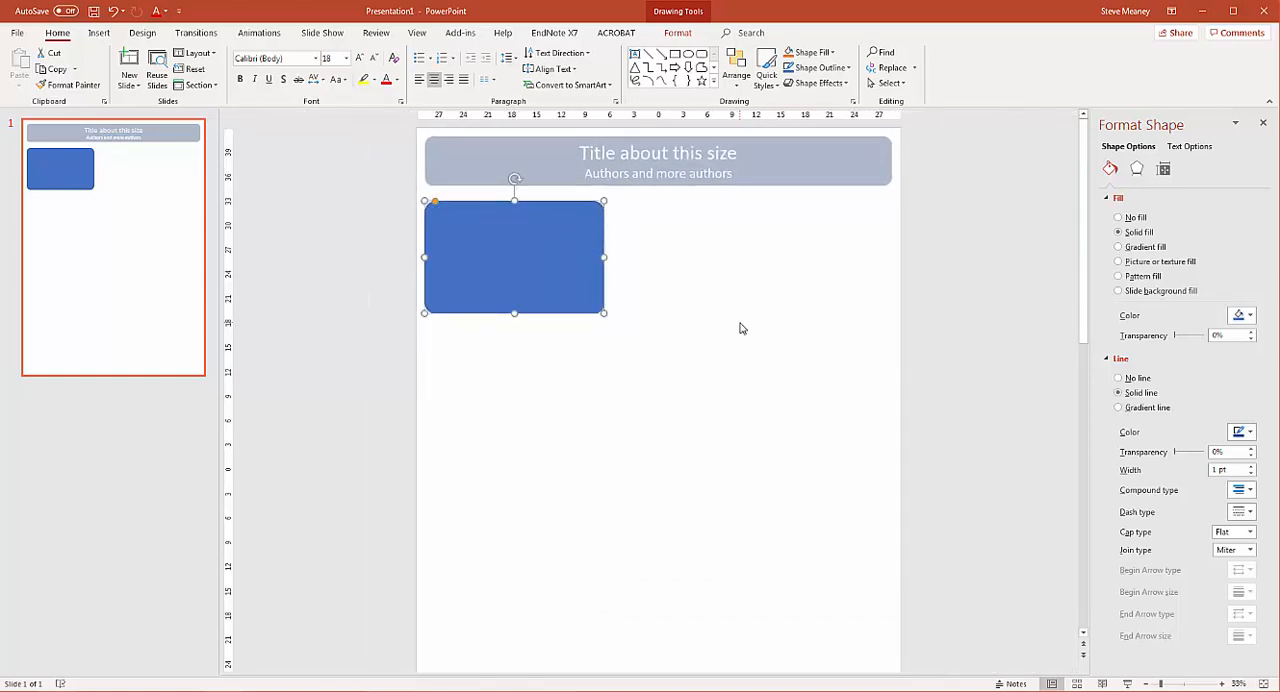
mouse_move(660, 310)
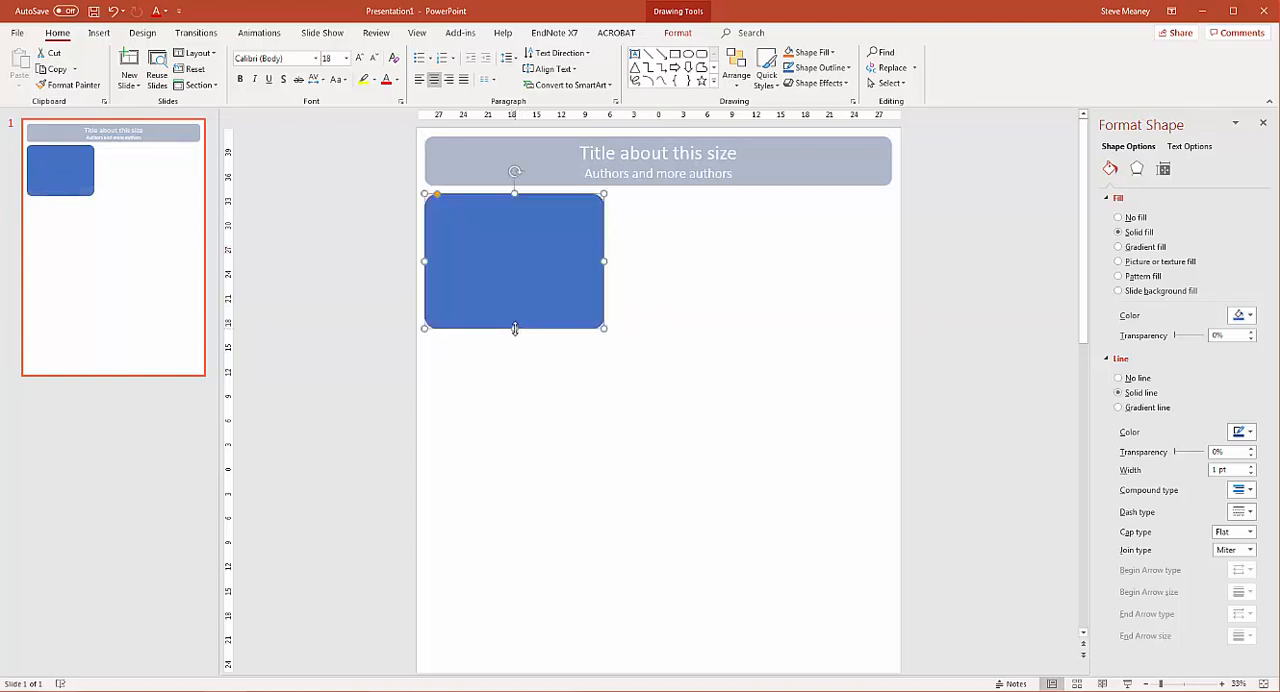
mouse_move(603, 260)
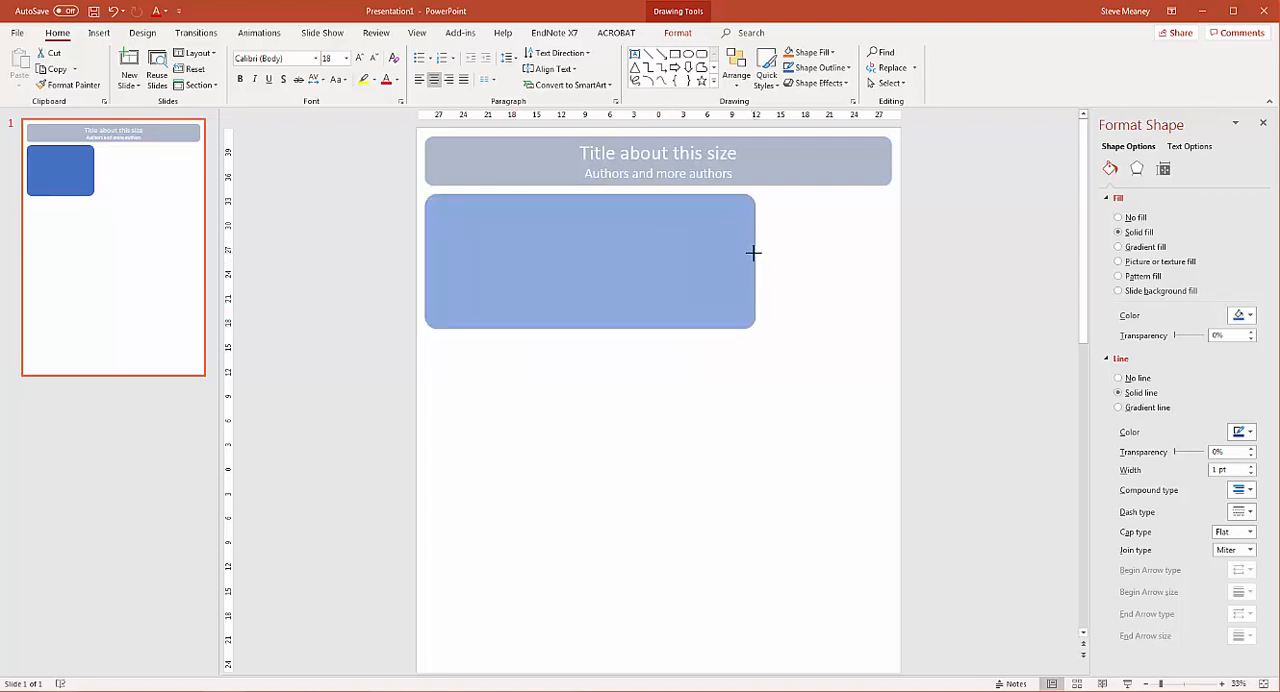
Label the box 'Introduction', give it the title bar's grey style, and start typing body text.
click(590, 260)
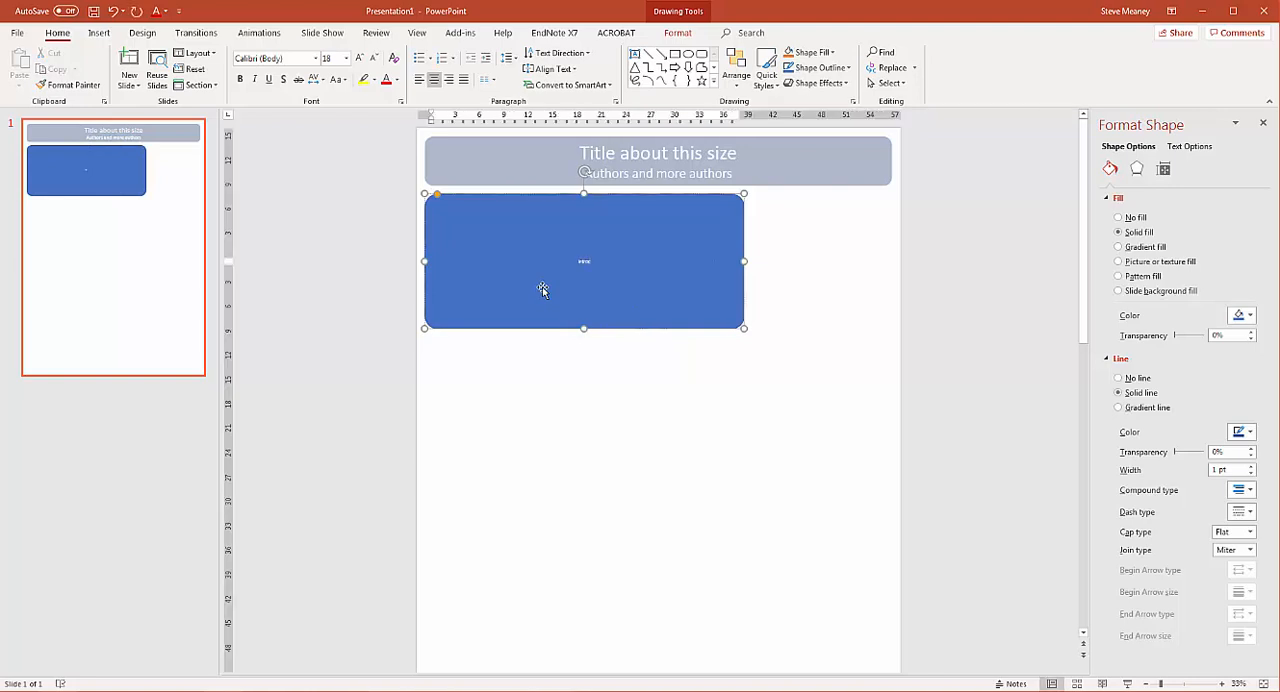
text(Introduction)
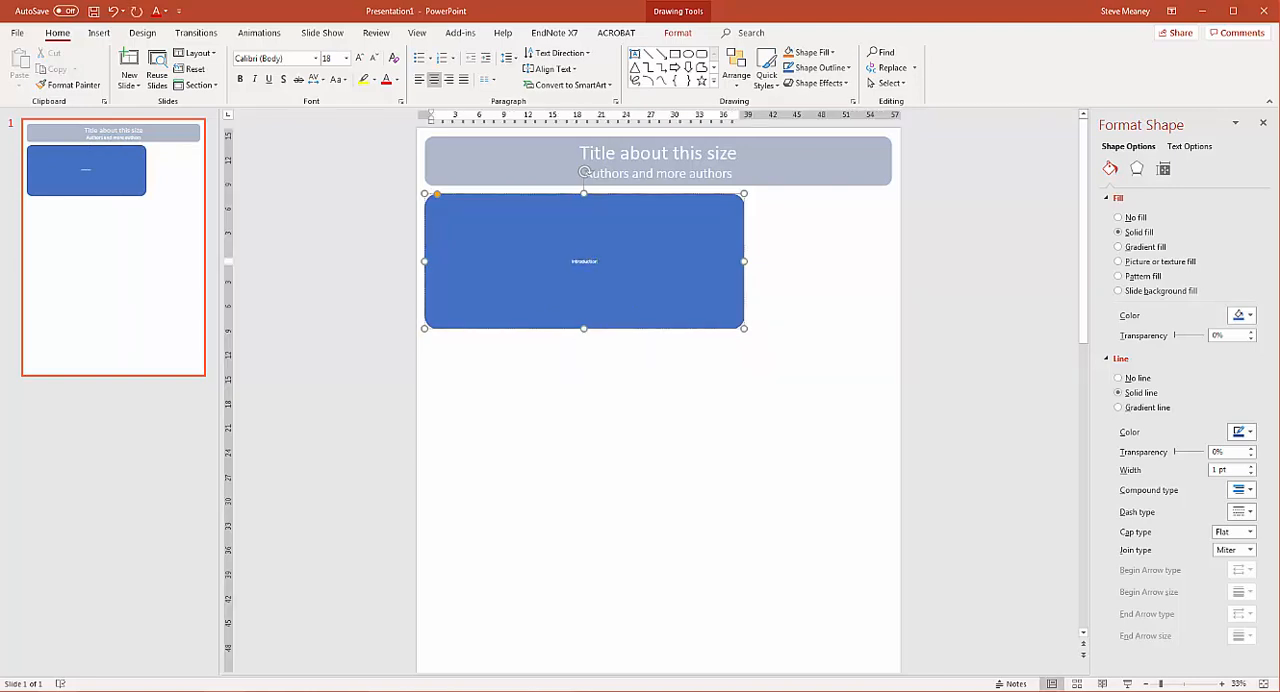
click(658, 160)
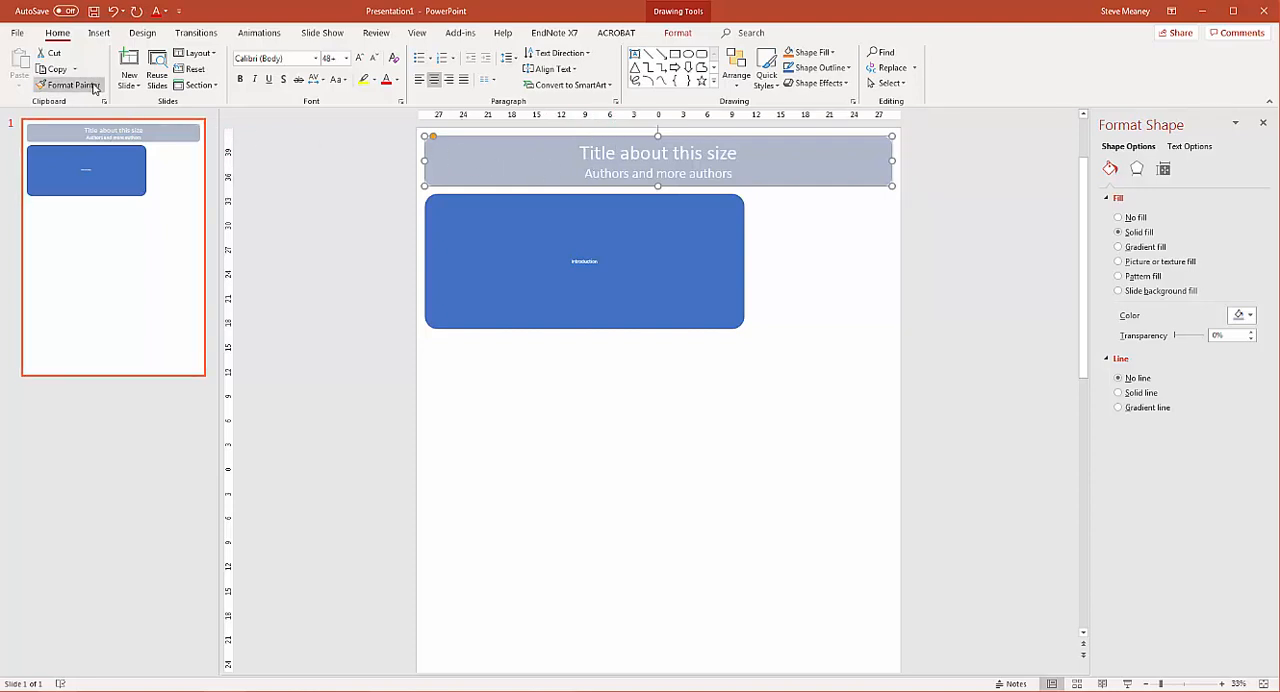
mouse_move(68, 85)
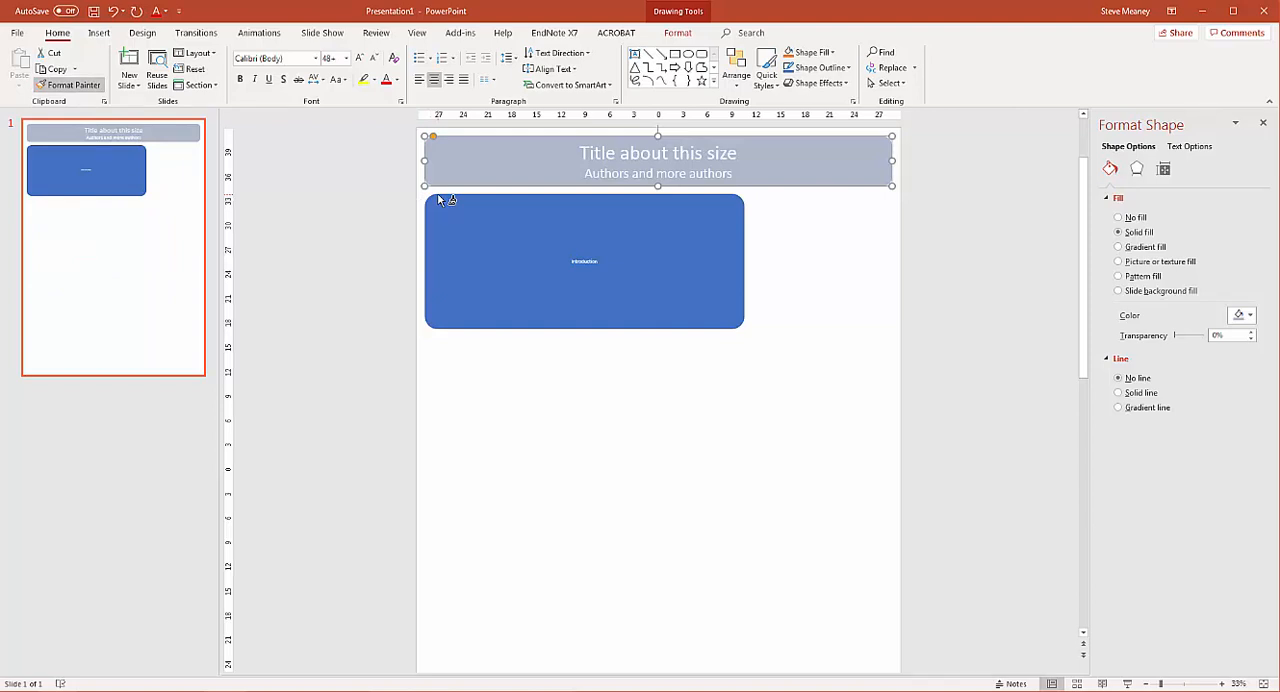
click(583, 261)
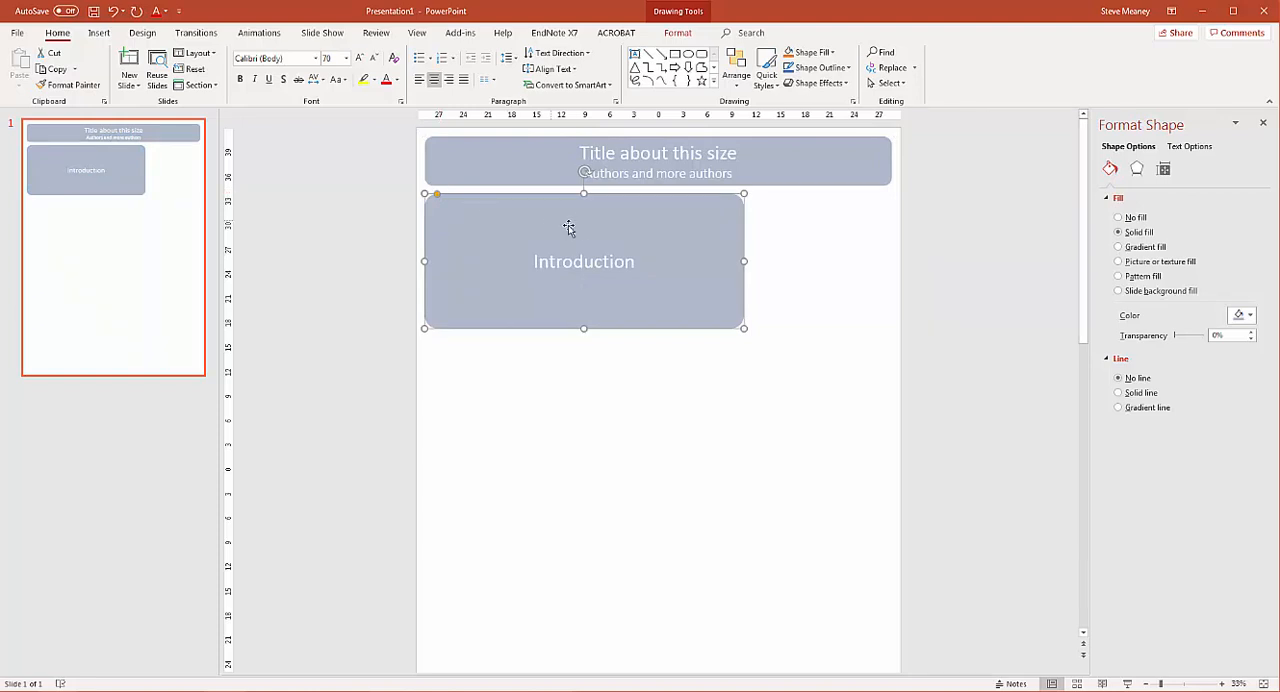
mouse_move(584, 187)
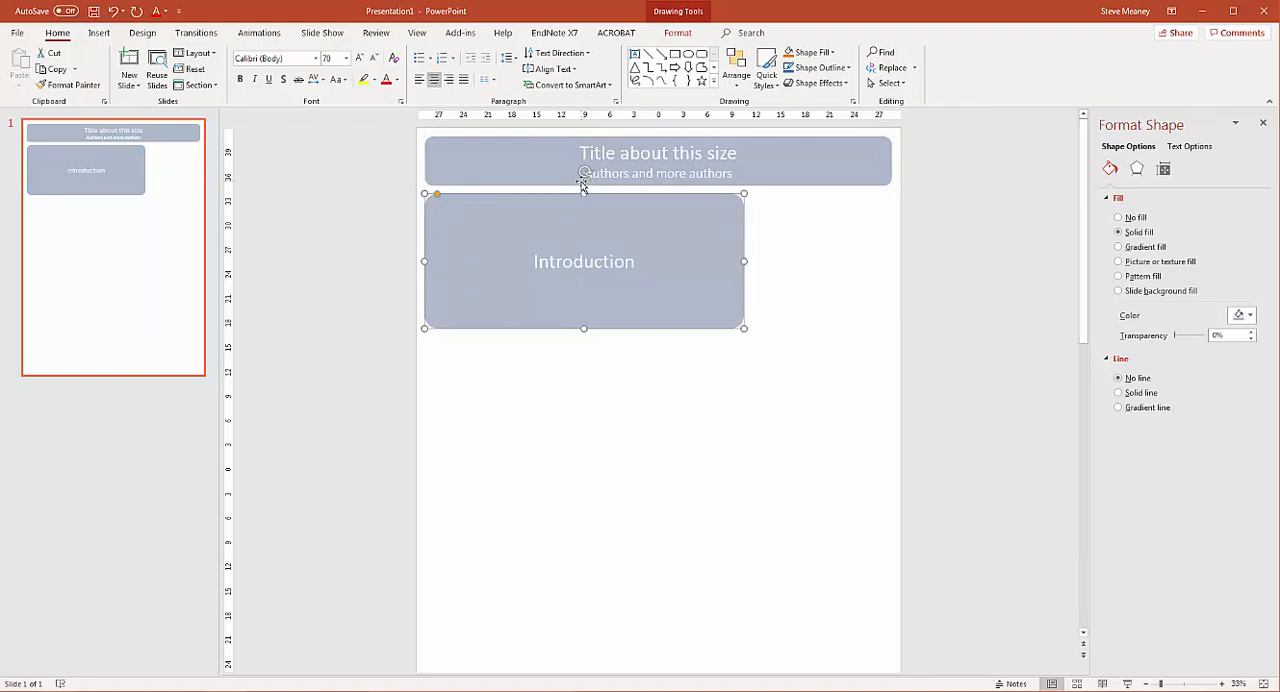
mouse_move(583, 261)
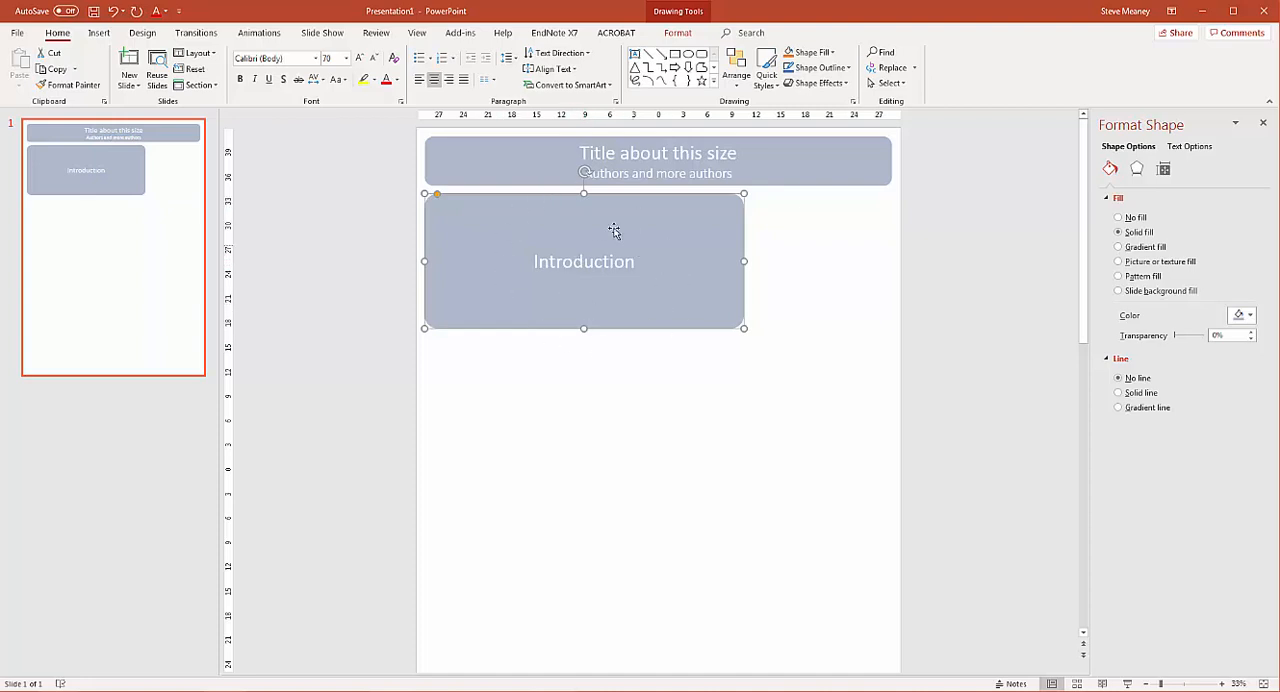
mouse_move(560, 180)
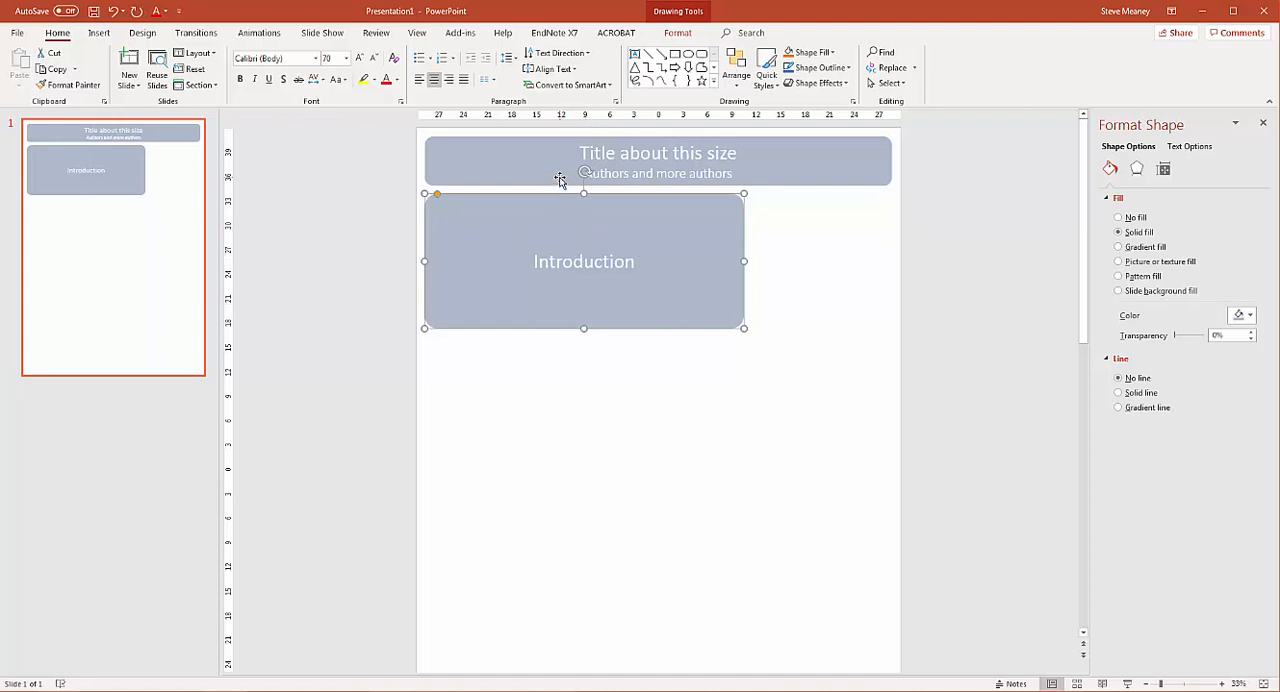
mouse_move(586, 243)
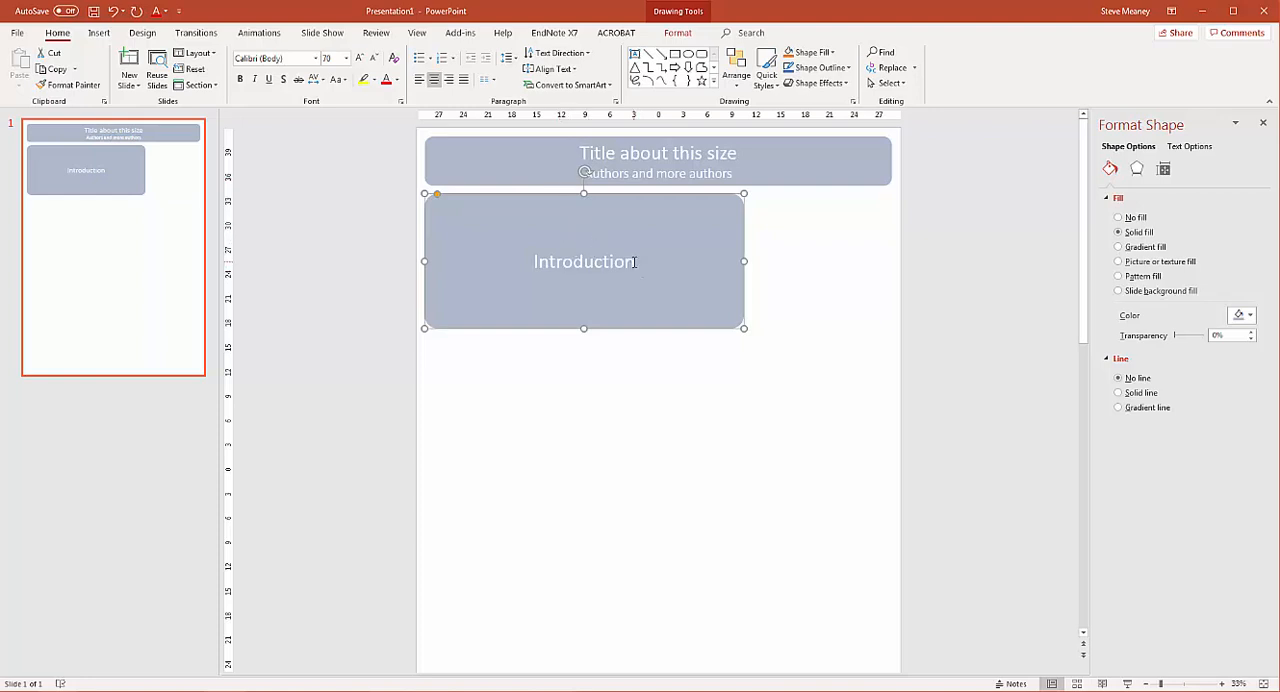
double_click(585, 261)
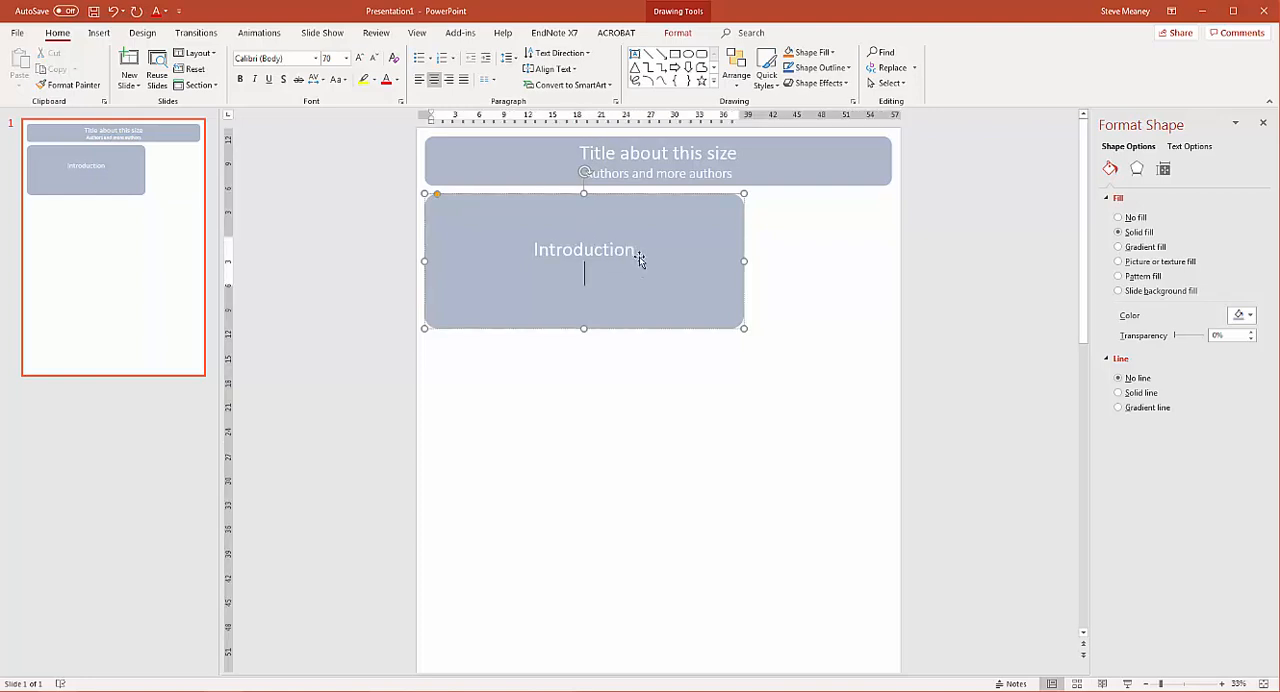
text(Text)
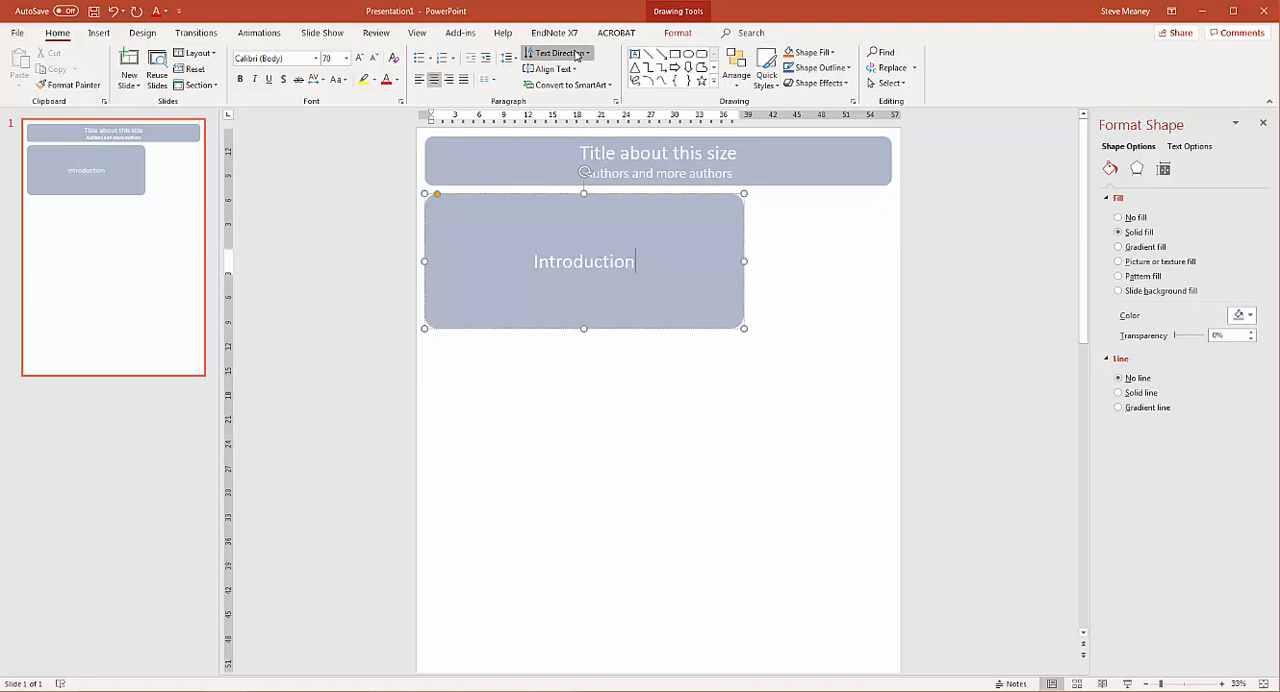
Align the Introduction box's text to the top and left.
click(552, 69)
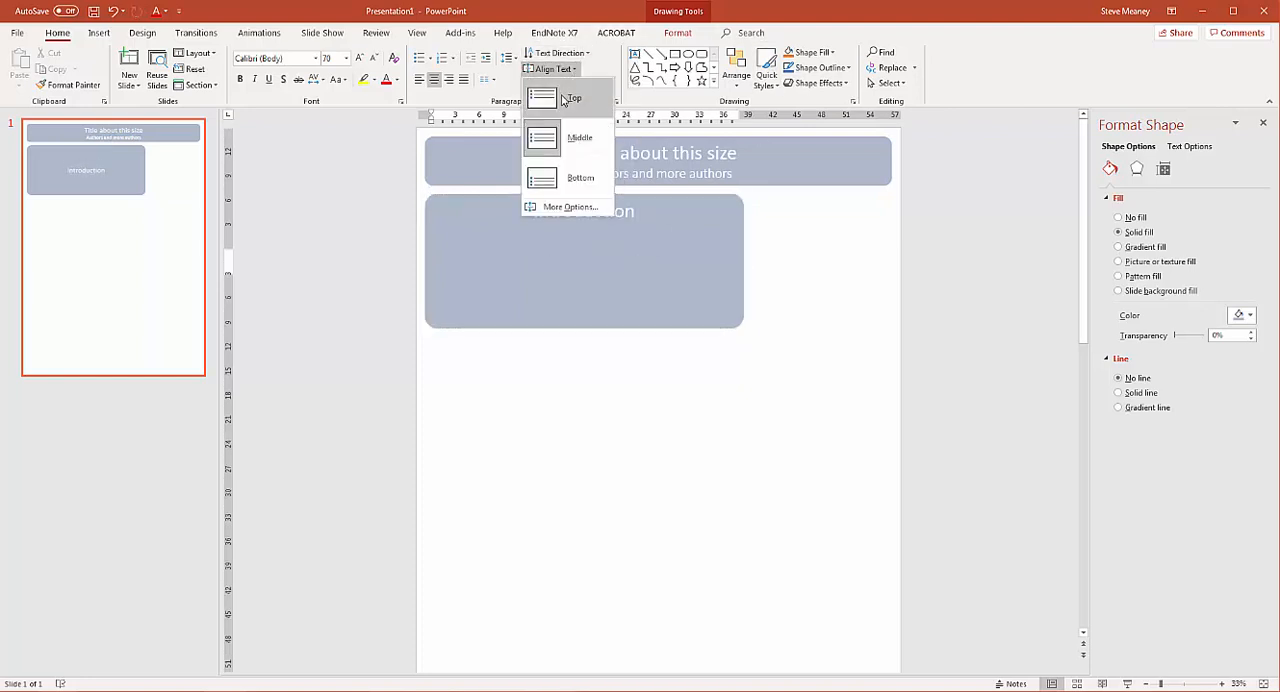
click(573, 98)
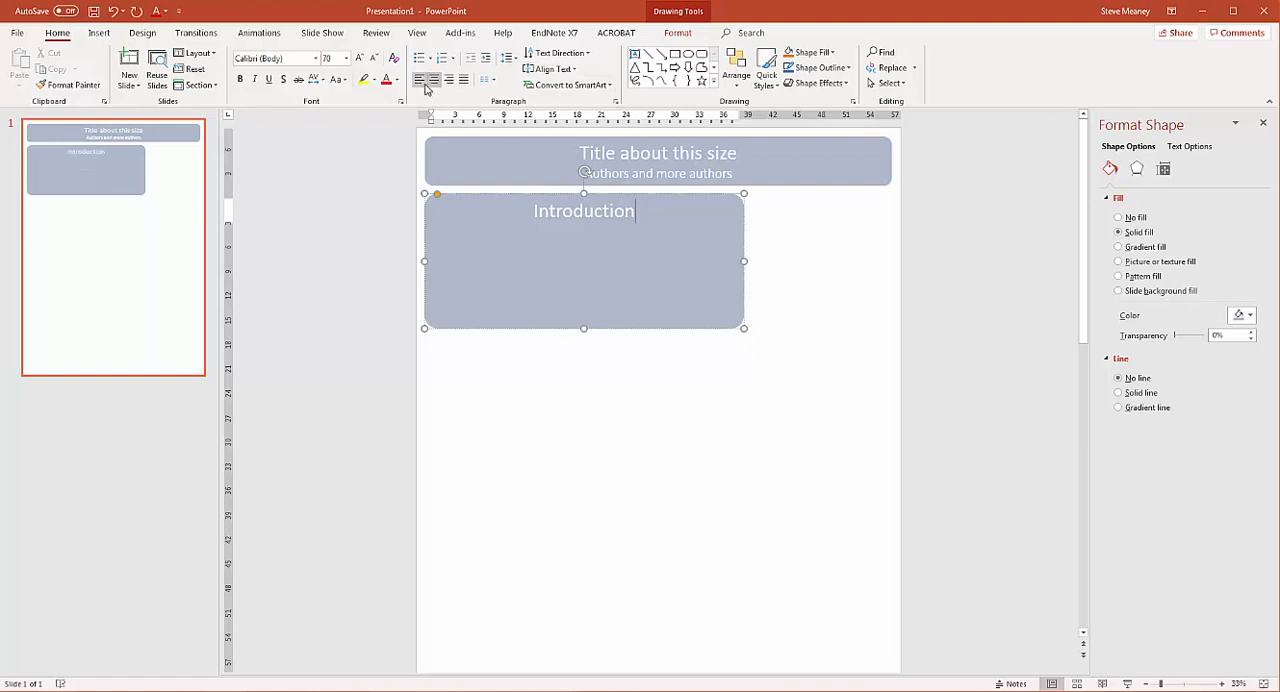
click(420, 79)
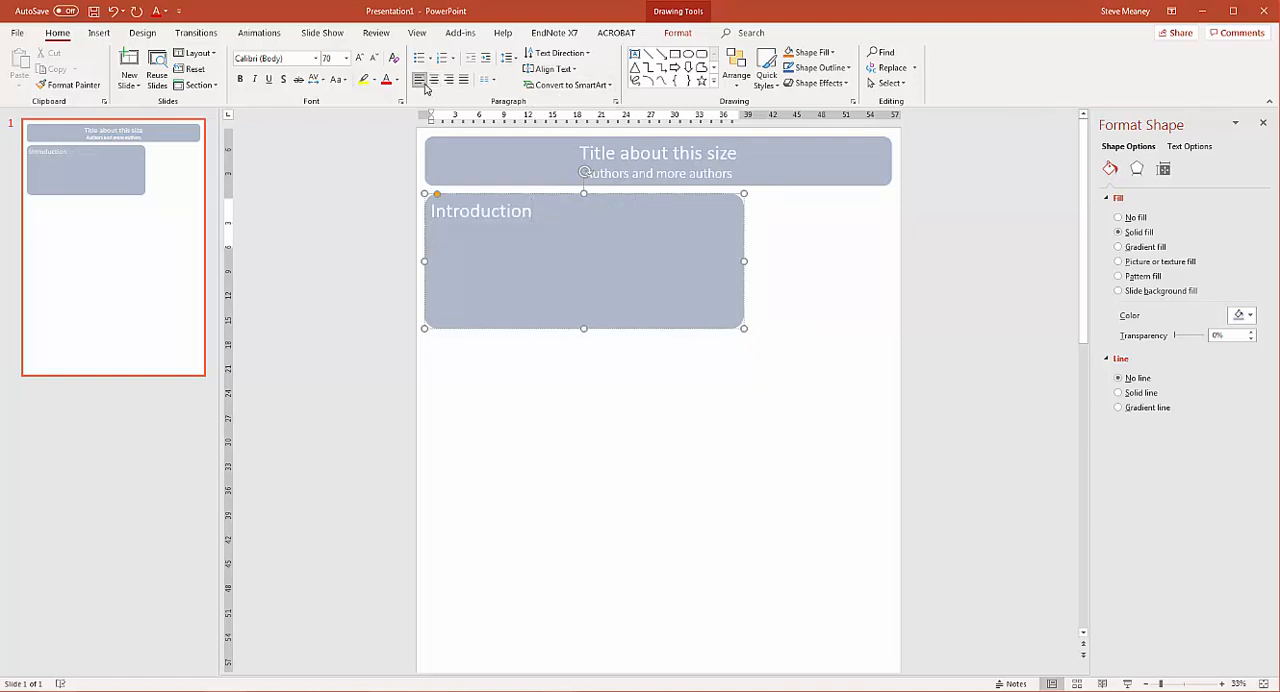
Add the line 'Some more text' and adjust the heading and body font sizes.
text(Some more)
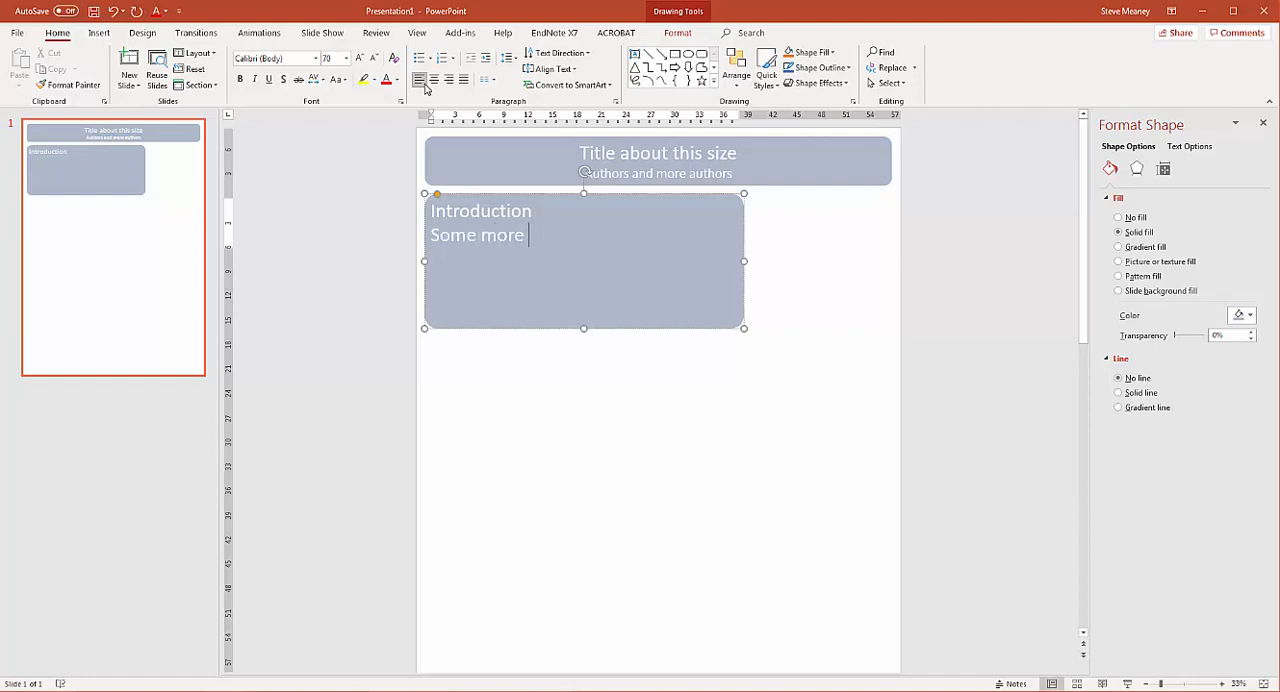
text(text)
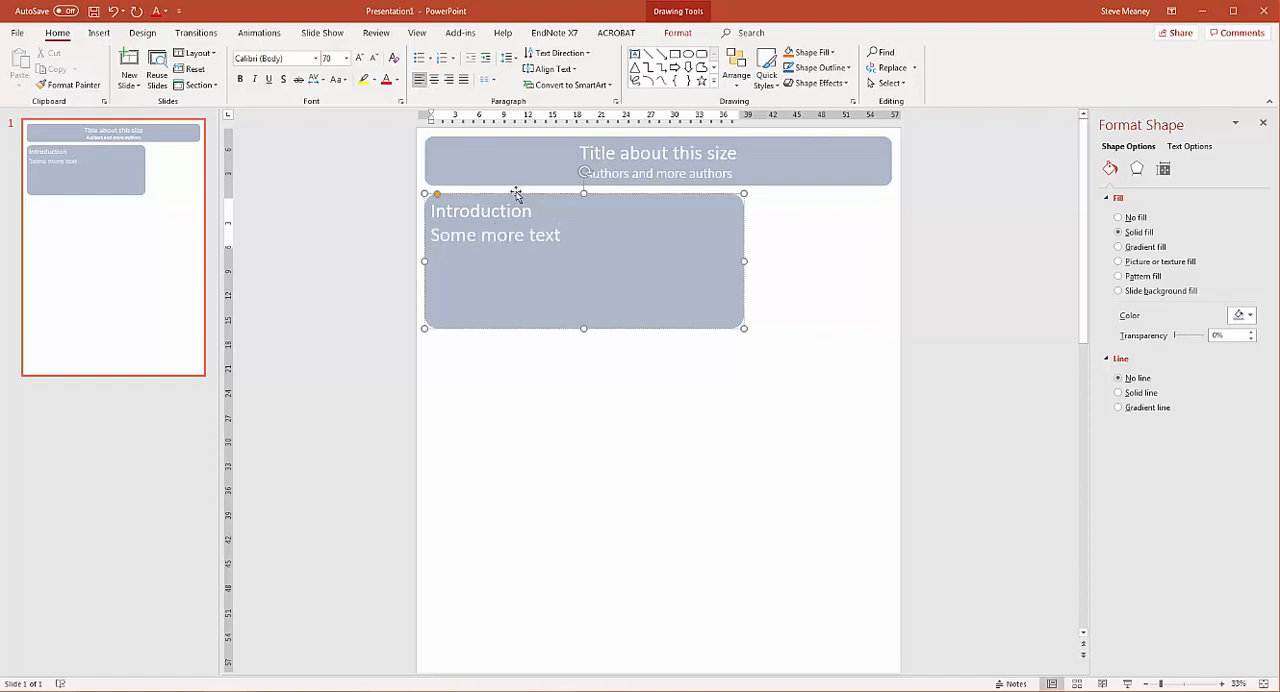
mouse_move(608, 235)
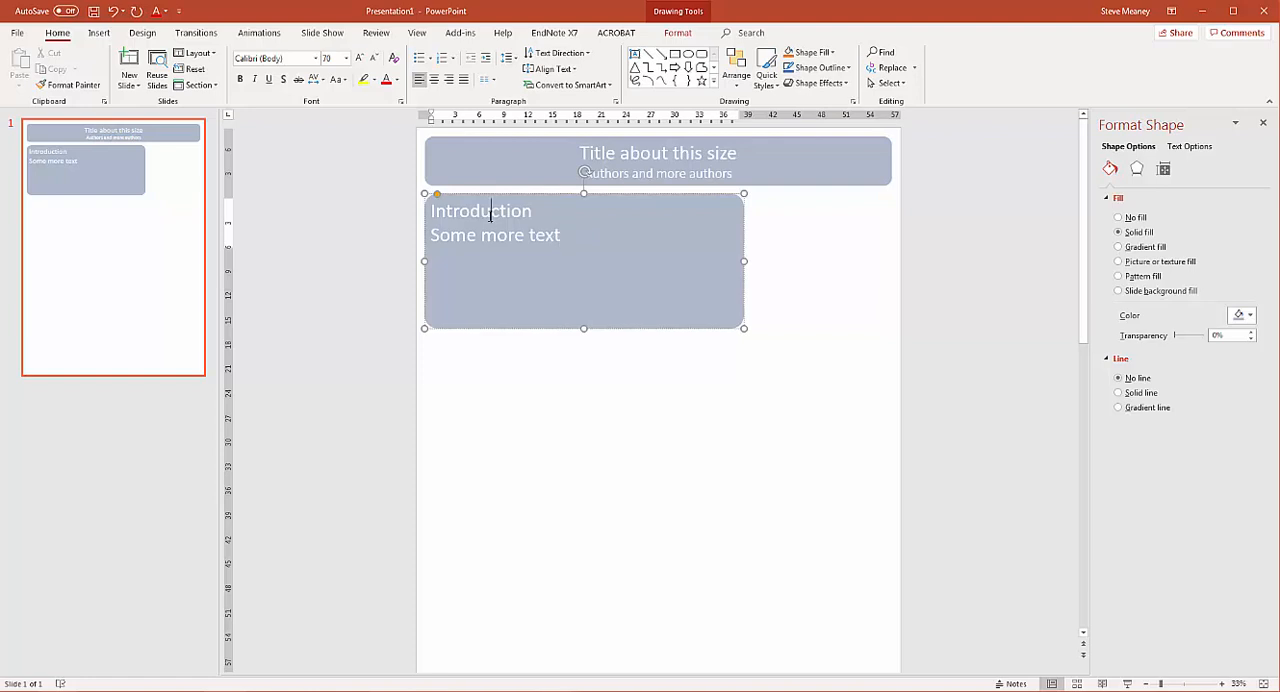
double_click(480, 210)
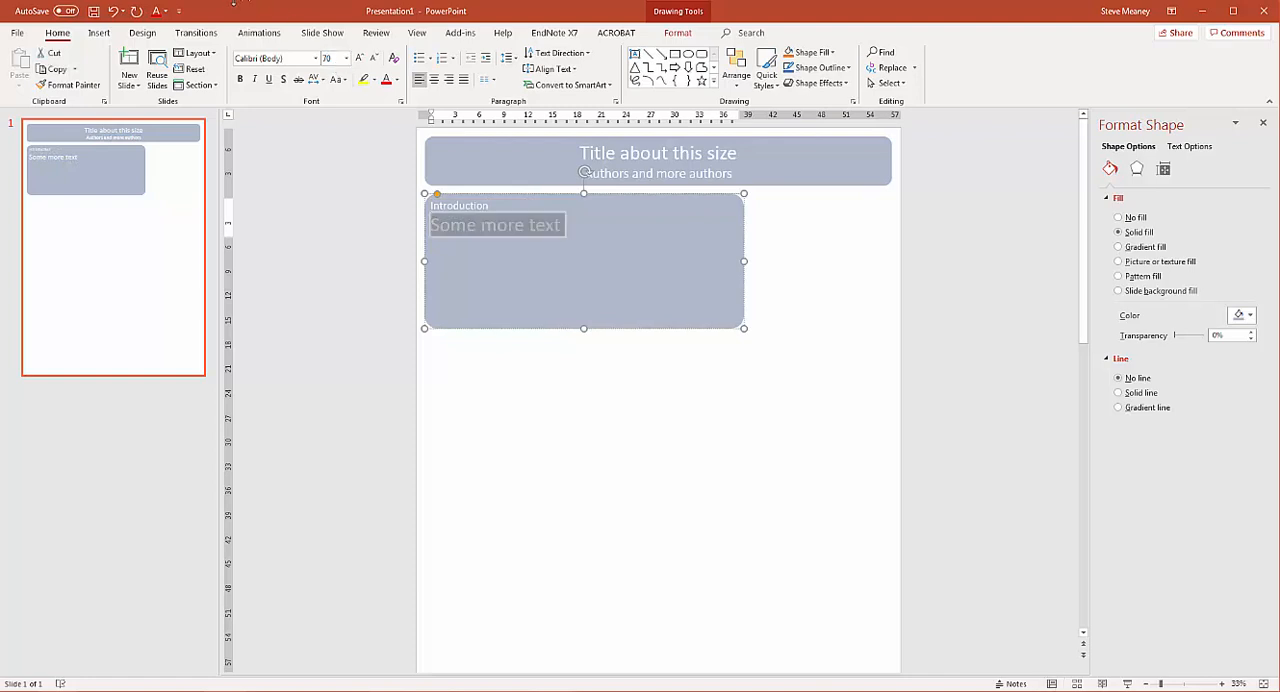
triple_click(328, 57)
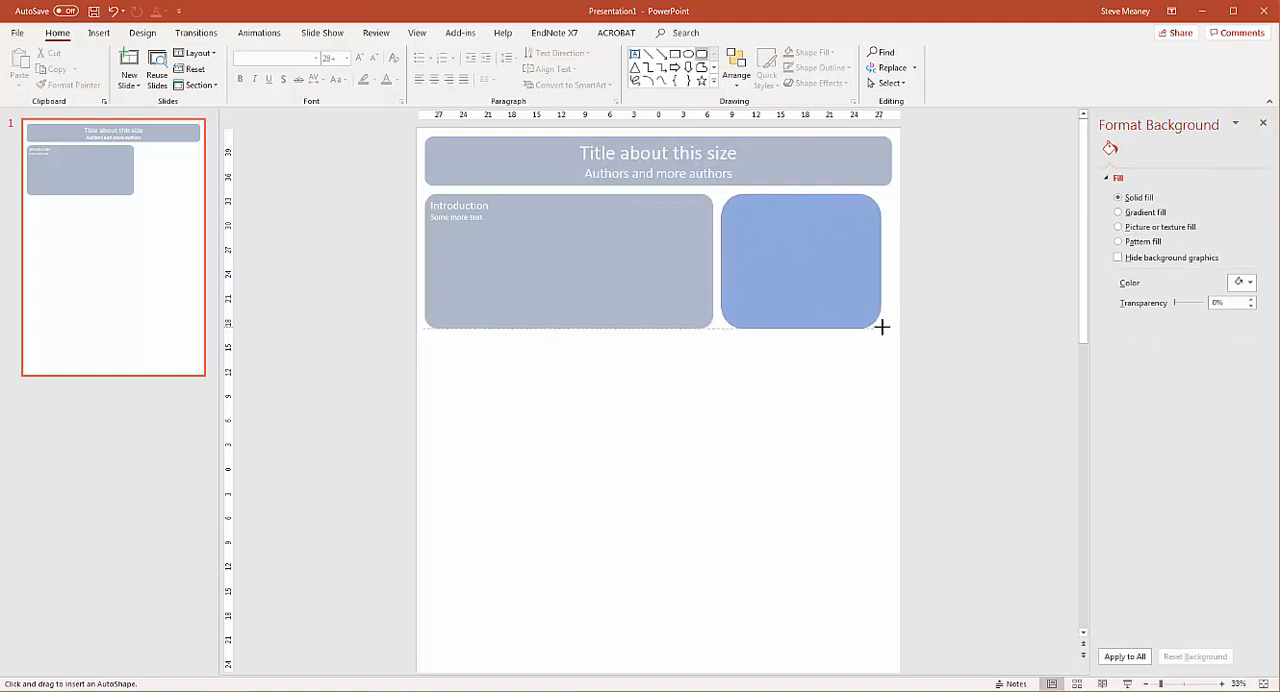
Give the Picture! box Introduction's grey style and add 'Related to Intro' beneath.
click(805, 262)
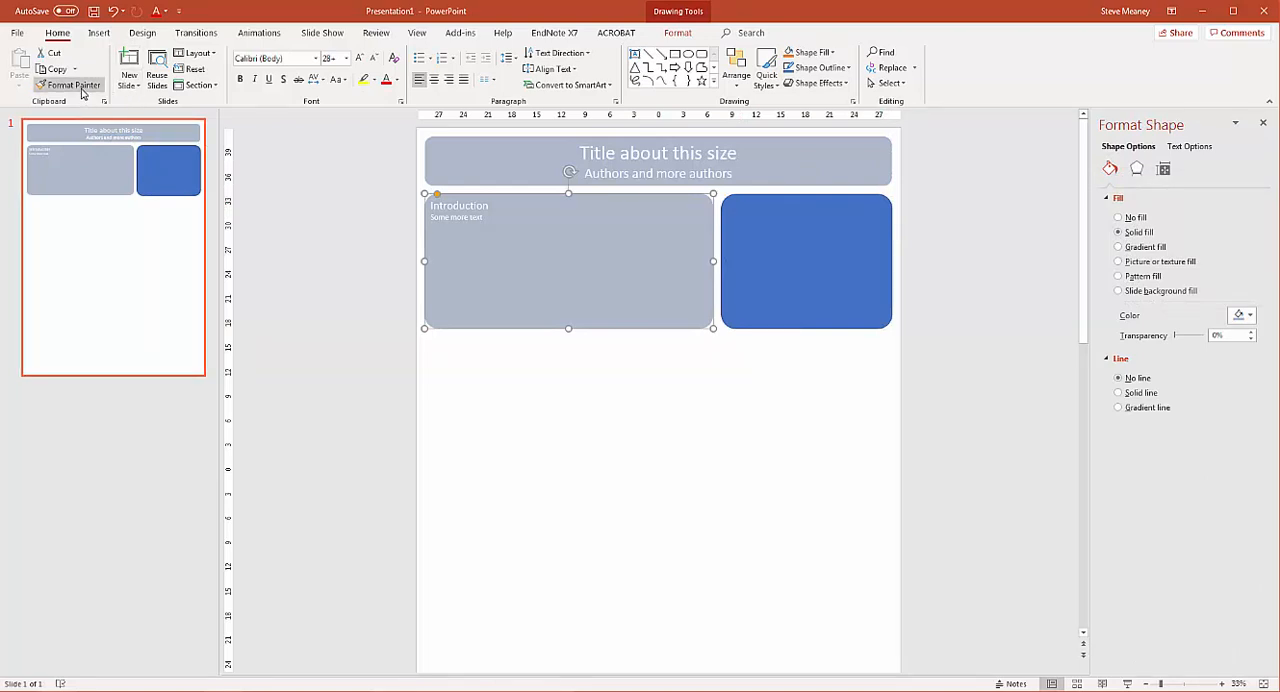
click(806, 261)
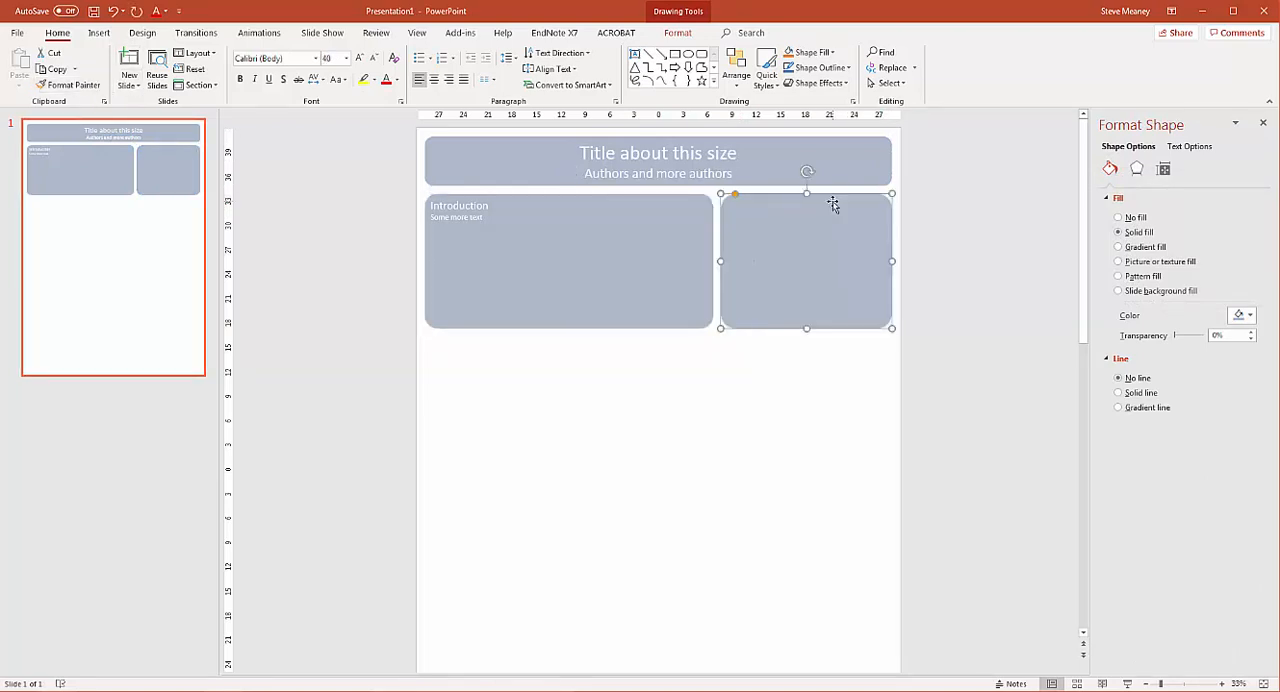
mouse_move(810, 277)
text(Picture)
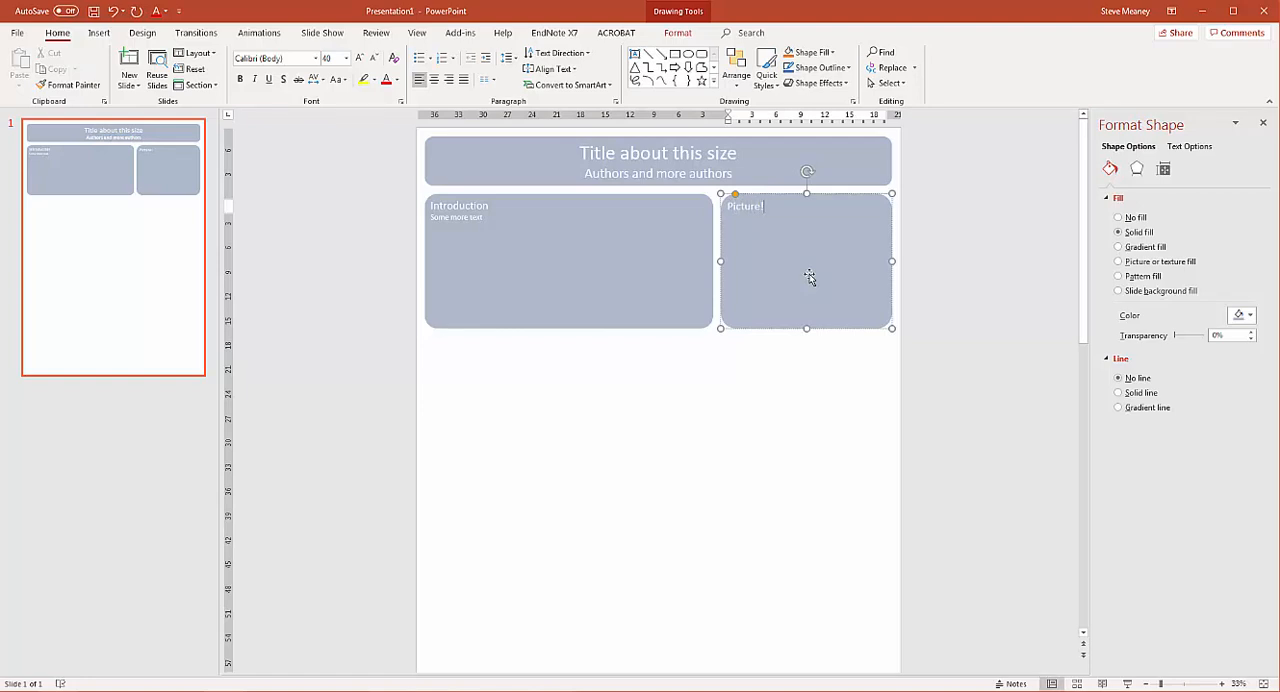
text(Related to Intro)
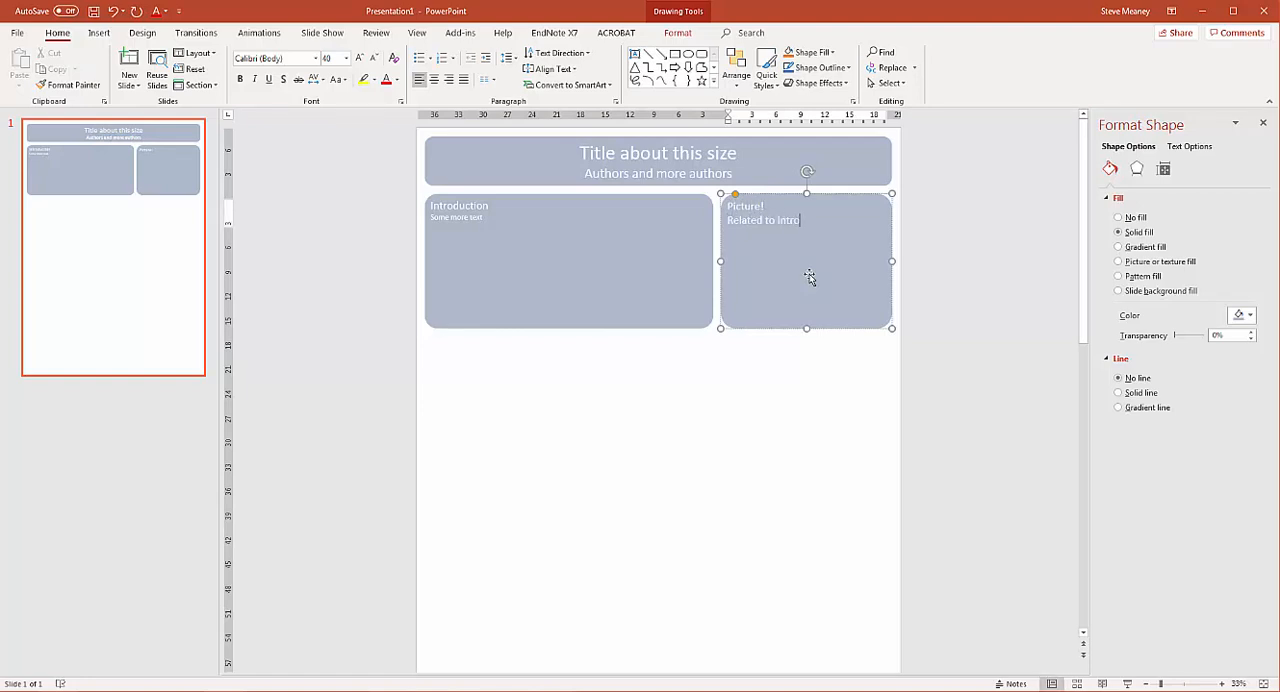
click(785, 421)
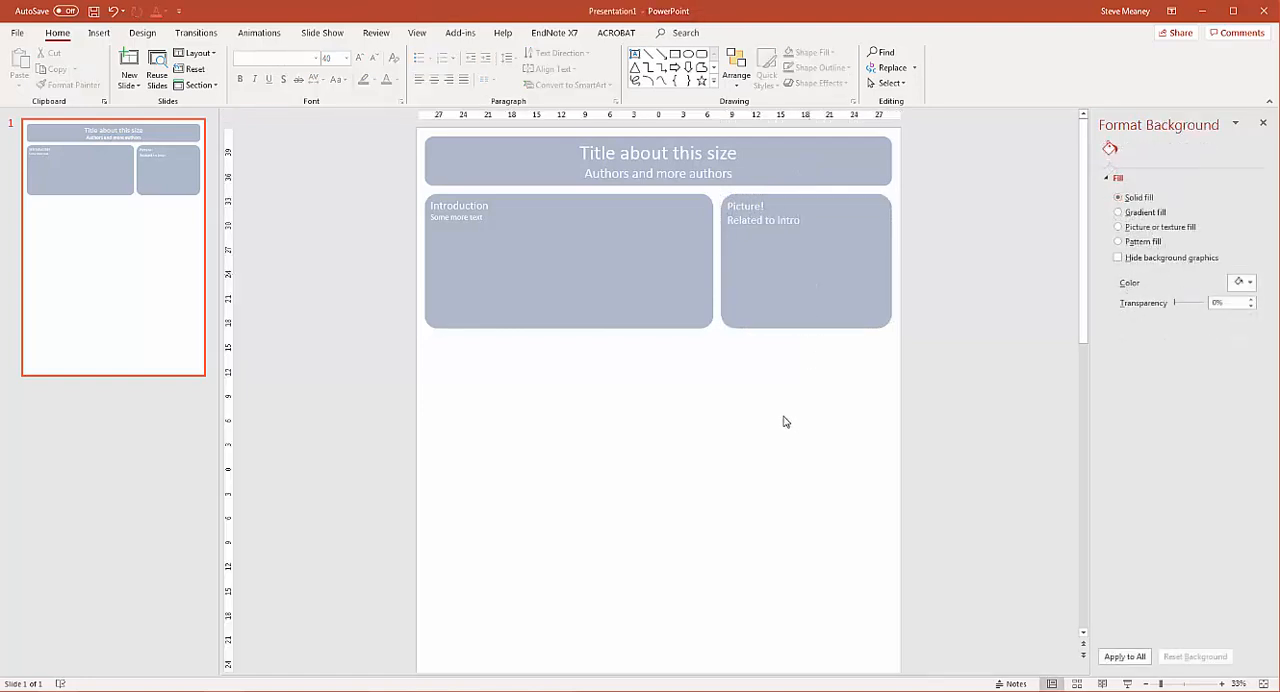
click(568, 260)
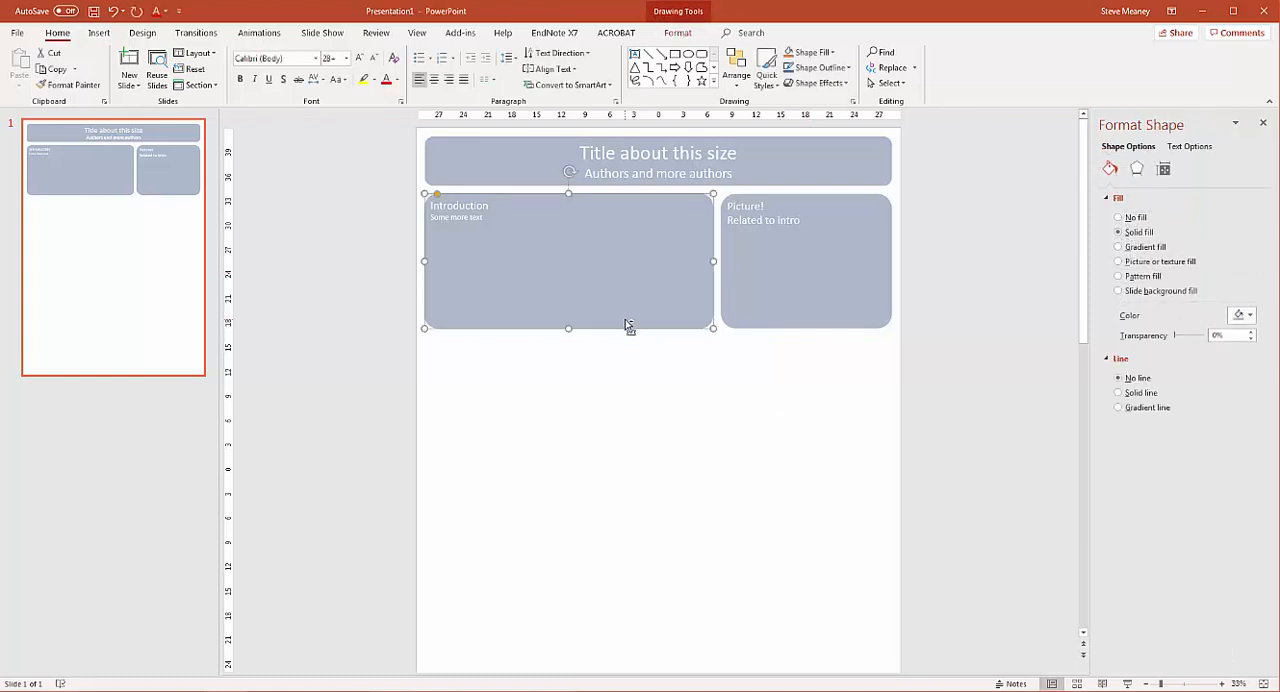
mouse_move(633, 280)
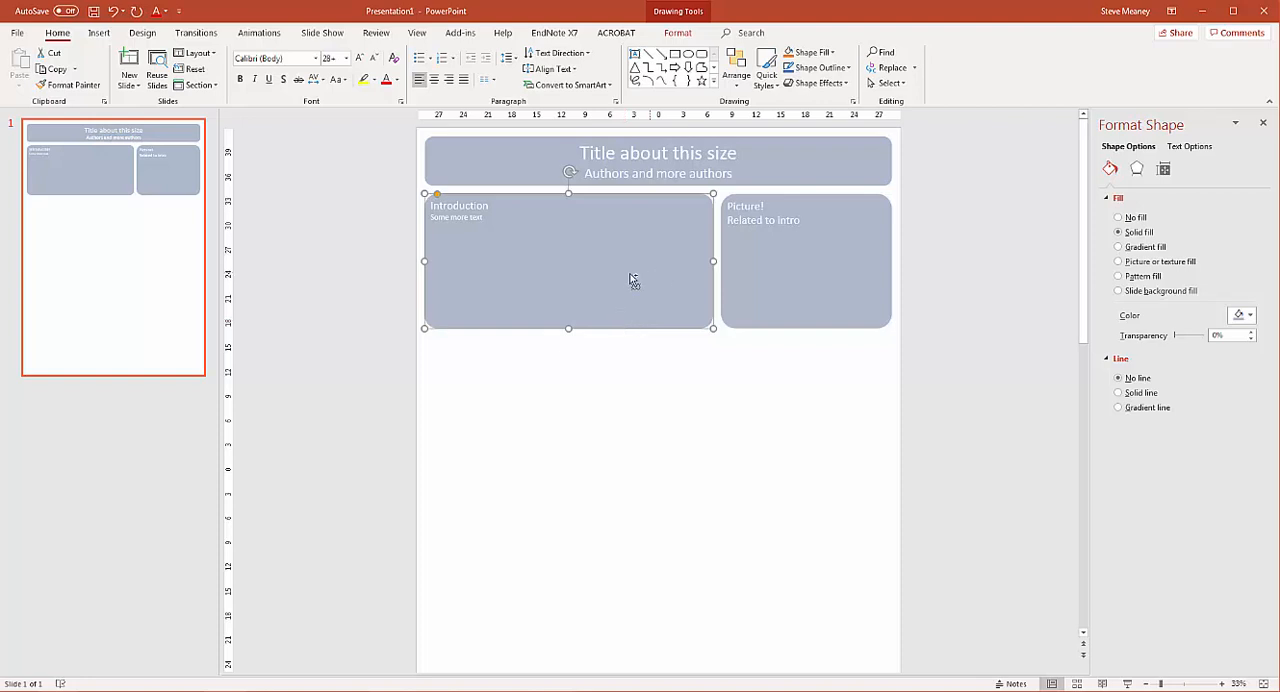
mouse_move(558, 263)
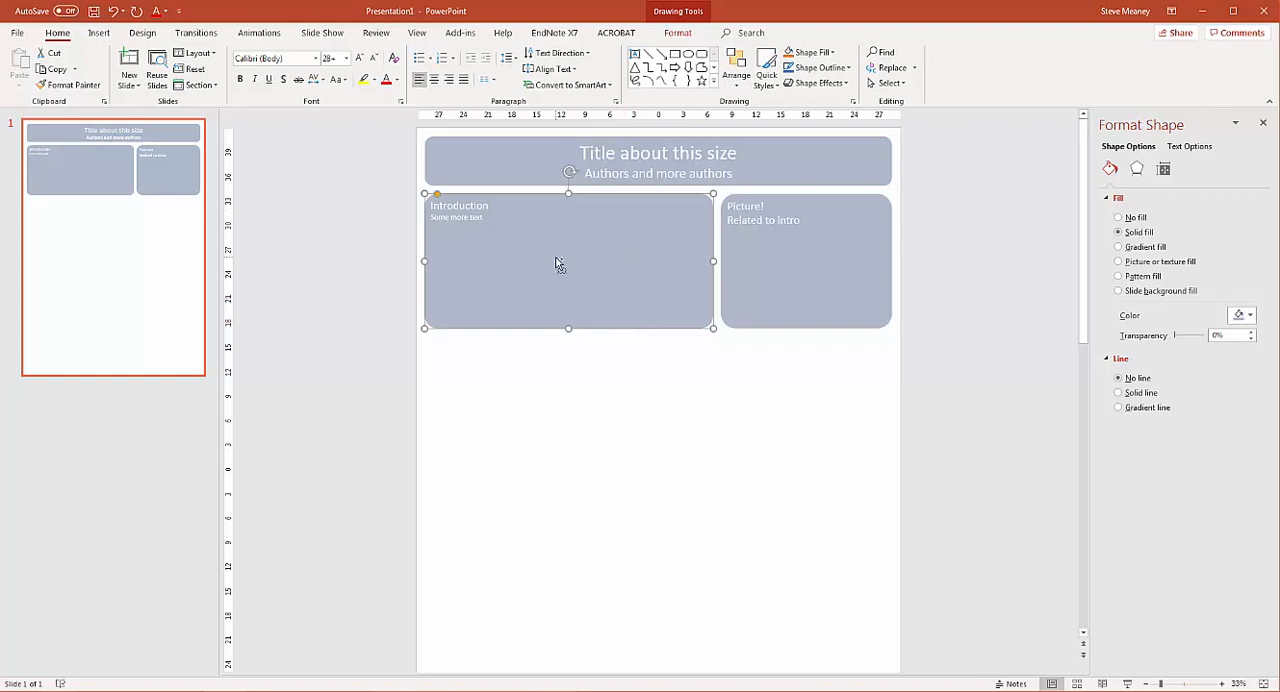
Paste a copy of Introduction below, stretch it full width and retitle it 'Materials and methods'.
key(ctrl+v)
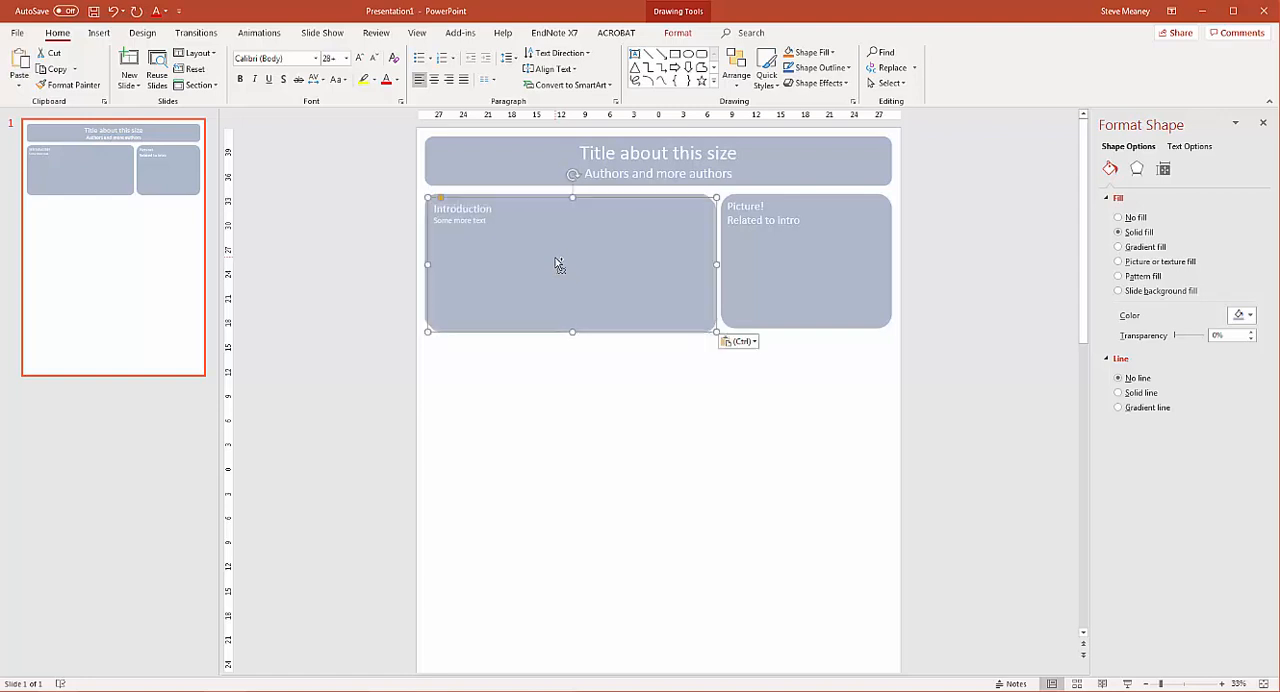
drag(570, 265, 568, 410)
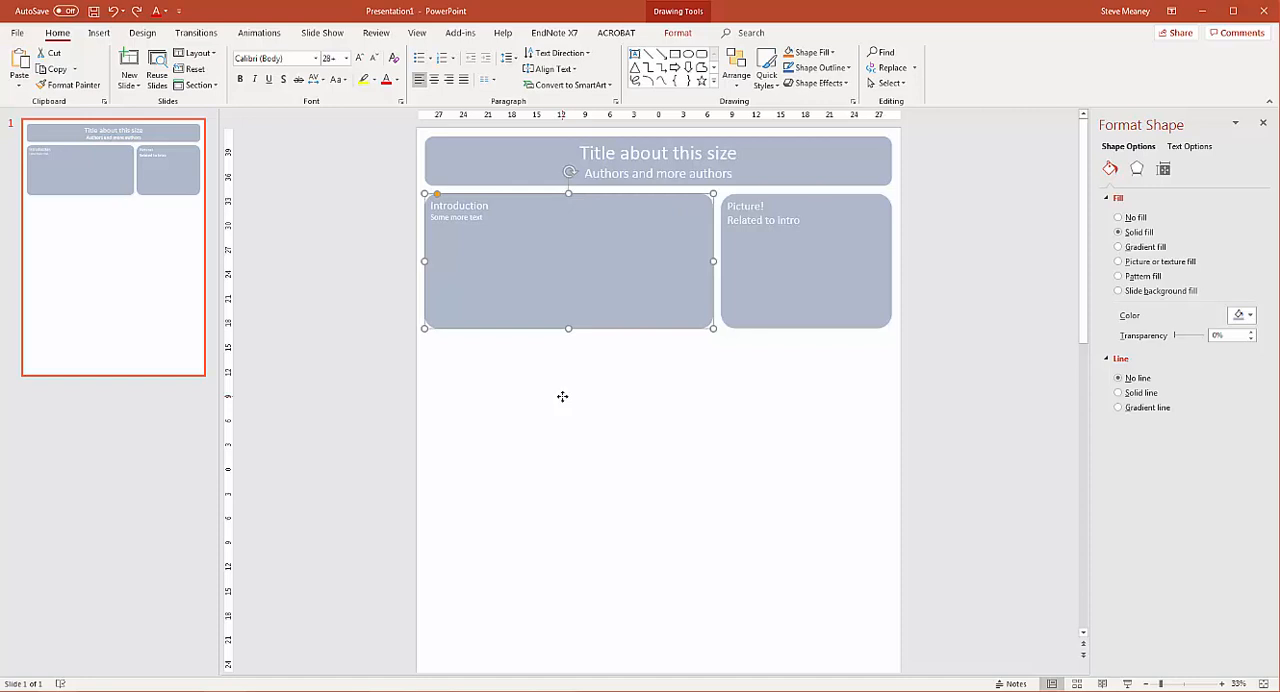
drag(568, 260, 572, 263)
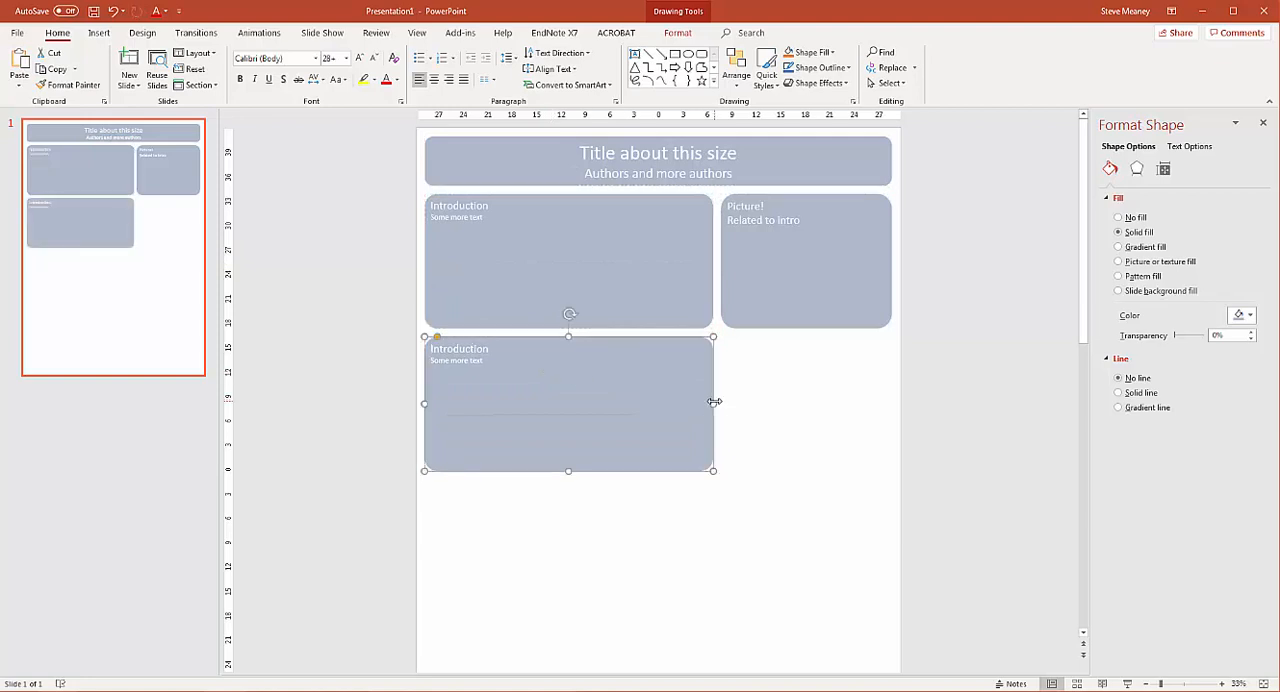
drag(713, 402, 890, 403)
text(Materials )
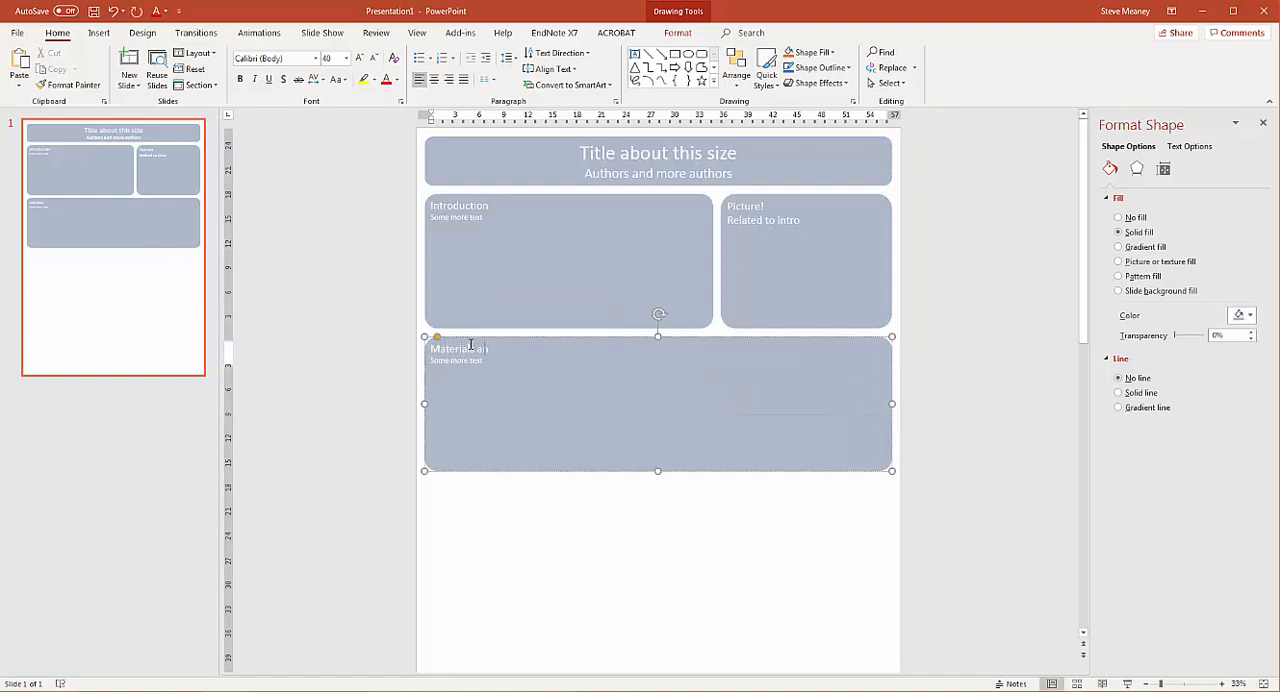
text(and methods)
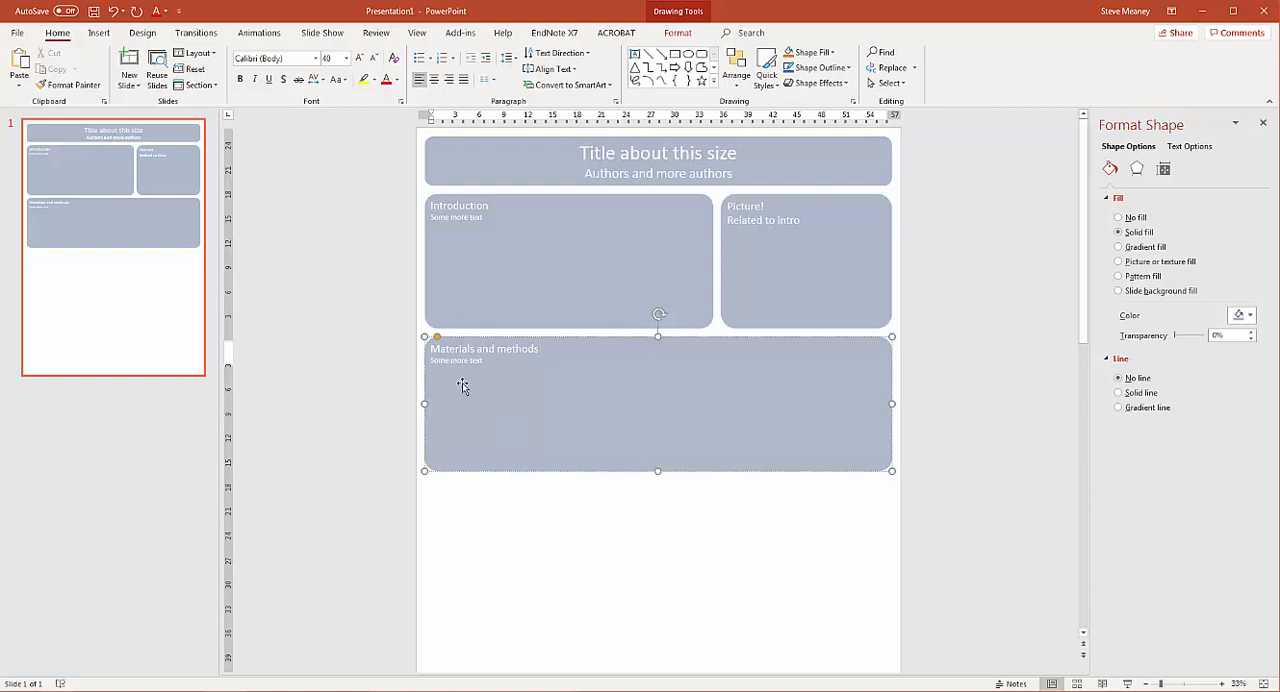
mouse_move(673, 480)
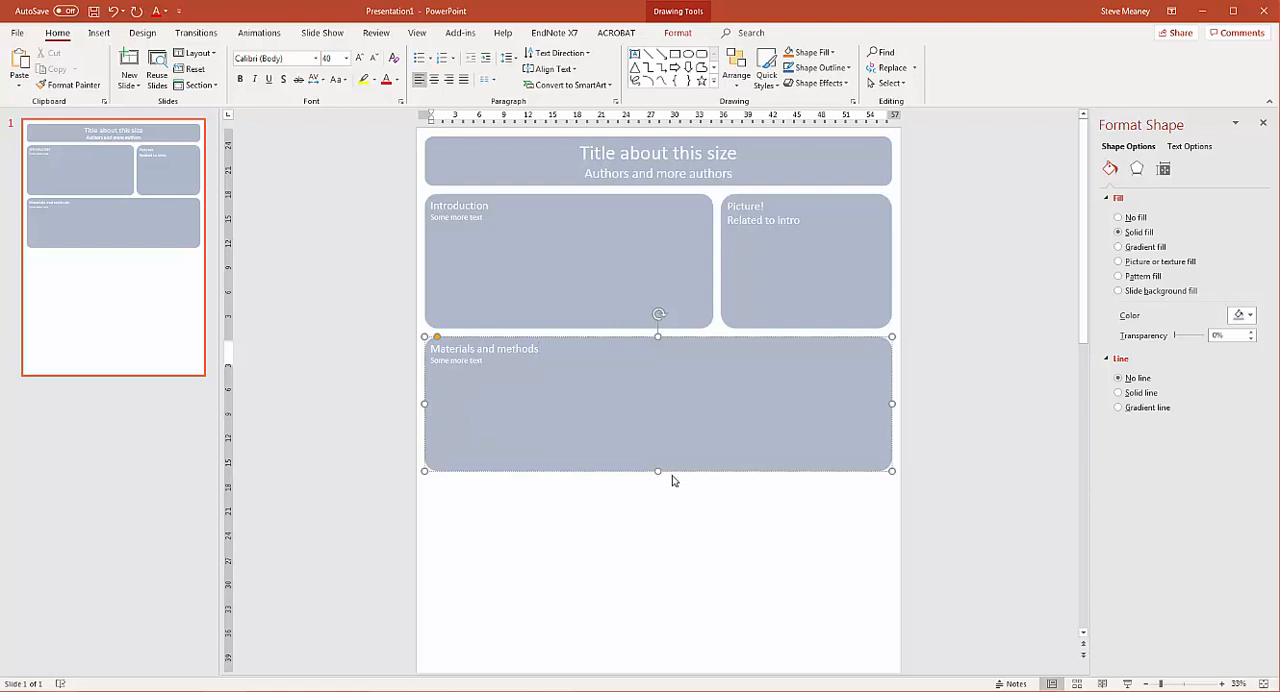
Place a copy below Materials and methods and drag it taller as Results.
drag(657, 470, 657, 438)
text(Results)
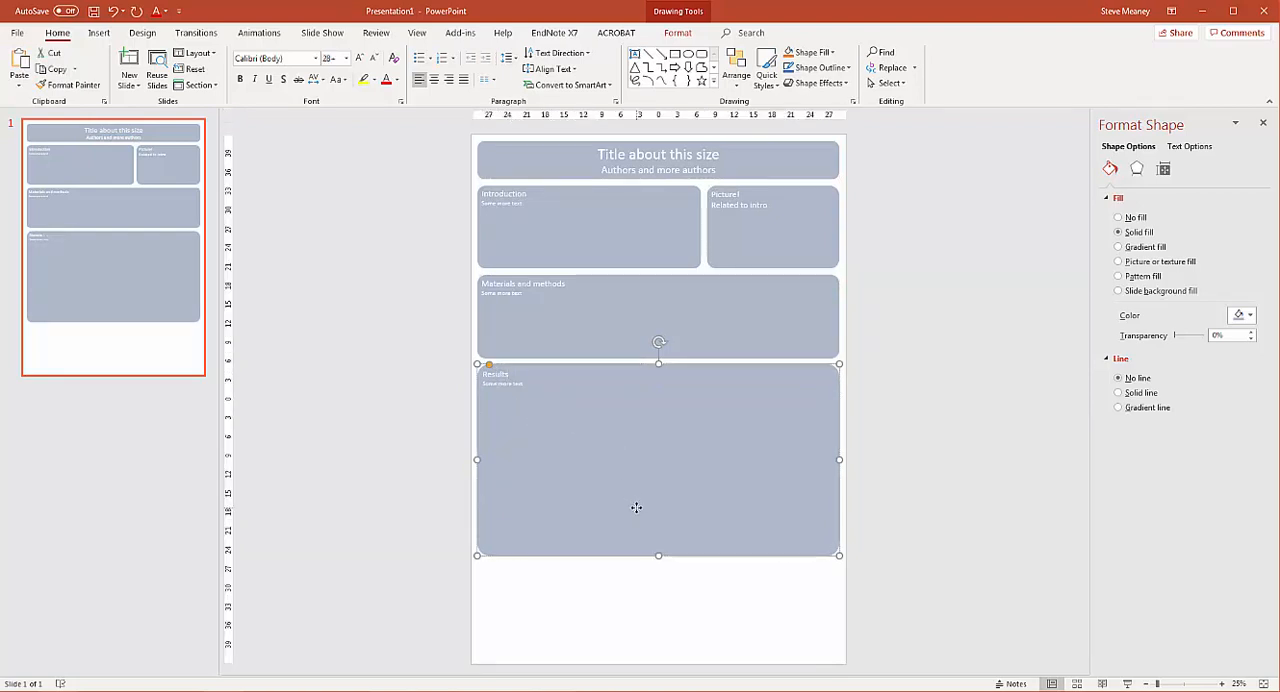
mouse_move(701, 260)
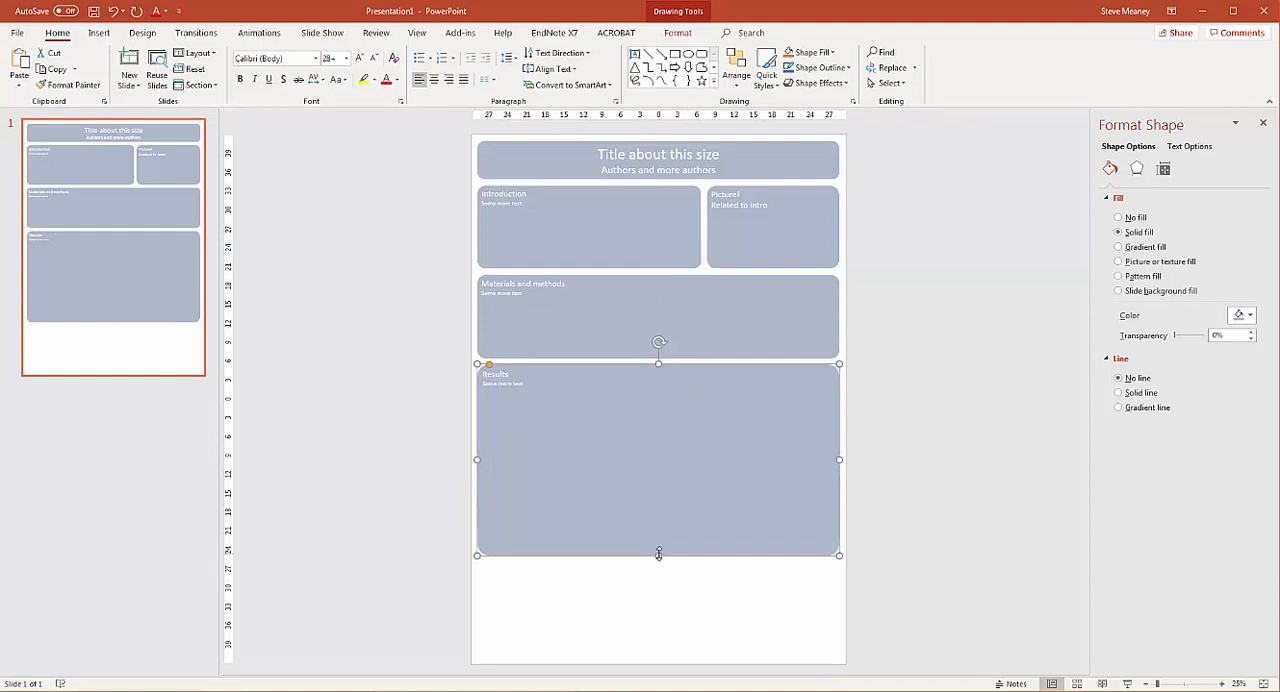
drag(658, 555, 658, 569)
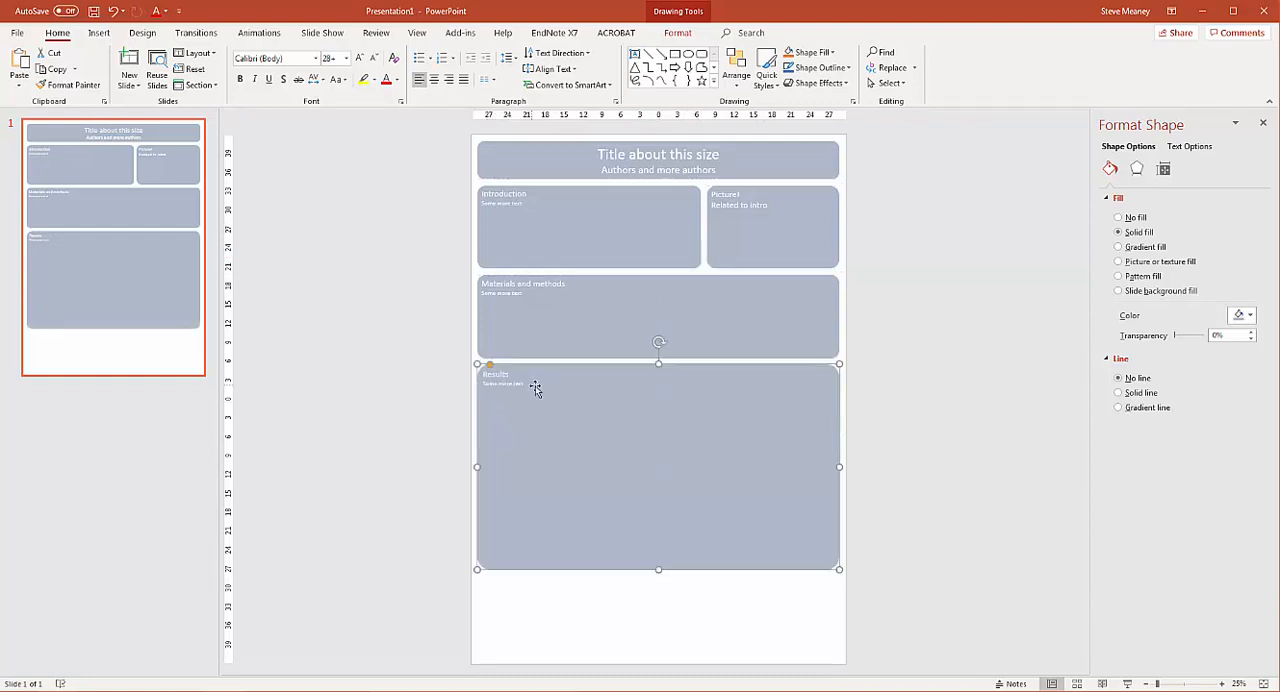
Copy the Introduction and Picture! boxes to the bottom and retitle them Conclusion and References.
click(587, 221)
text(Conclusion)
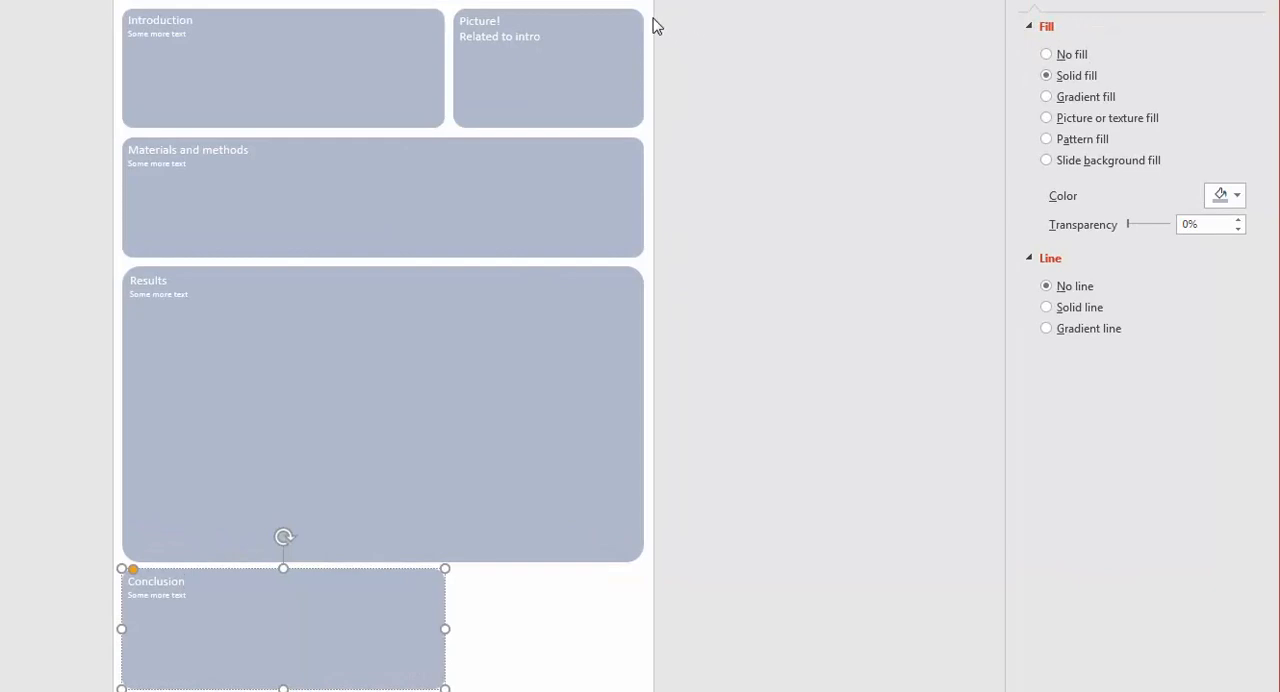
click(548, 68)
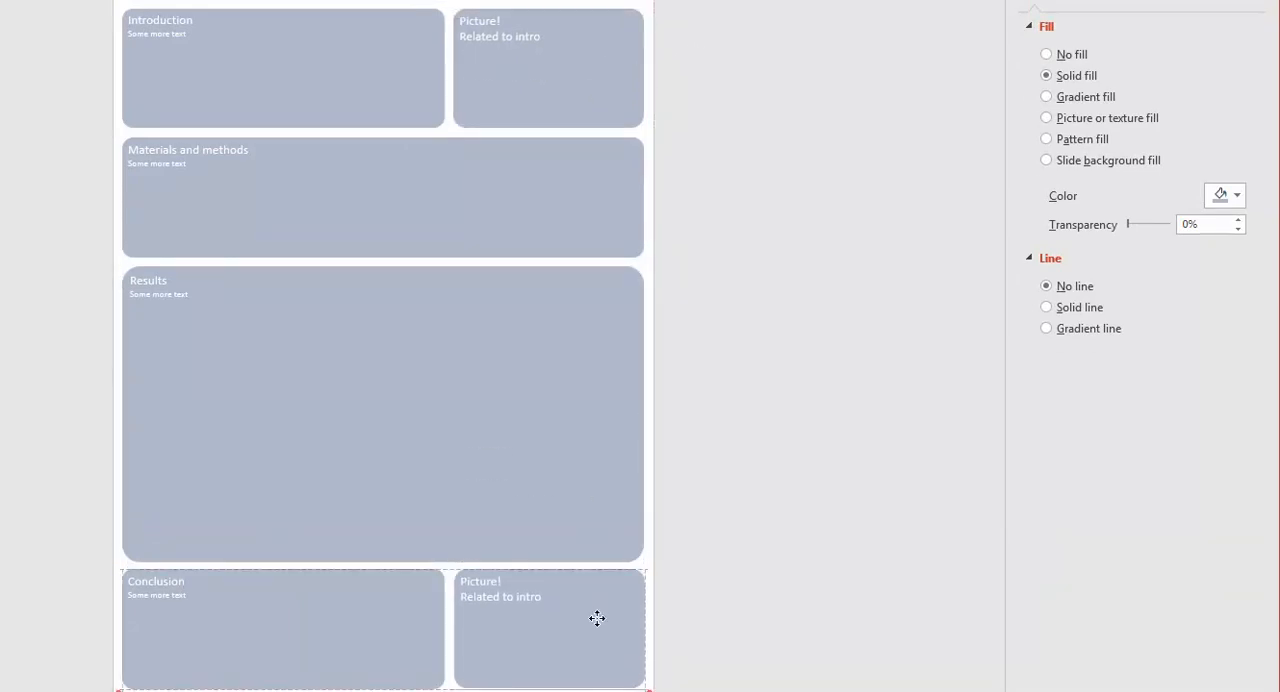
click(548, 620)
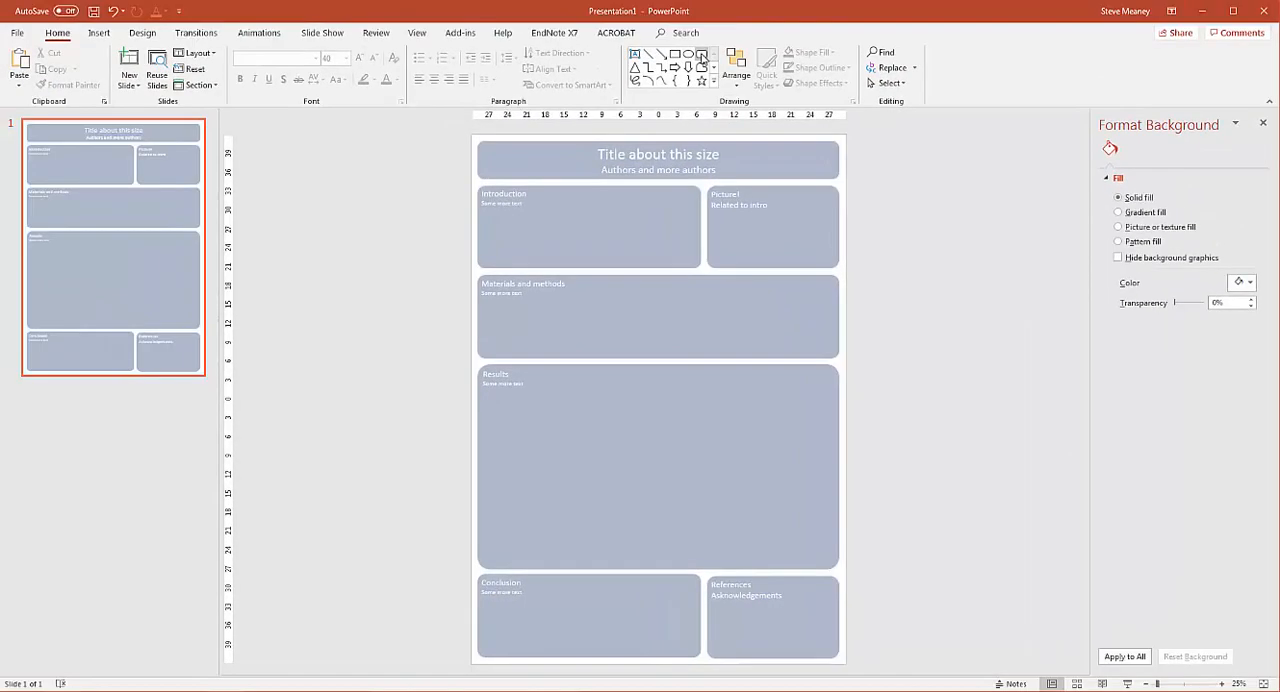
Draw a blue rounded rectangle inside Results and duplicate it into a row of three.
drag(504, 396, 565, 438)
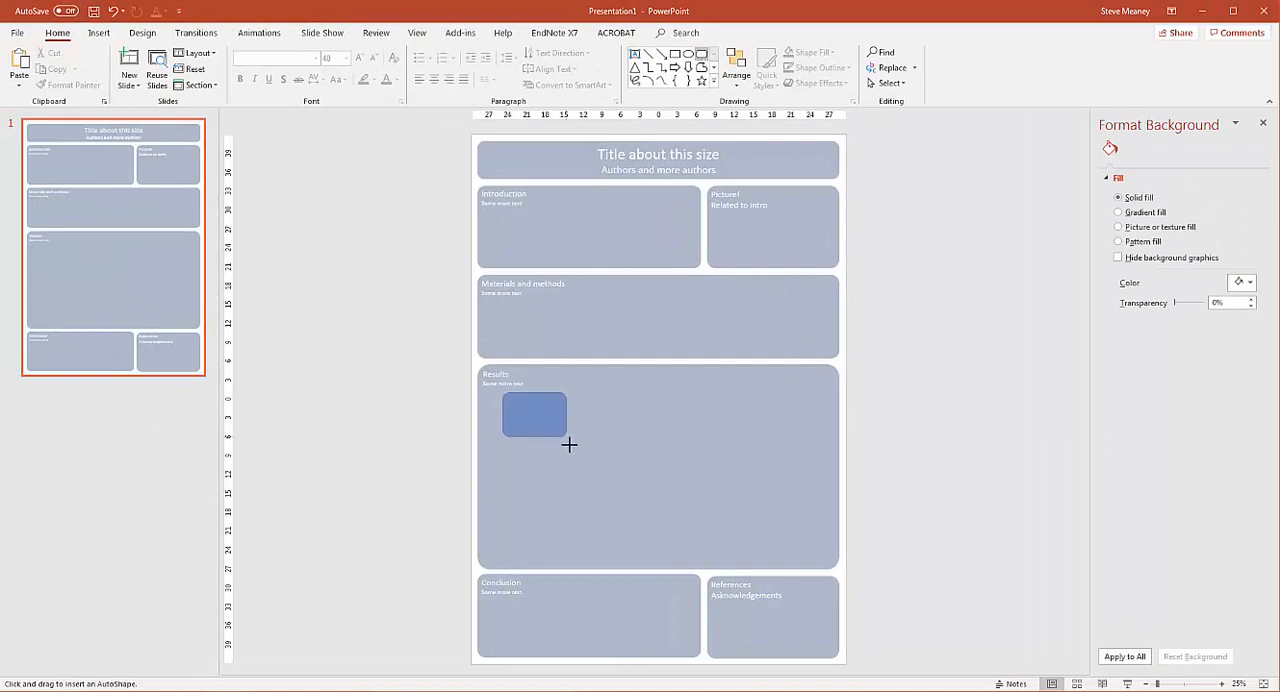
drag(505, 397, 590, 467)
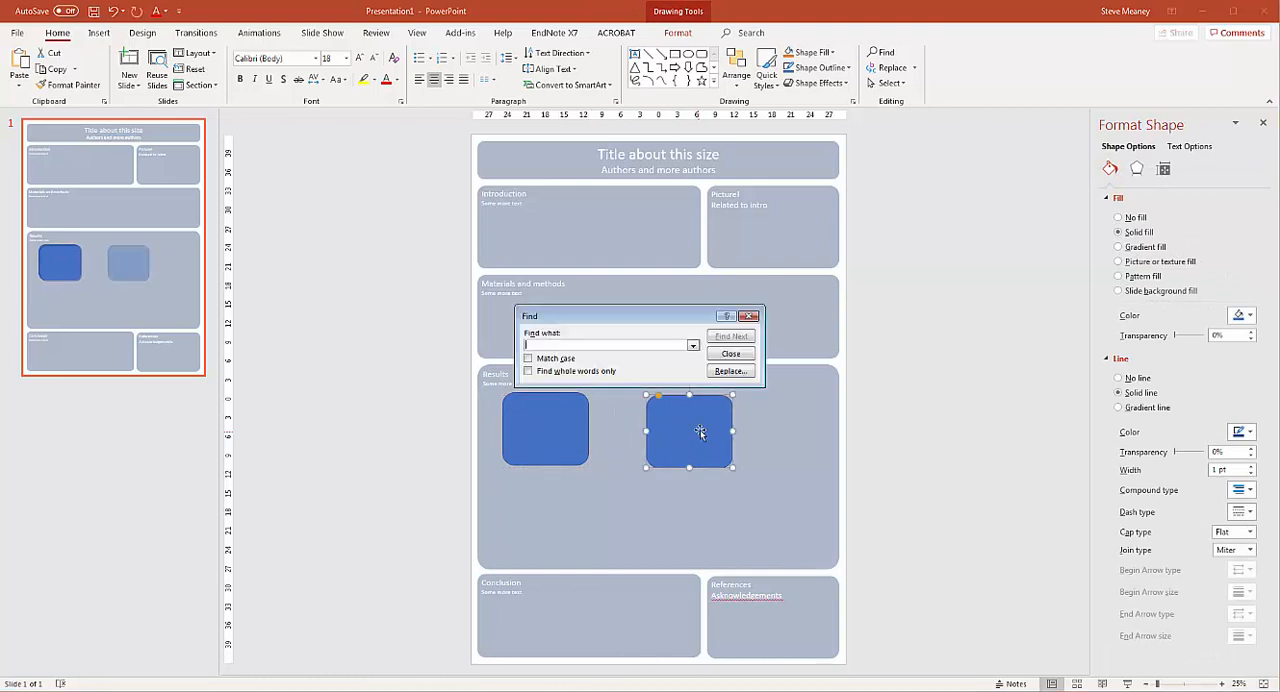
click(731, 354)
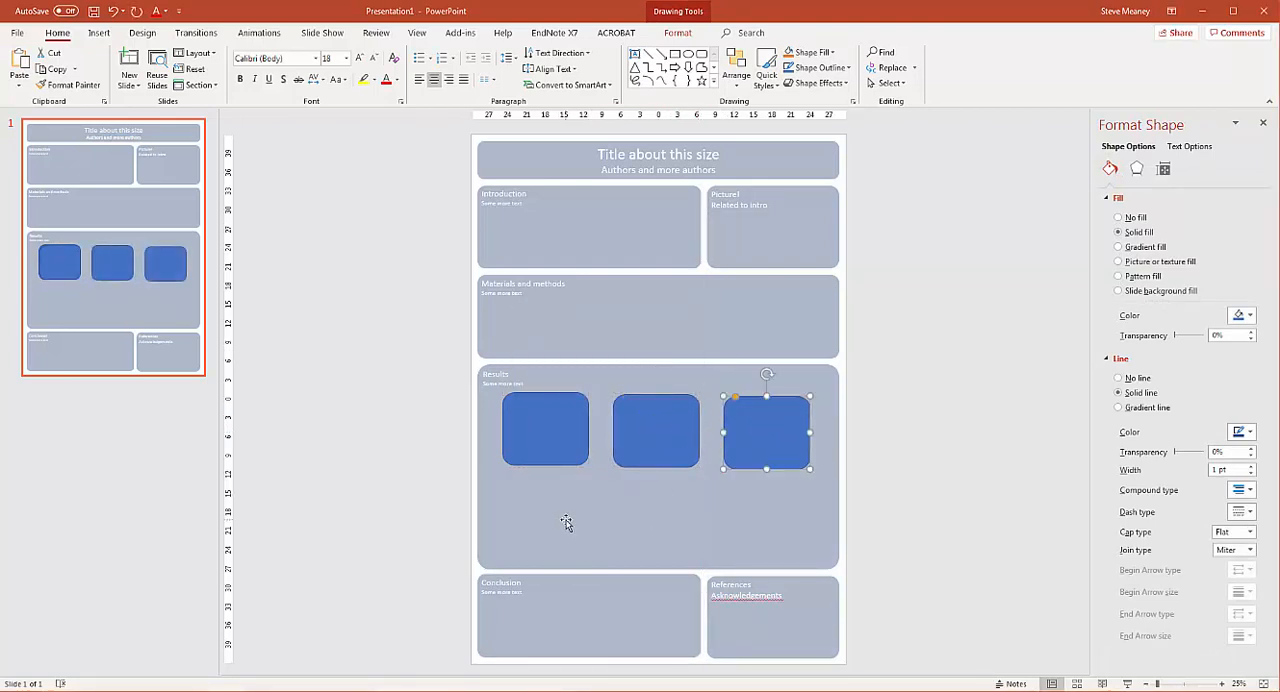
mouse_move(638, 266)
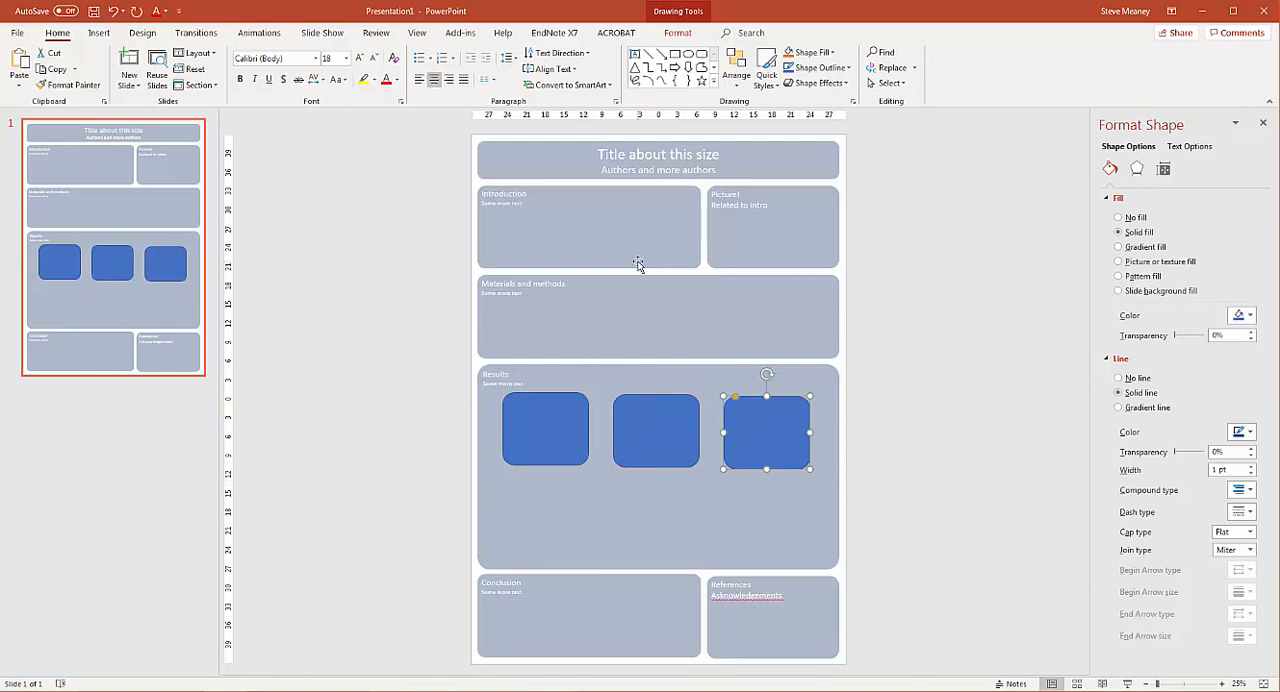
mouse_move(629, 293)
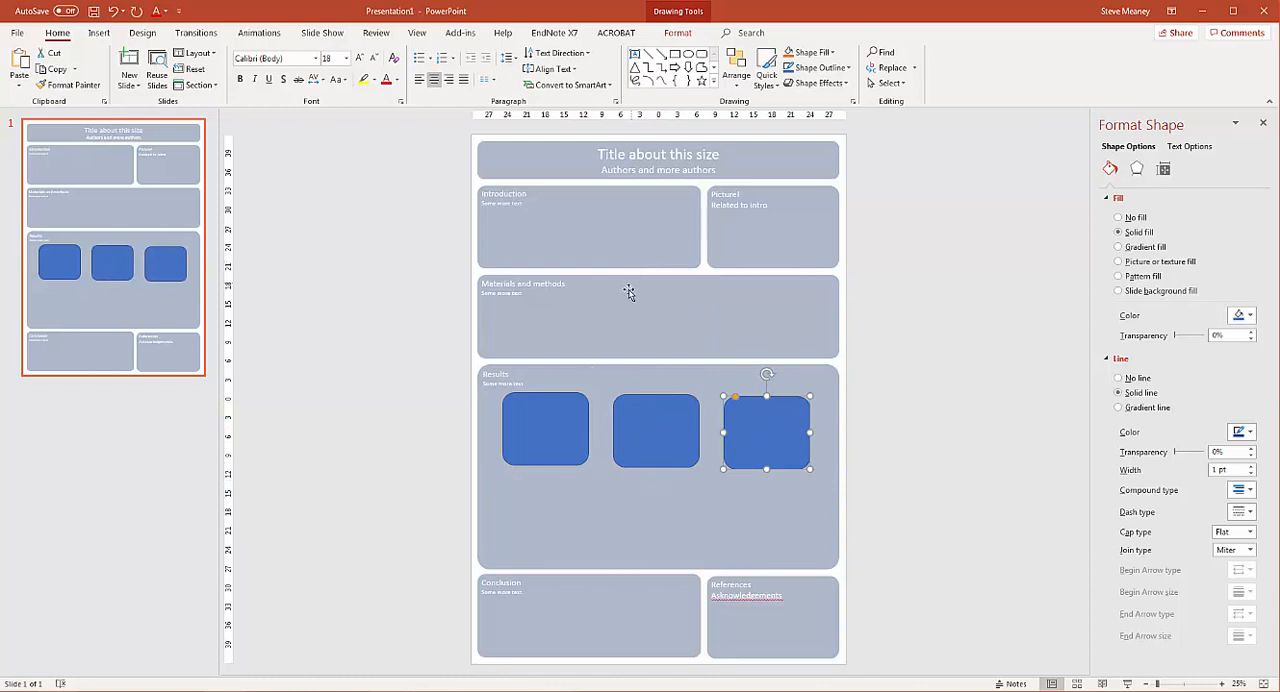
Set the Materials and methods box to three text columns and paste in filler text.
click(658, 317)
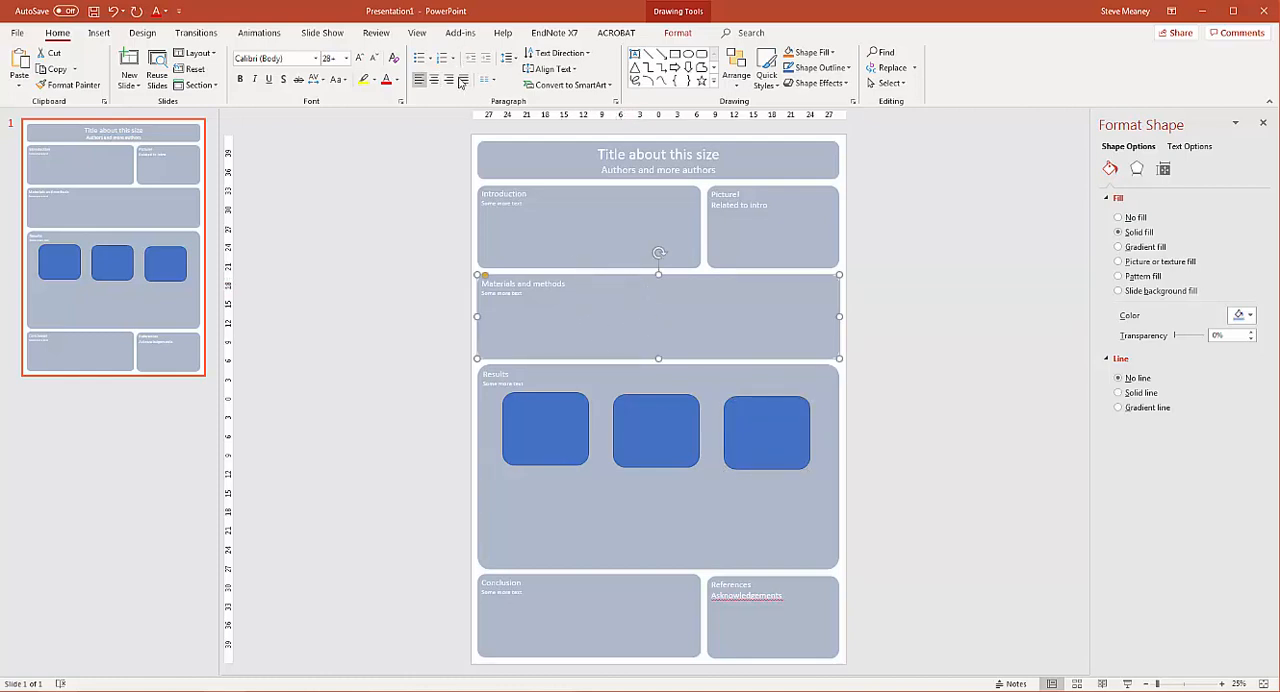
click(488, 79)
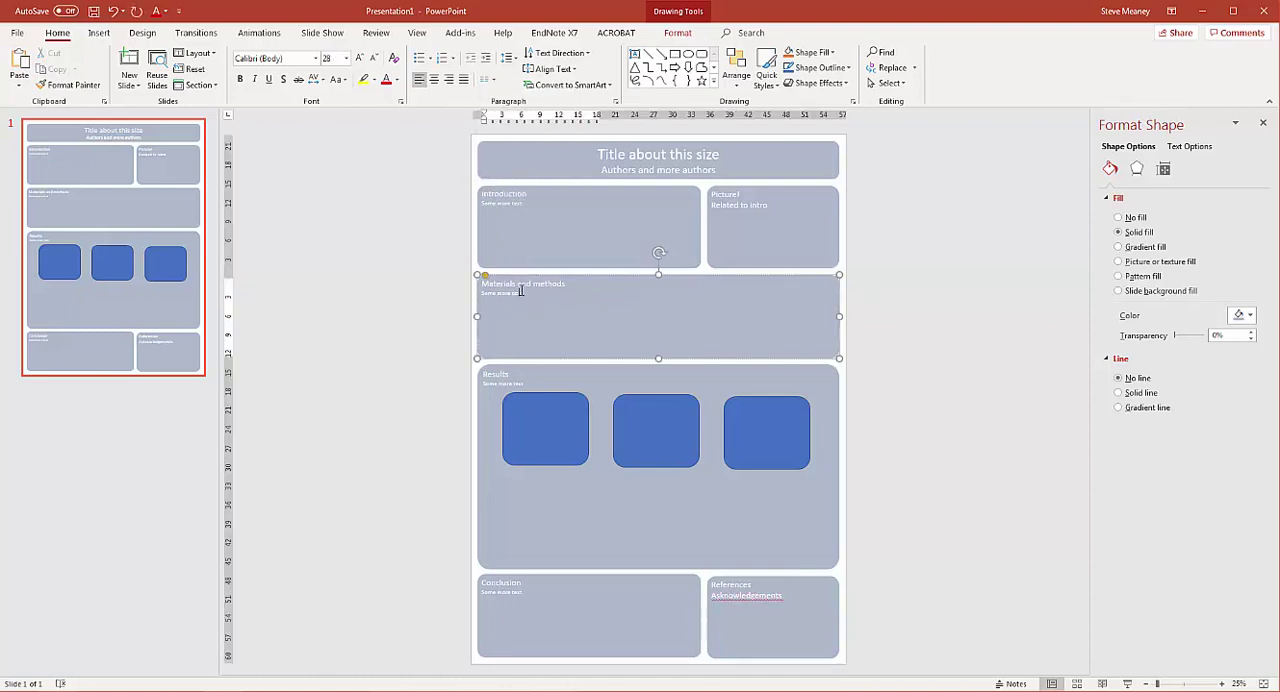
mouse_move(535, 232)
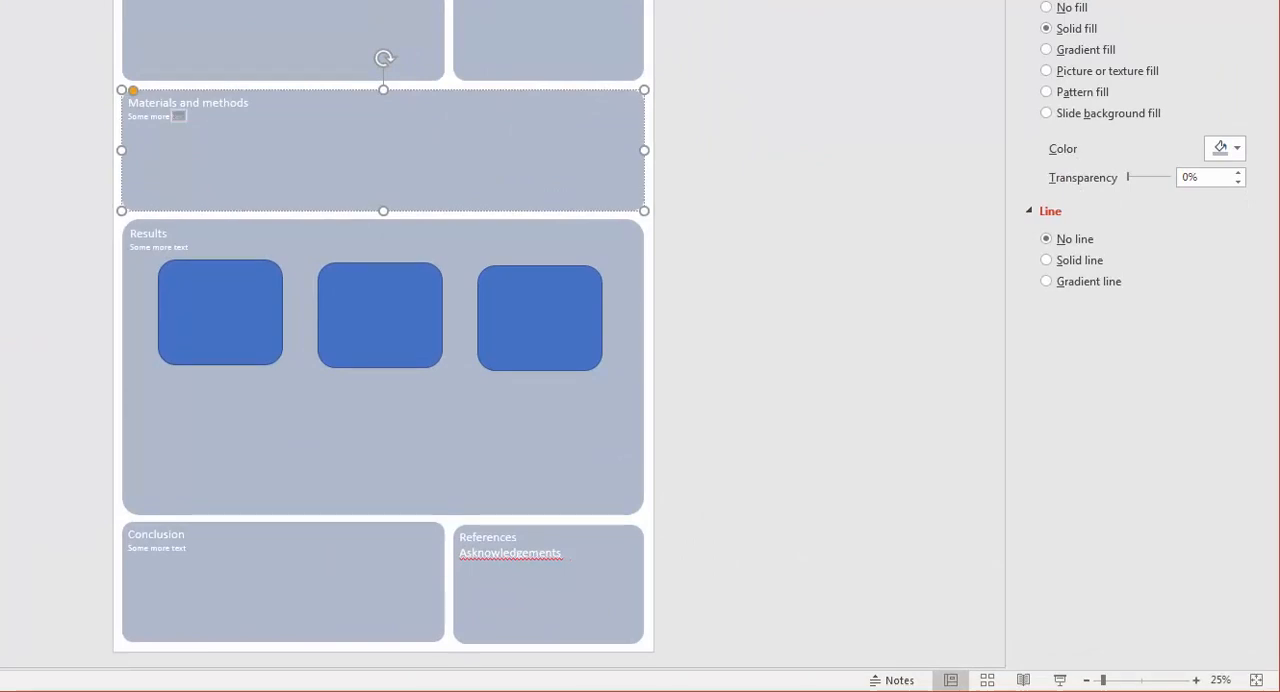
key(ctrl+v)
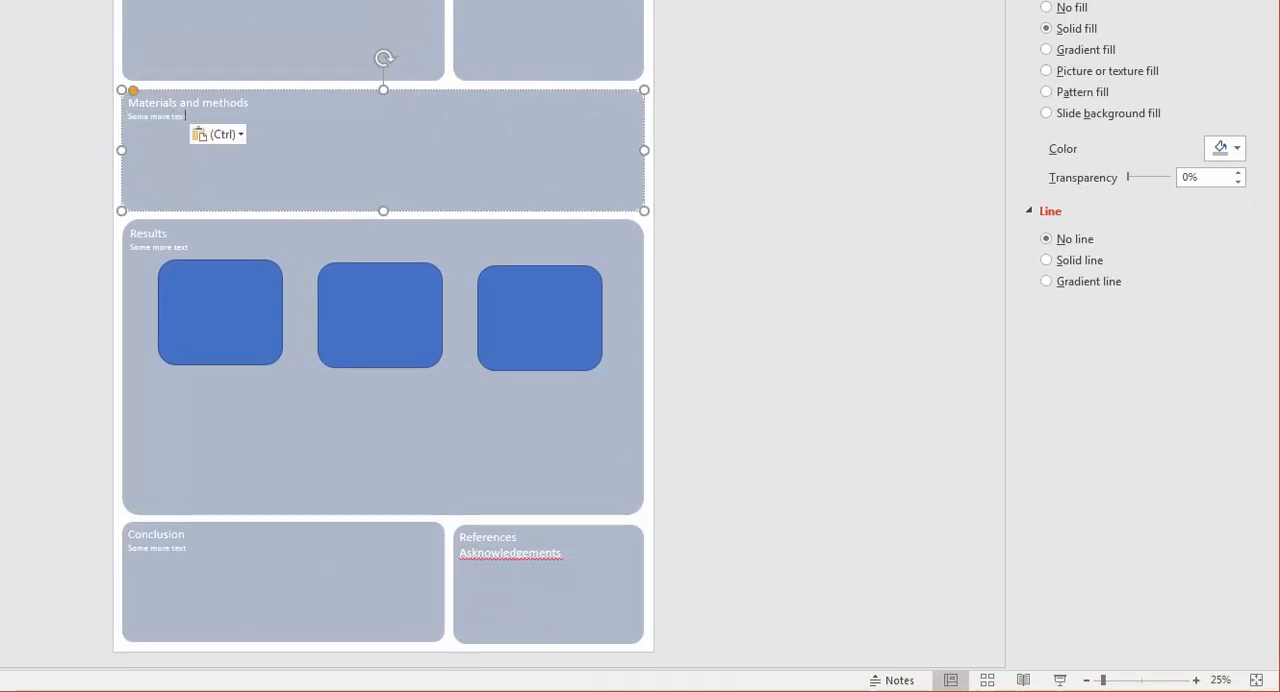
key(ctrl+v)
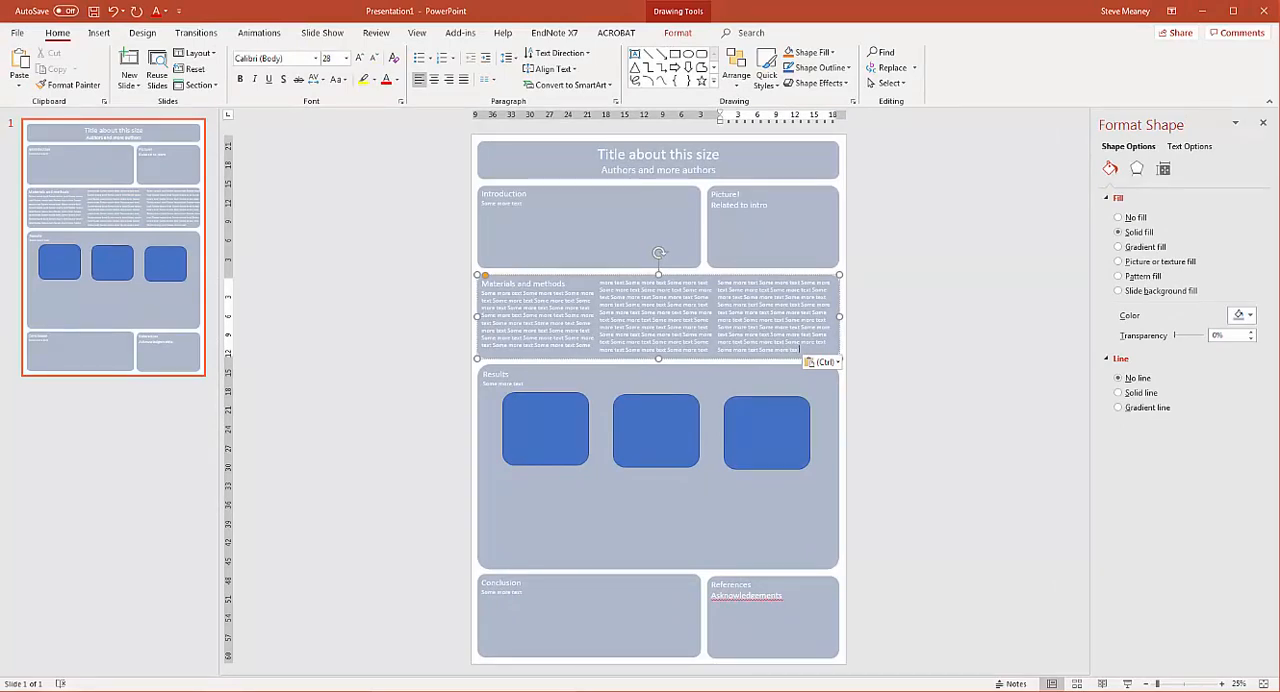
mouse_move(591, 236)
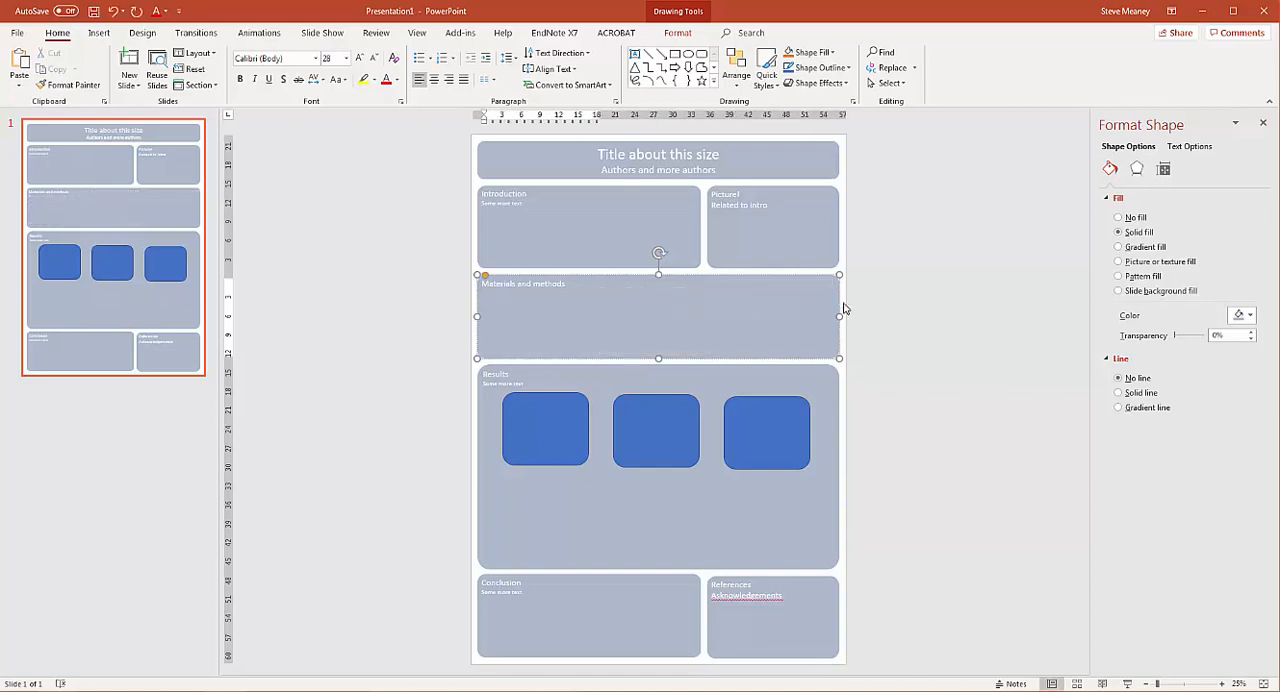
Select the three blue rounded boxes in Results and remove them.
click(949, 309)
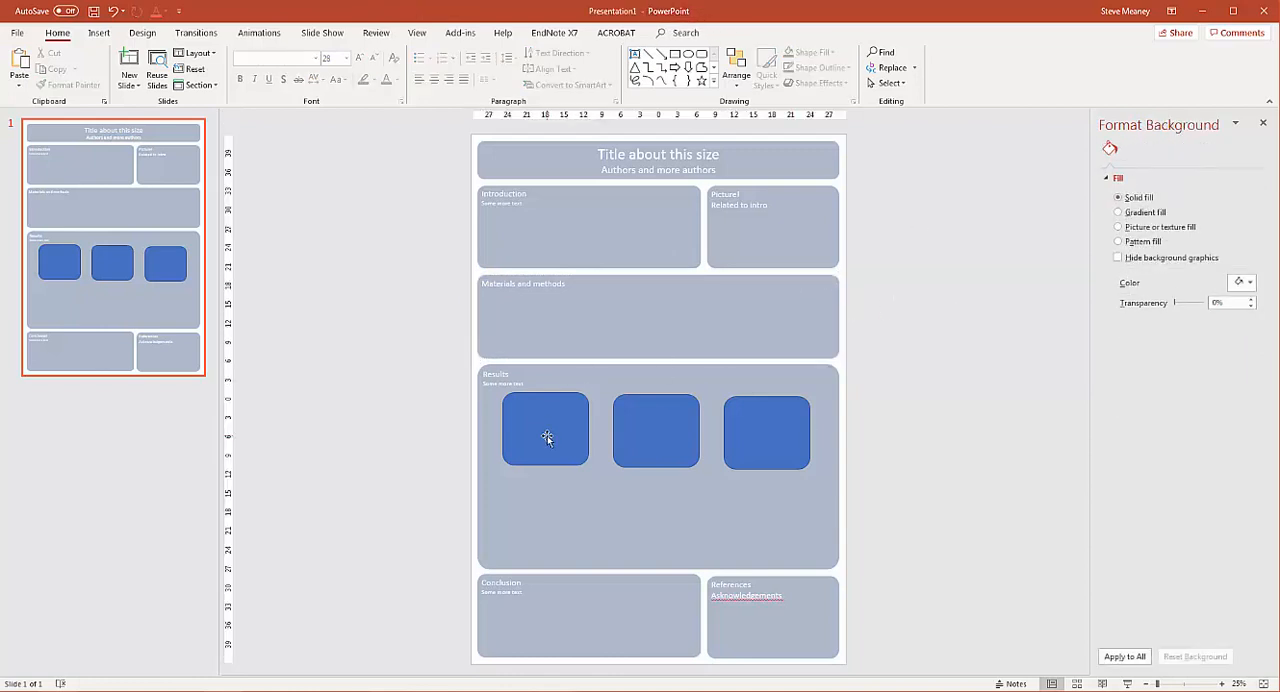
drag(382, 390, 890, 517)
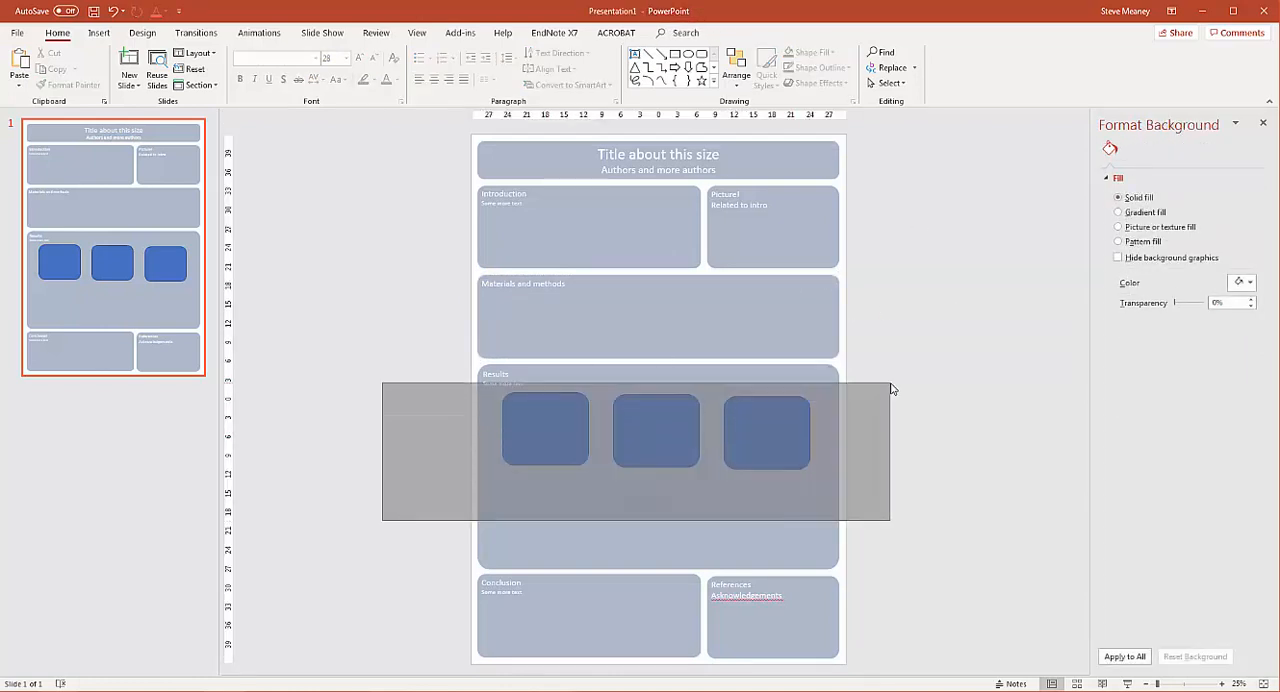
click(887, 404)
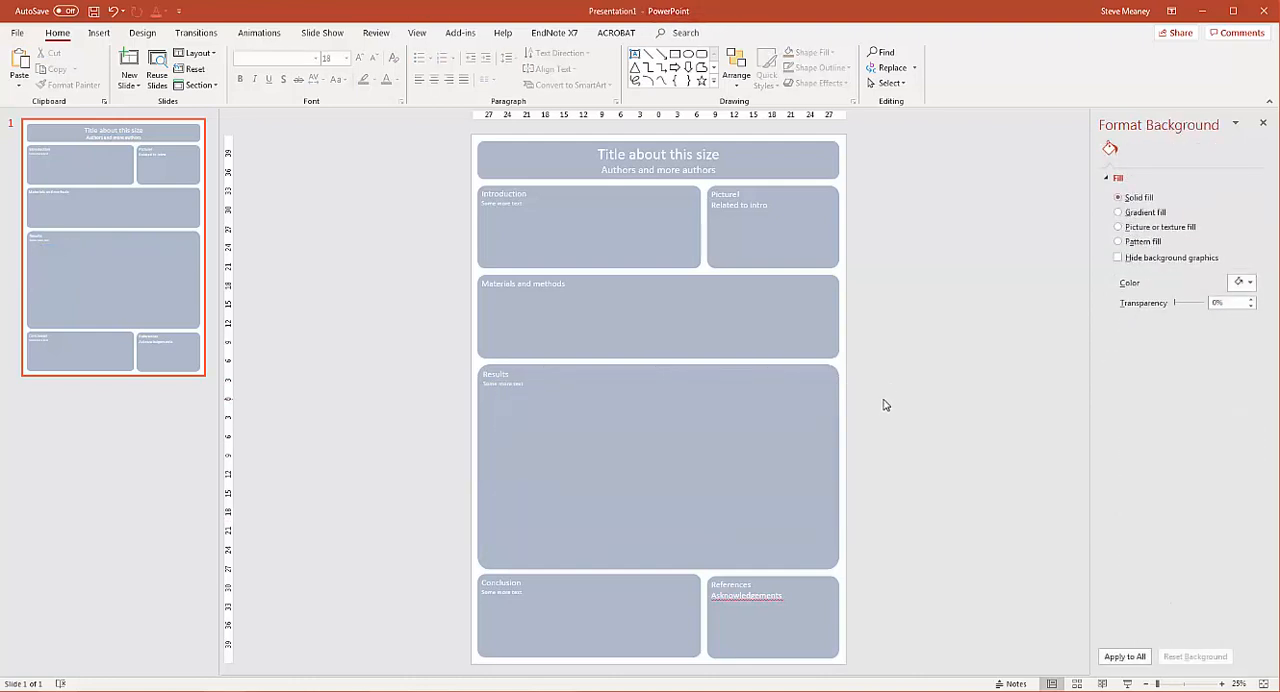
mouse_move(676, 414)
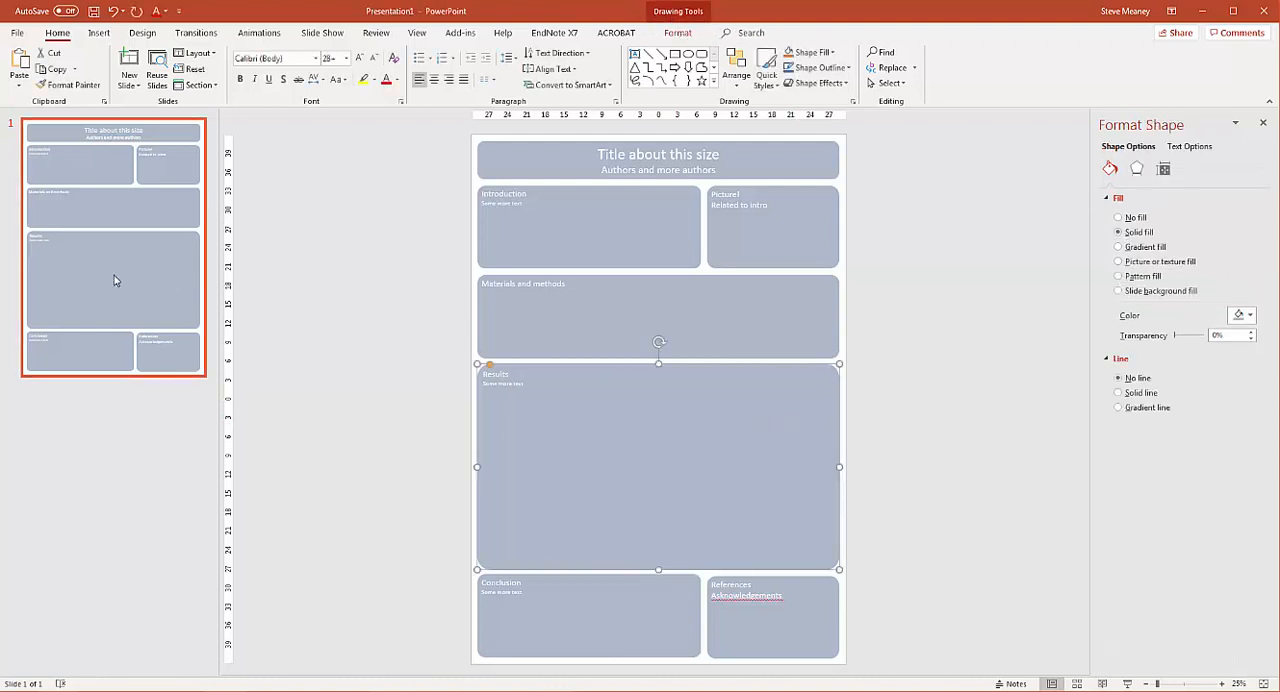
Move the lower boxes aside, stretch Introduction down, and fit Materials and methods beneath.
click(381, 272)
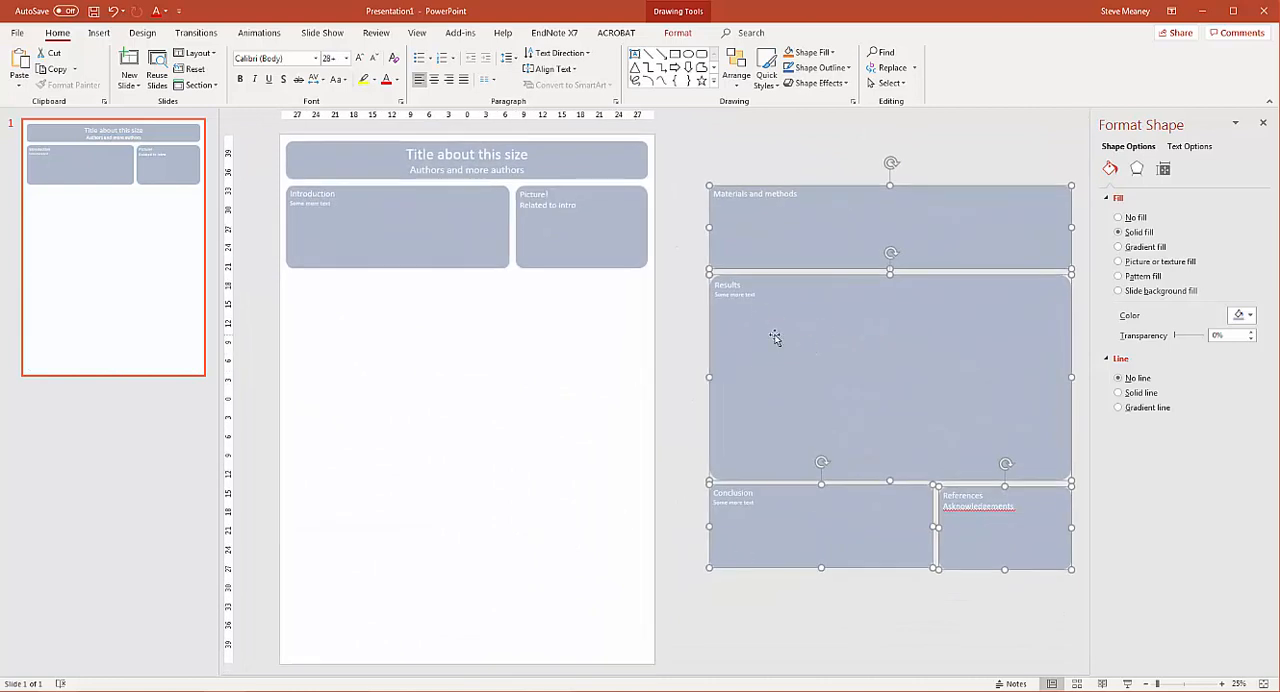
click(397, 227)
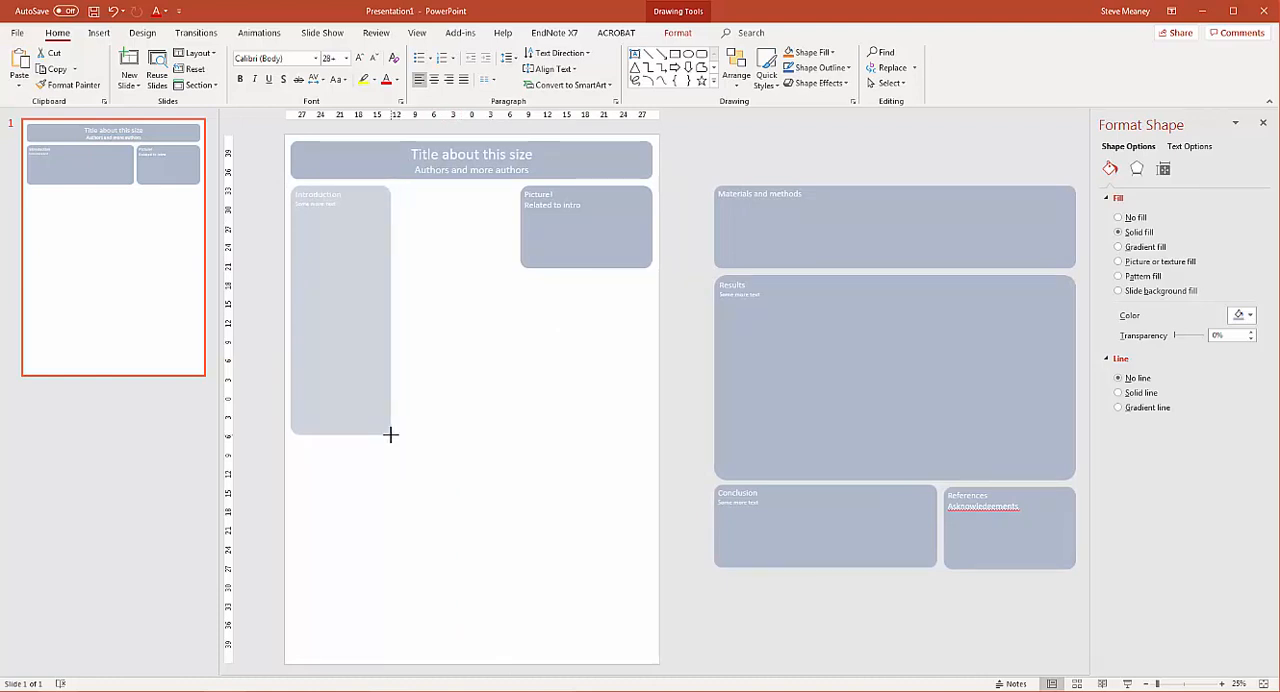
click(340, 310)
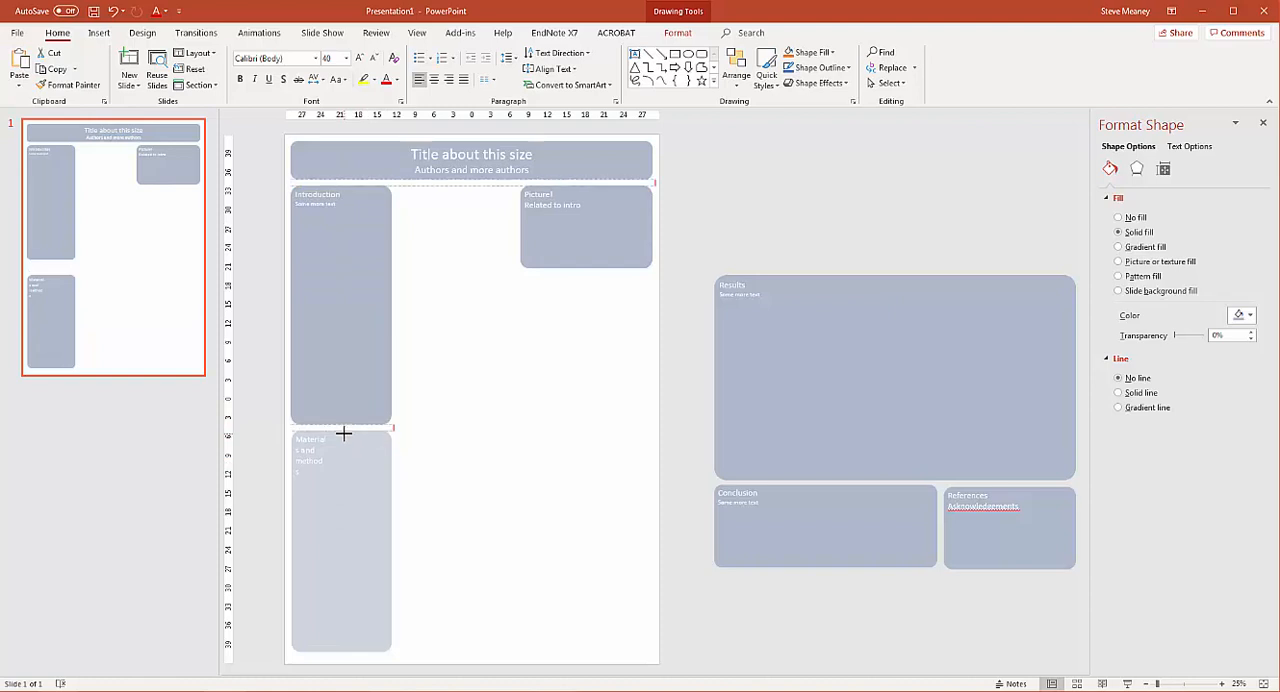
click(340, 540)
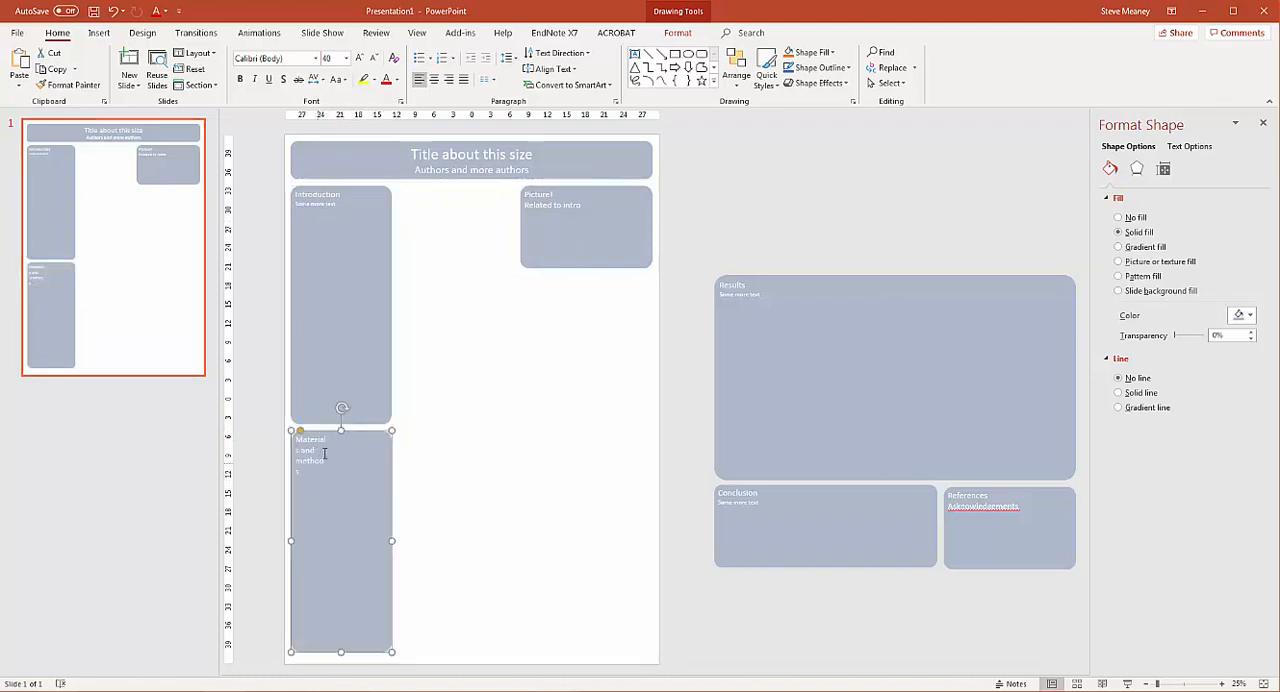
click(485, 79)
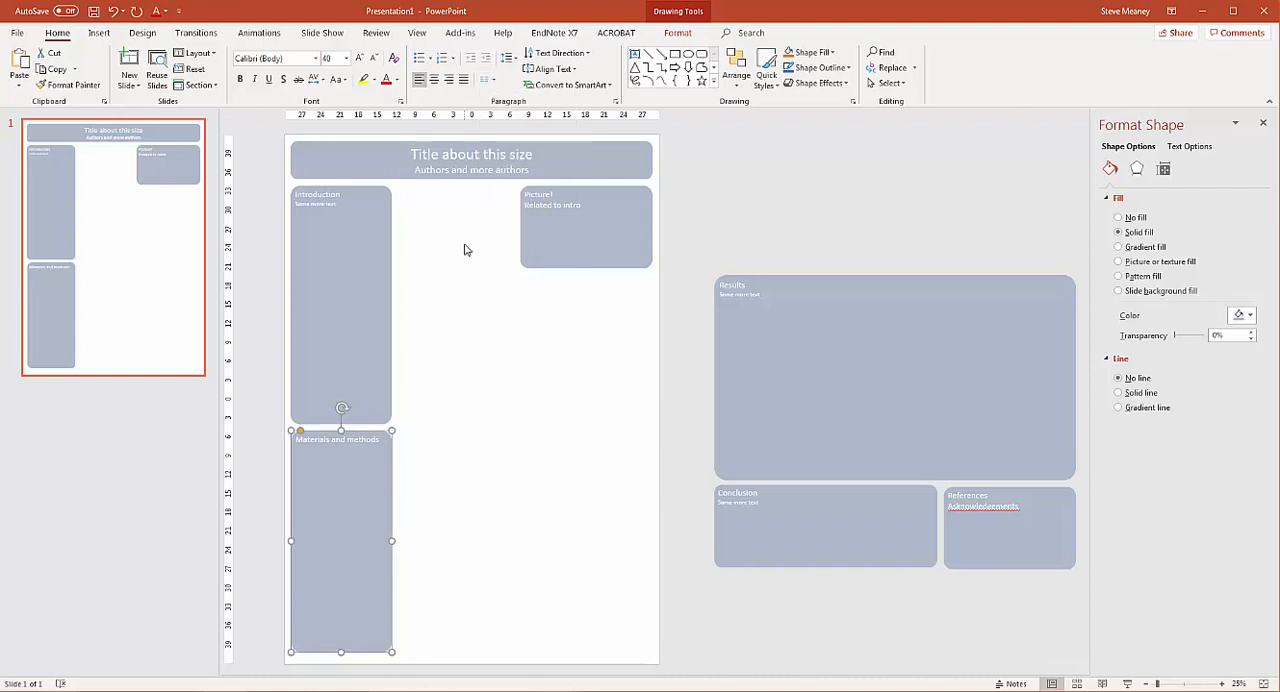
Park Picture! beside the slide and stretch Results into a tall middle column.
drag(586, 227, 552, 500)
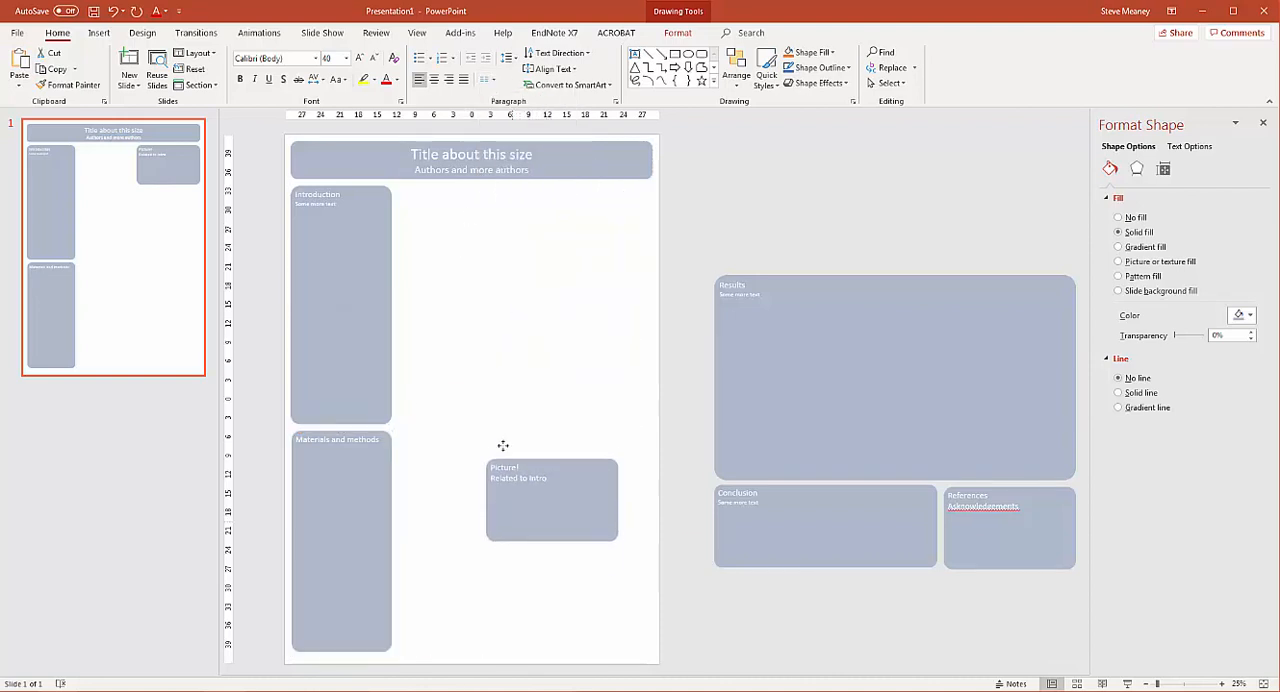
drag(551, 500, 740, 628)
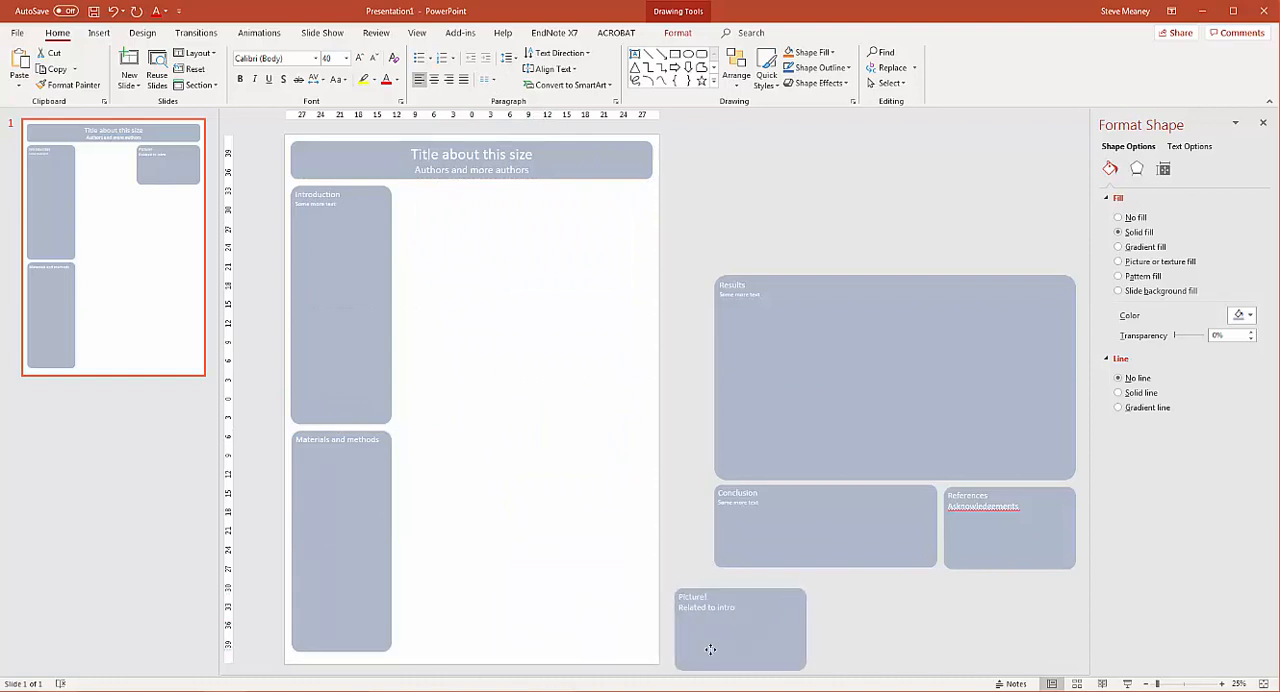
drag(895, 378, 580, 280)
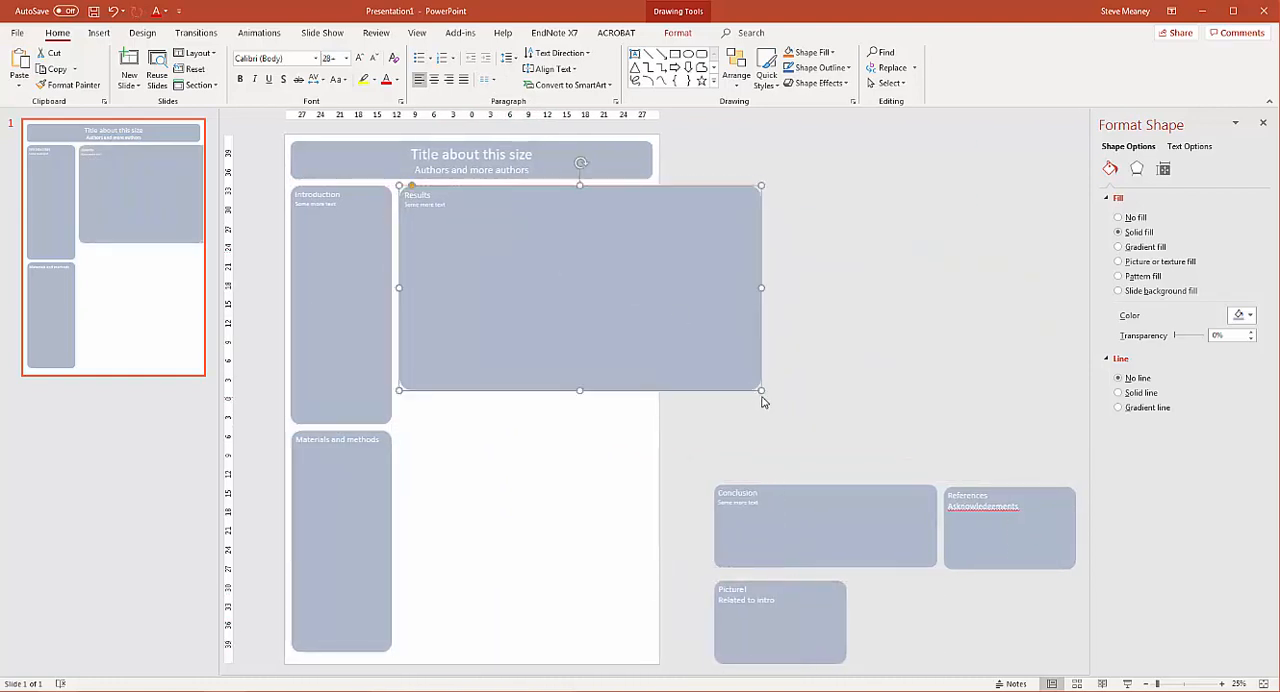
drag(760, 390, 550, 655)
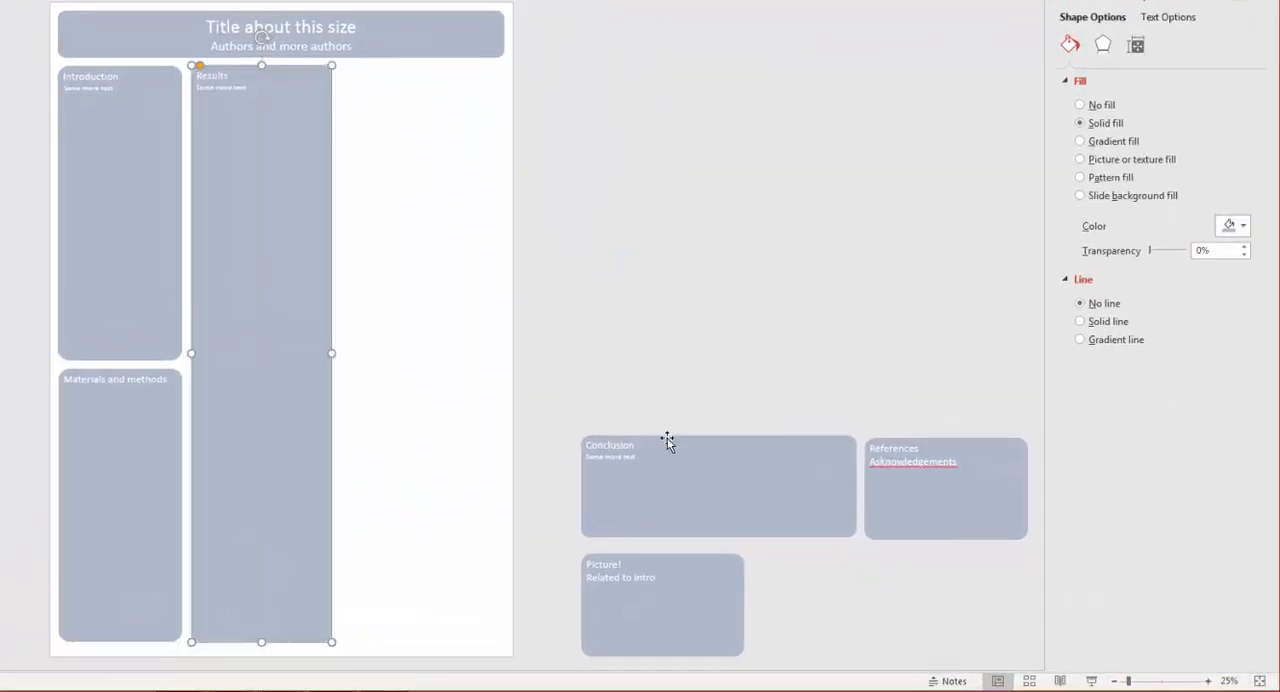
Stack Conclusion, Picture! and References in the right column, widening Results.
drag(718, 487, 478, 116)
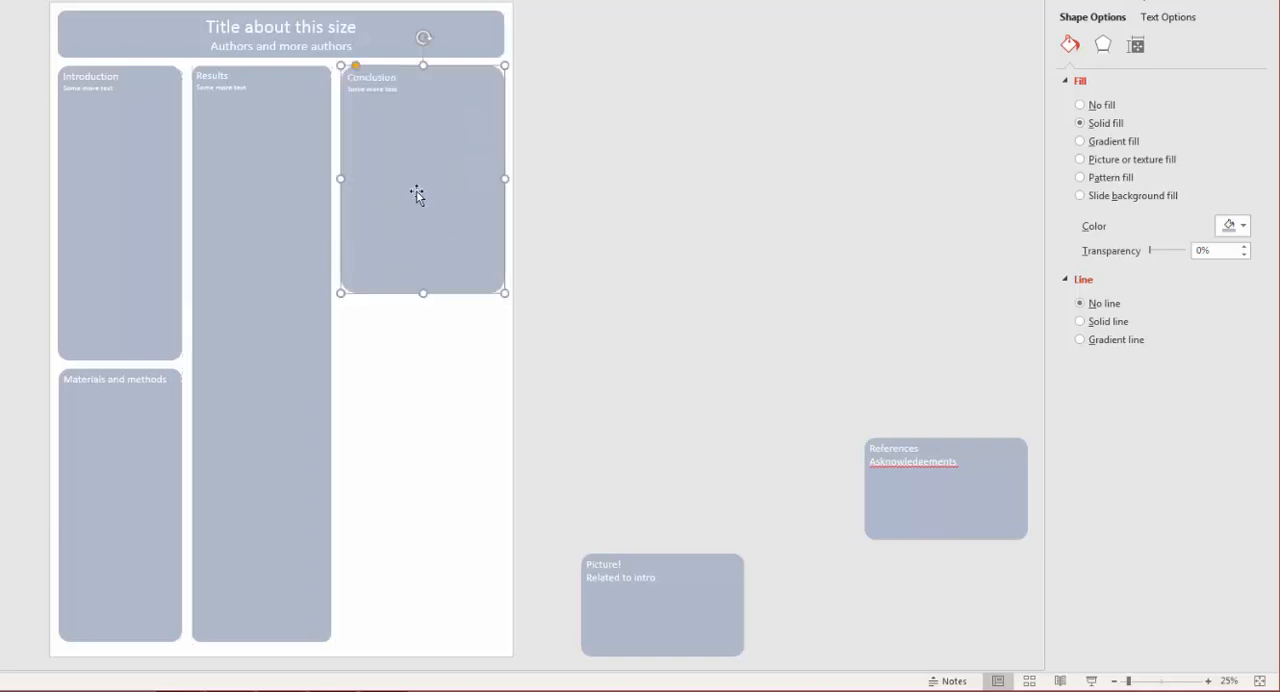
click(261, 180)
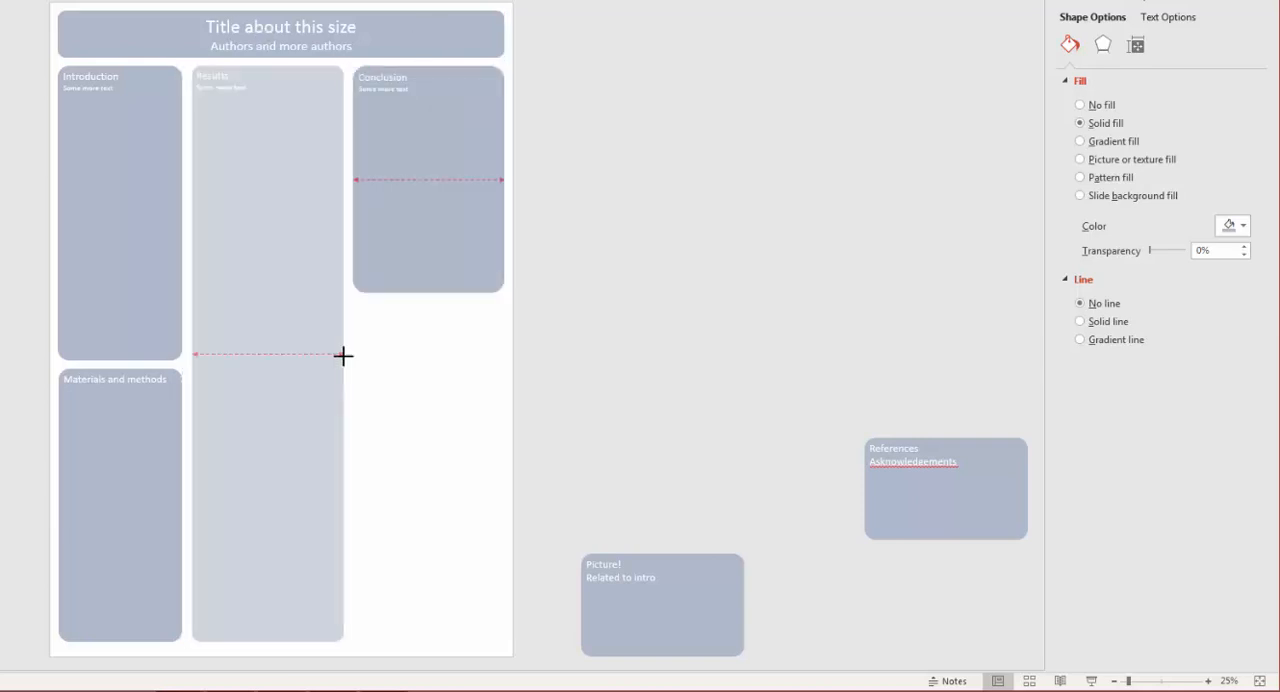
drag(662, 605, 442, 350)
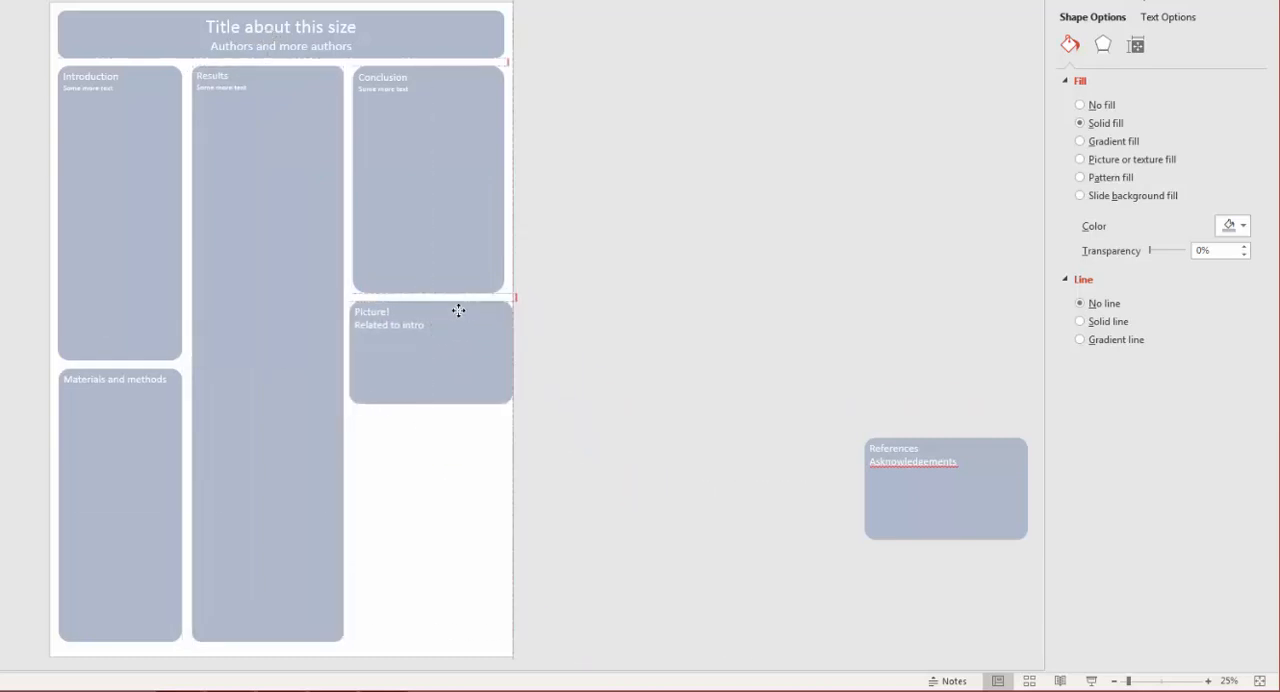
click(430, 350)
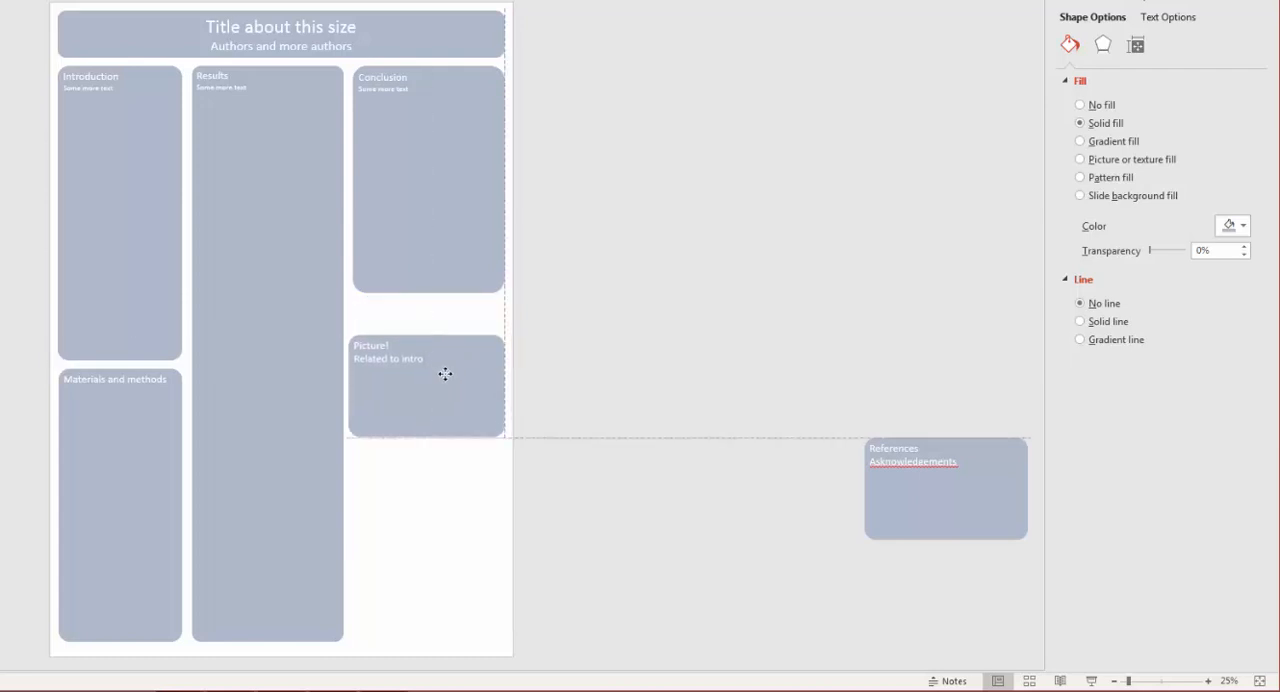
click(428, 180)
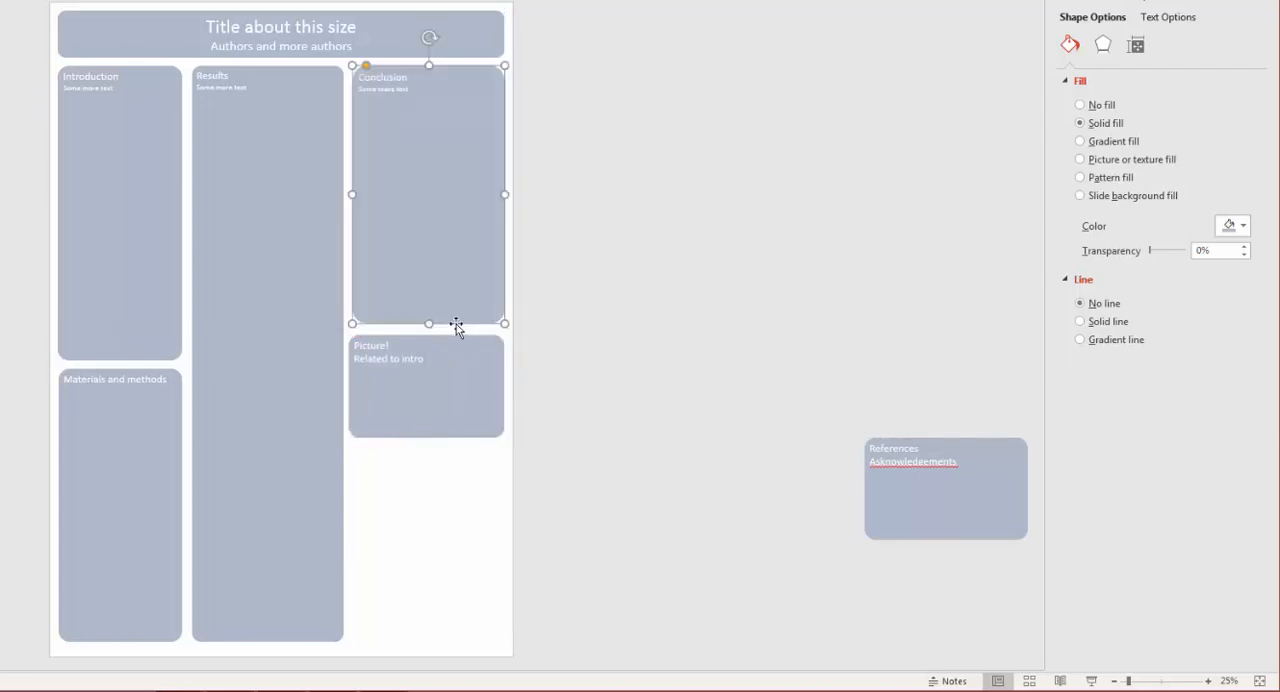
drag(945, 488, 430, 495)
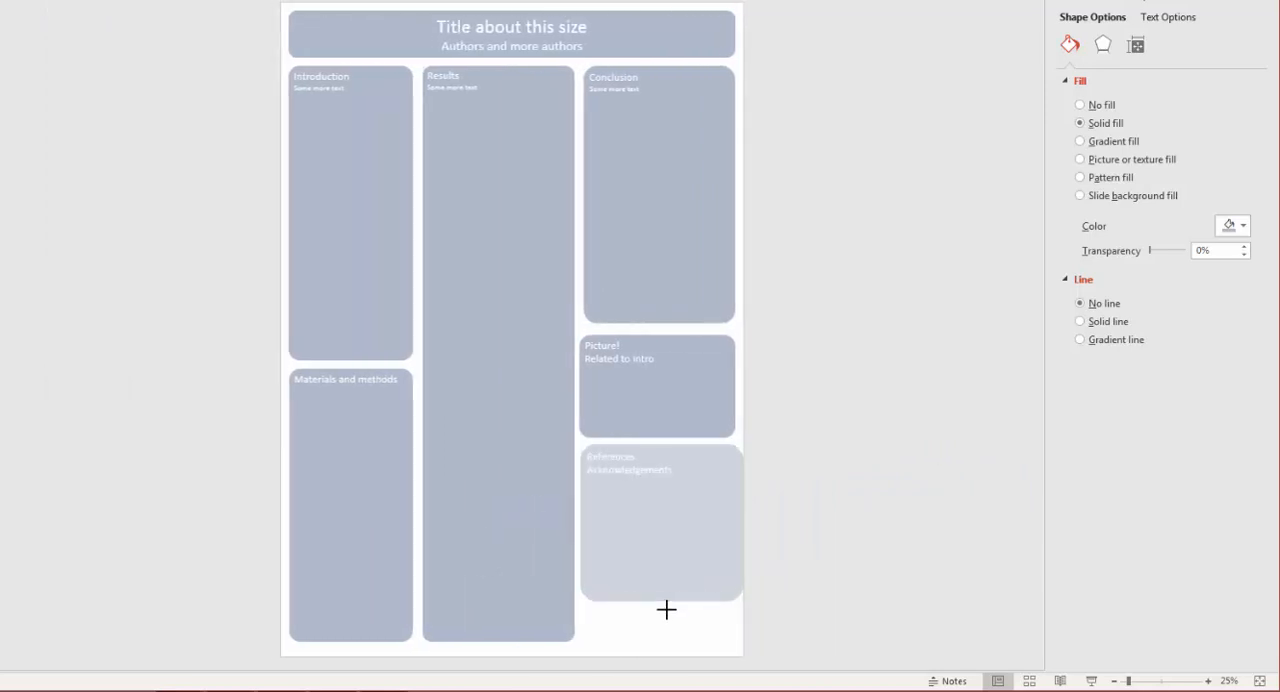
click(660, 525)
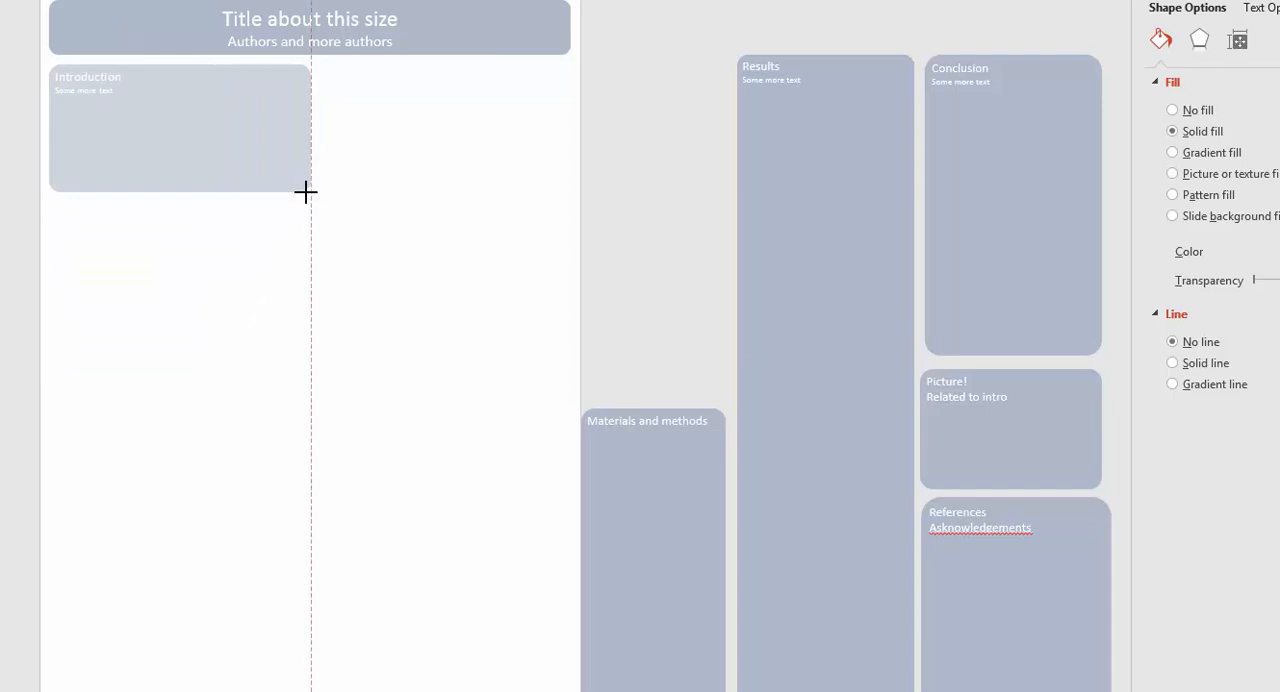
Shrink Introduction to half width and drag Conclusion beside it under the title.
click(1013, 200)
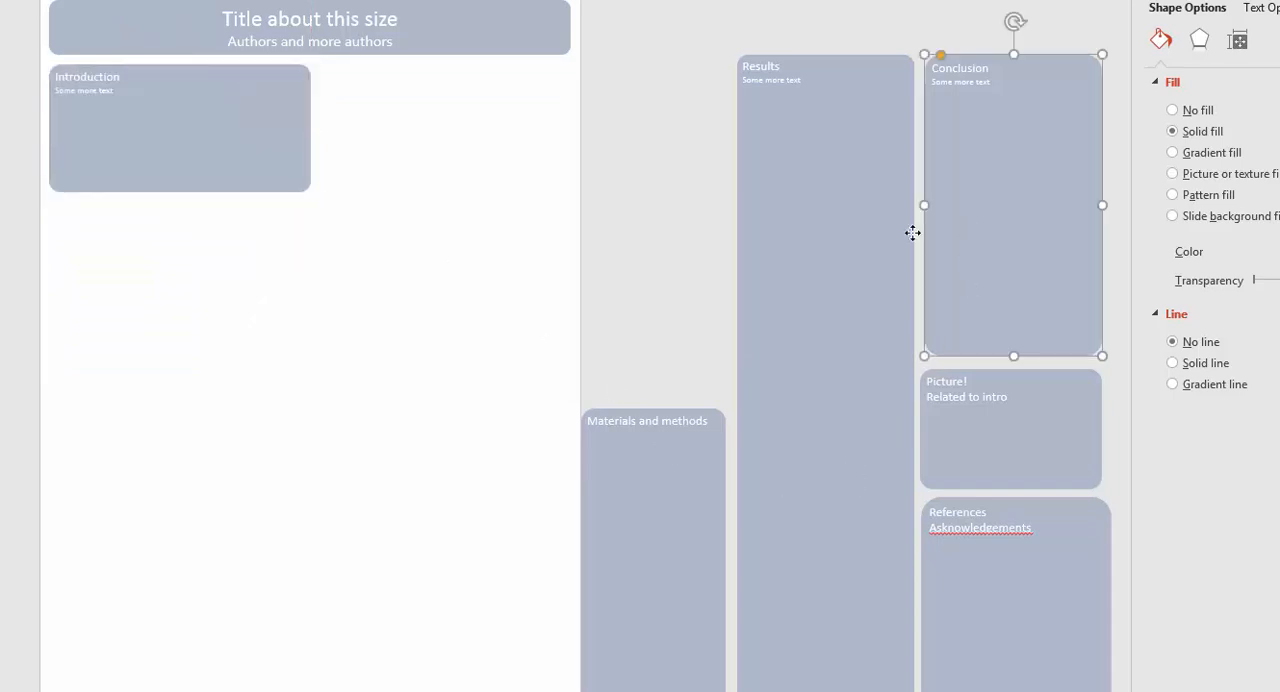
drag(1013, 205, 410, 215)
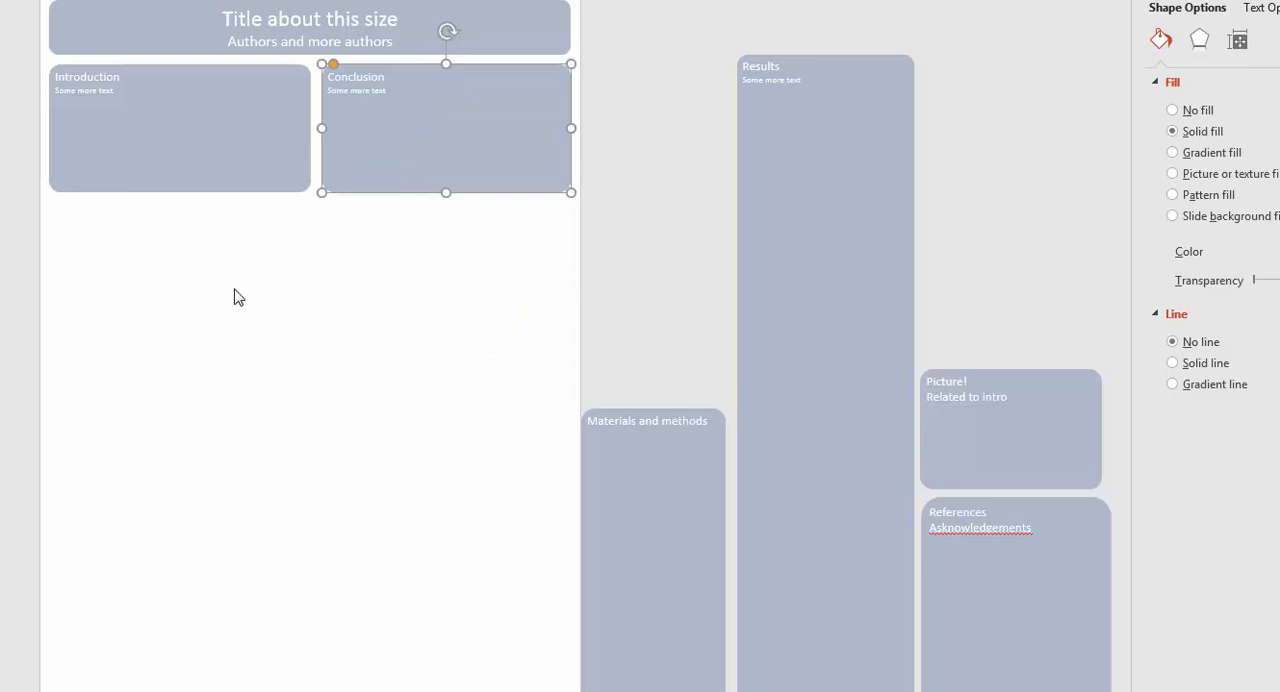
mouse_move(202, 155)
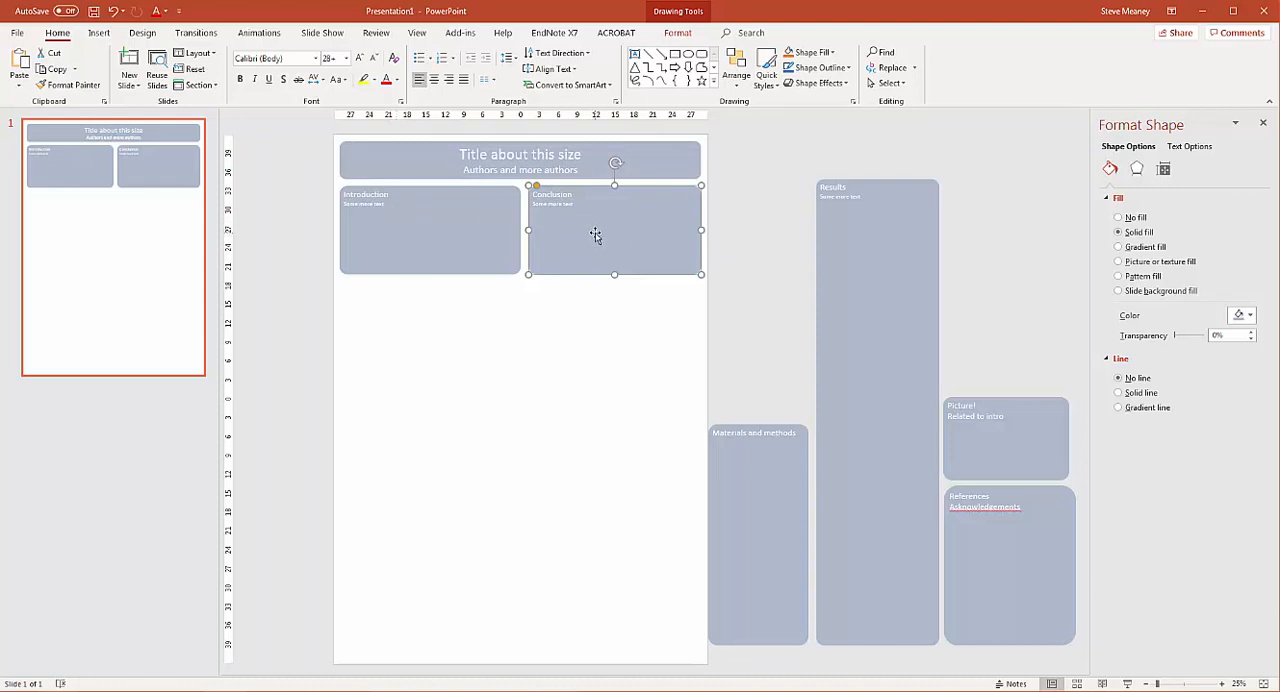
mouse_move(916, 281)
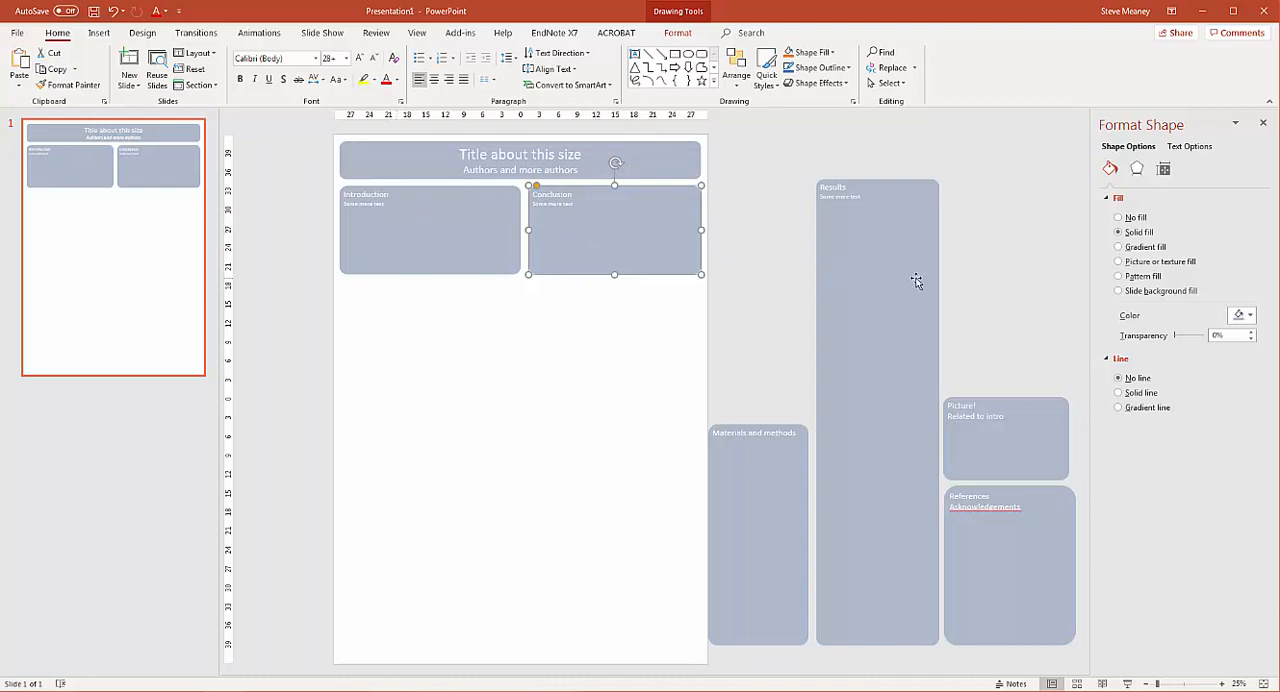
Lay out full-width Results, Materials and methods and References along the bottom, and delete Picture!
drag(877, 280, 438, 383)
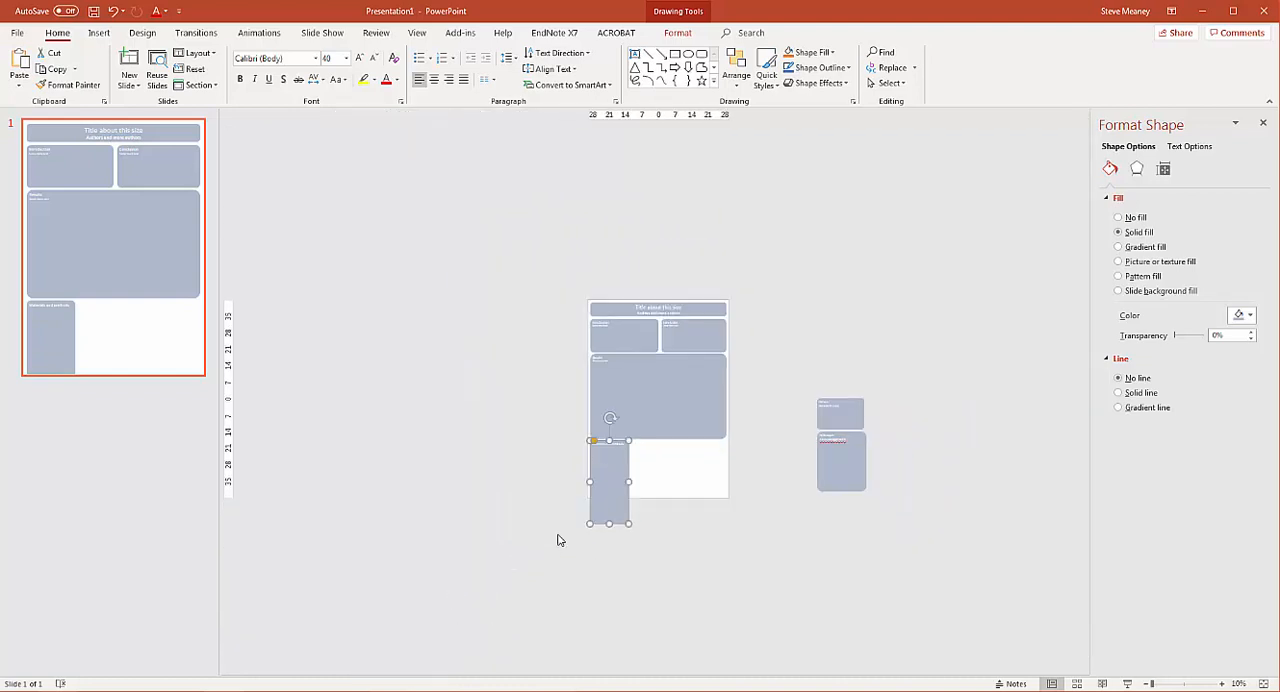
drag(630, 524, 640, 495)
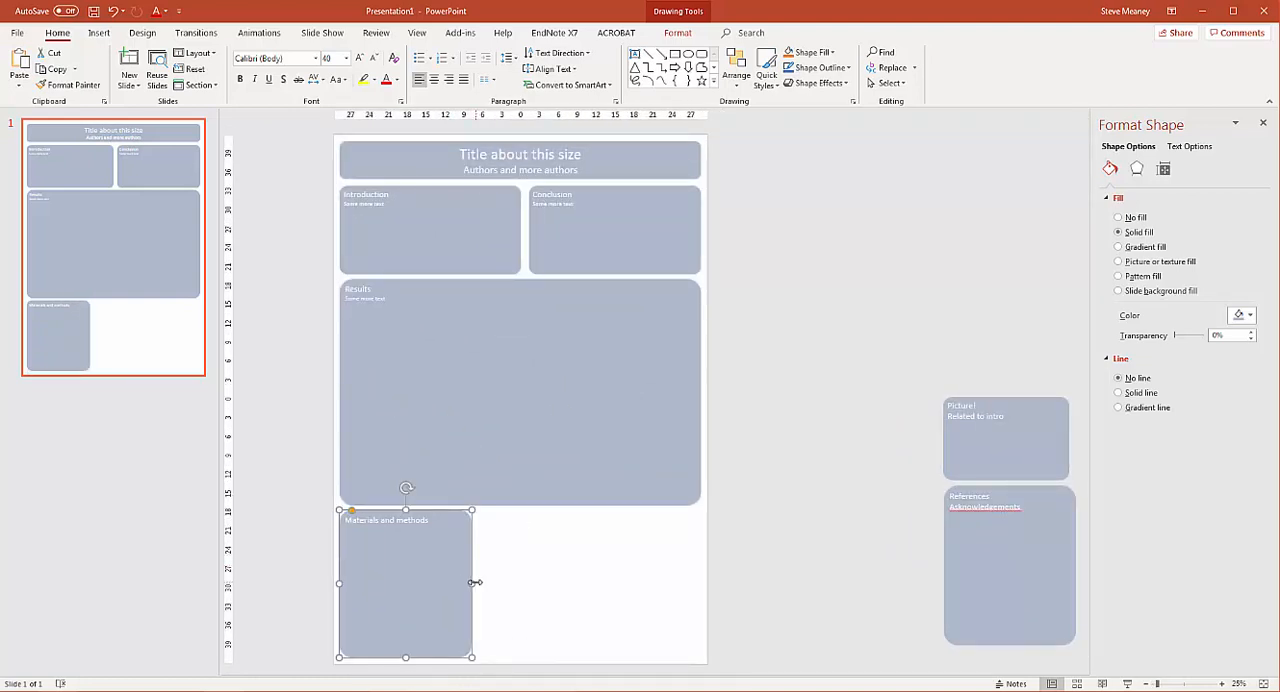
drag(472, 582, 514, 582)
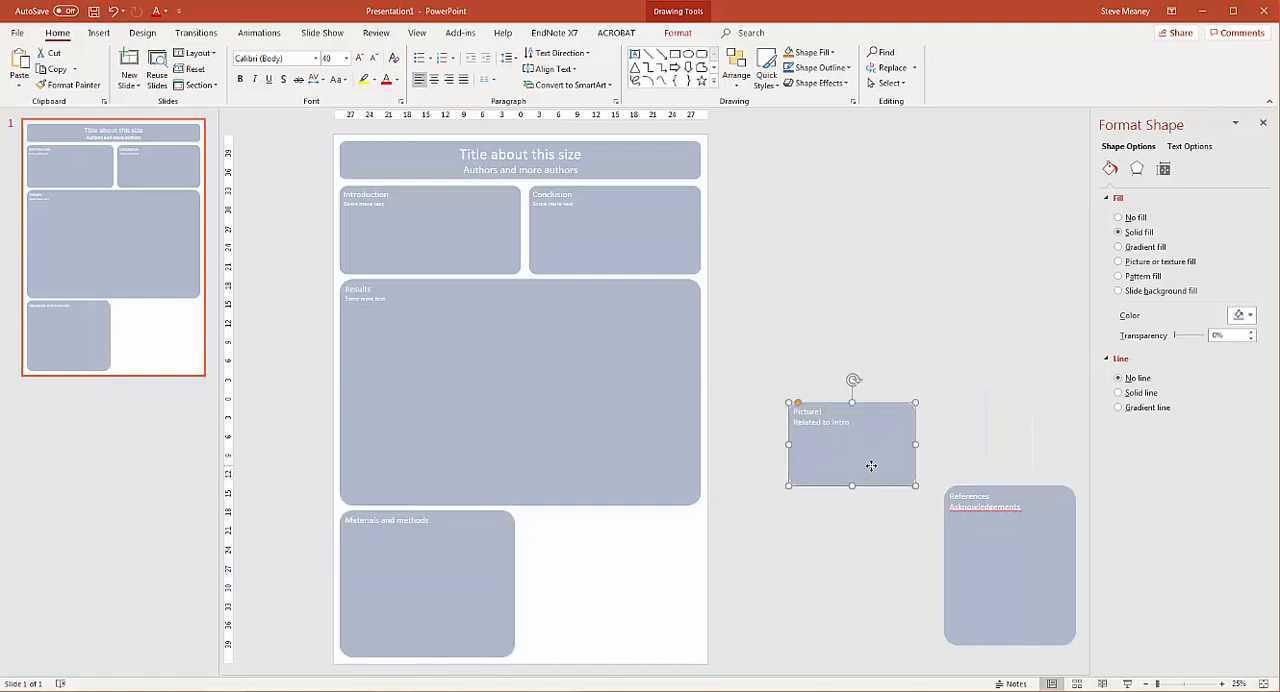
drag(1010, 565, 625, 590)
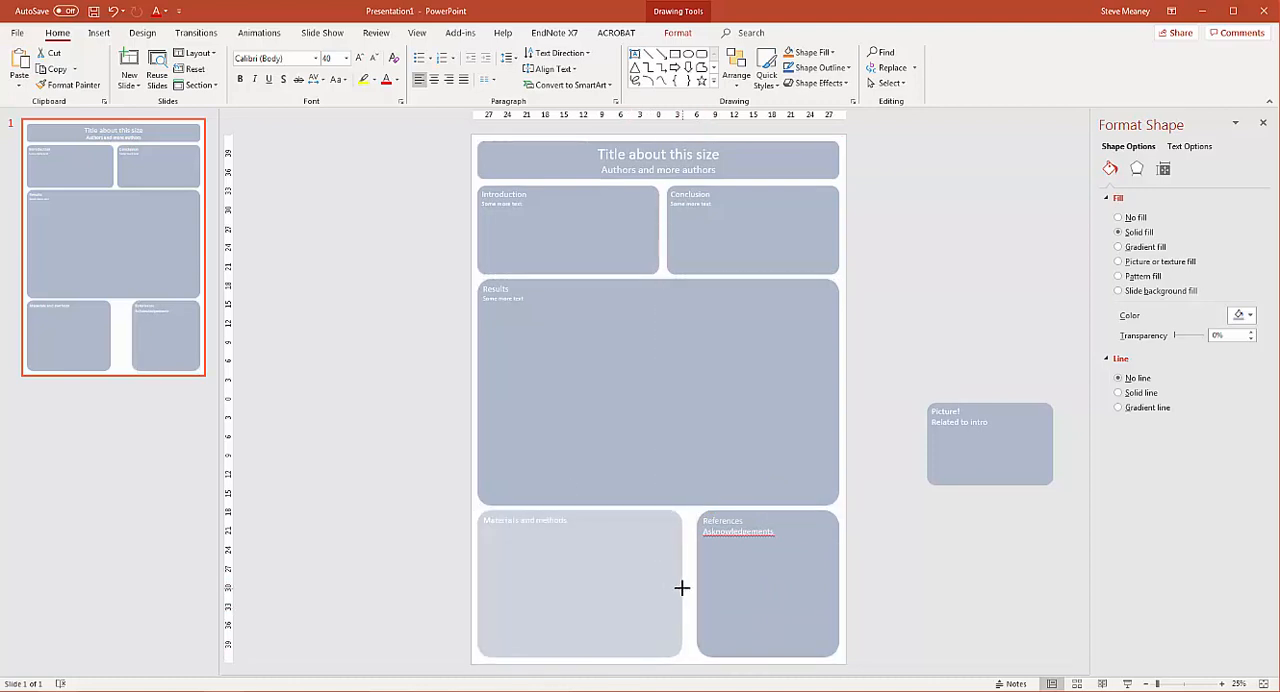
click(989, 444)
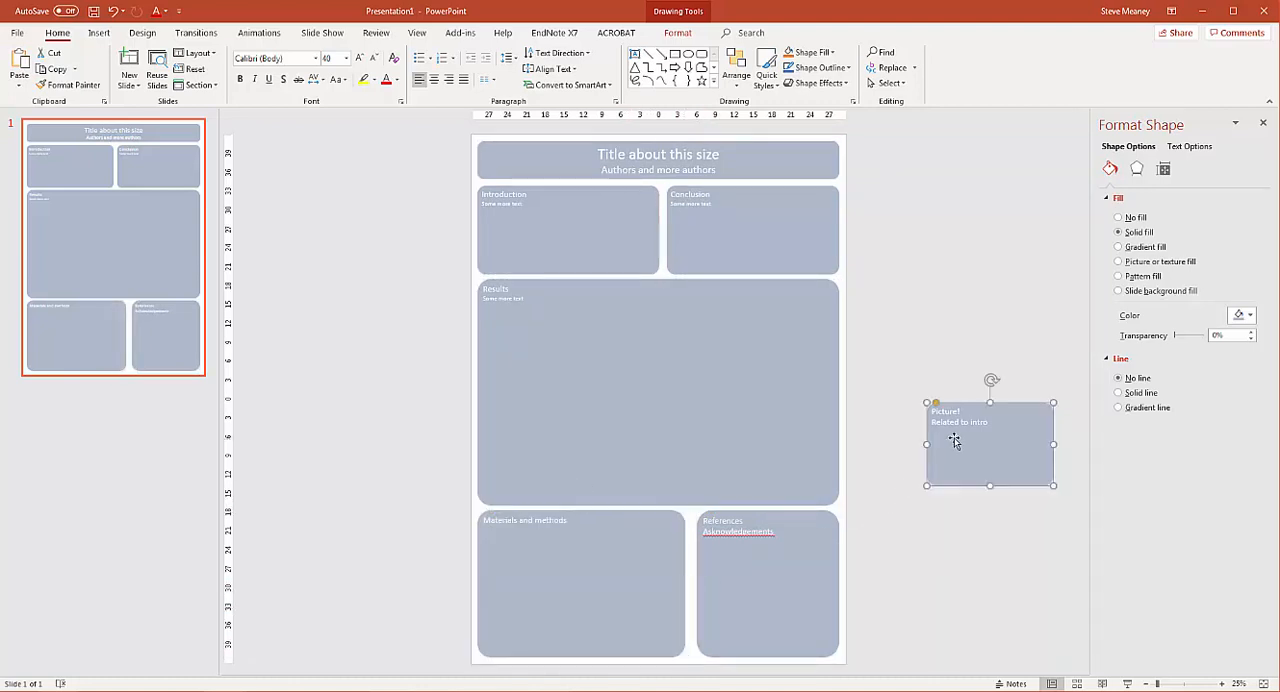
key(Delete)
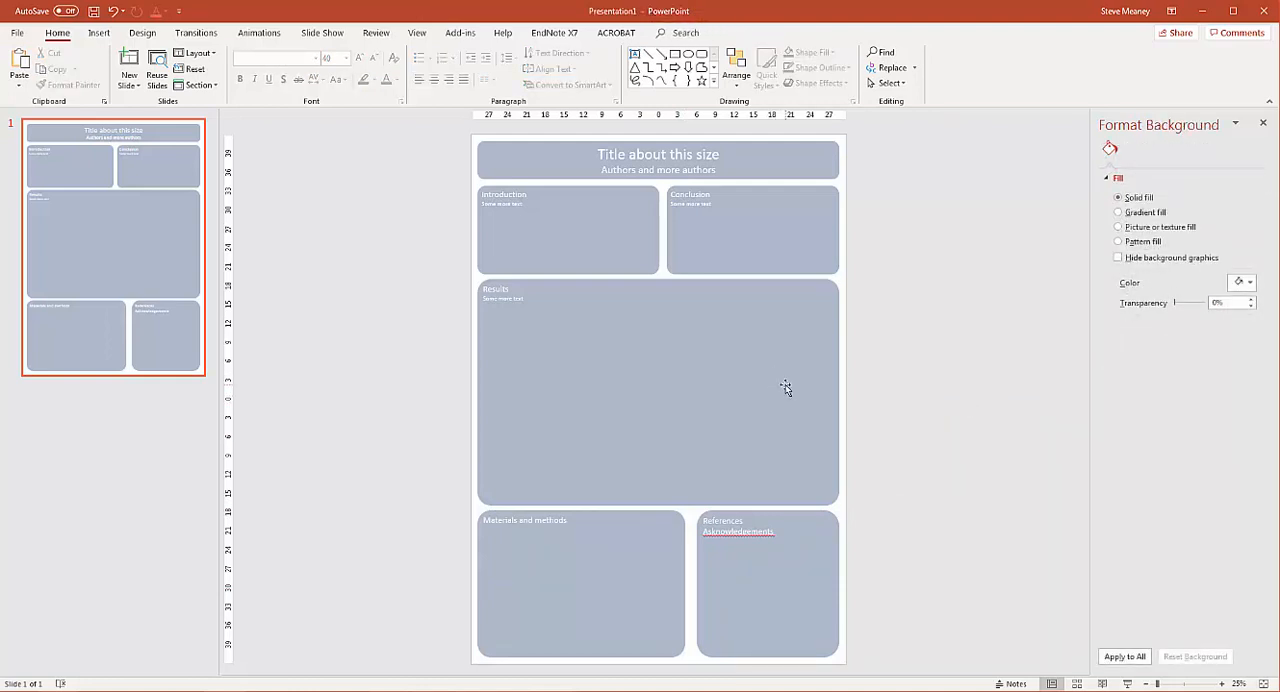
mouse_move(772, 381)
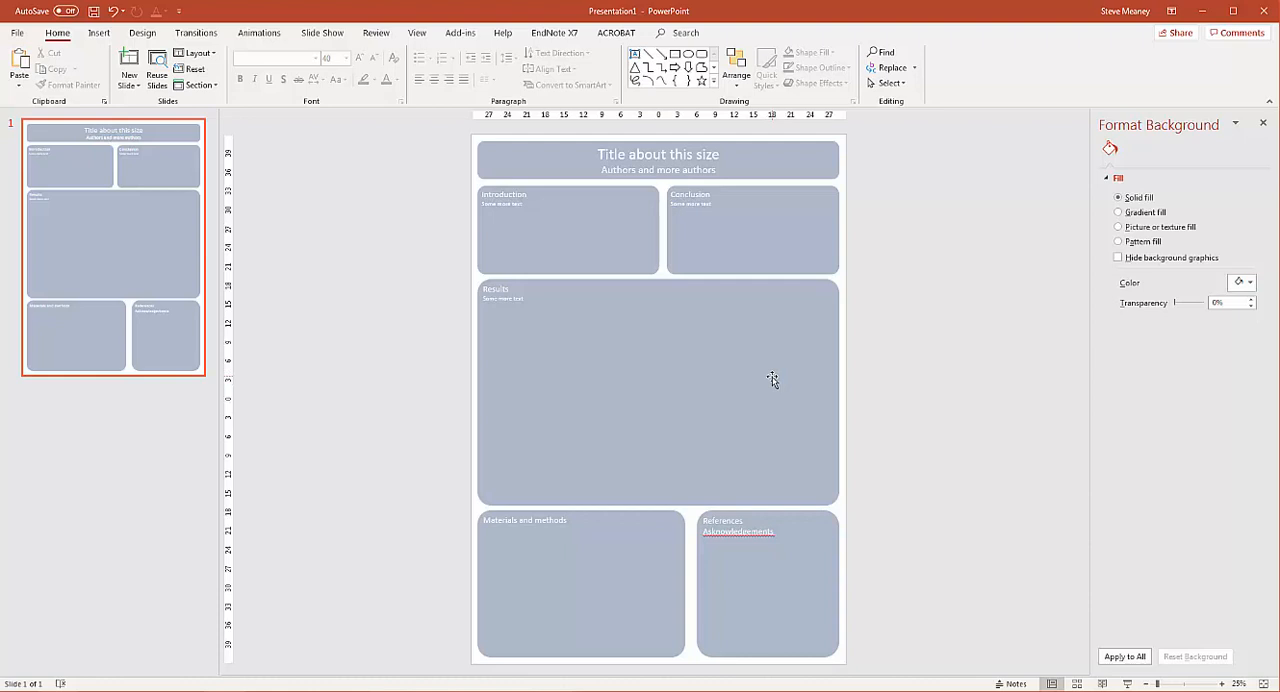